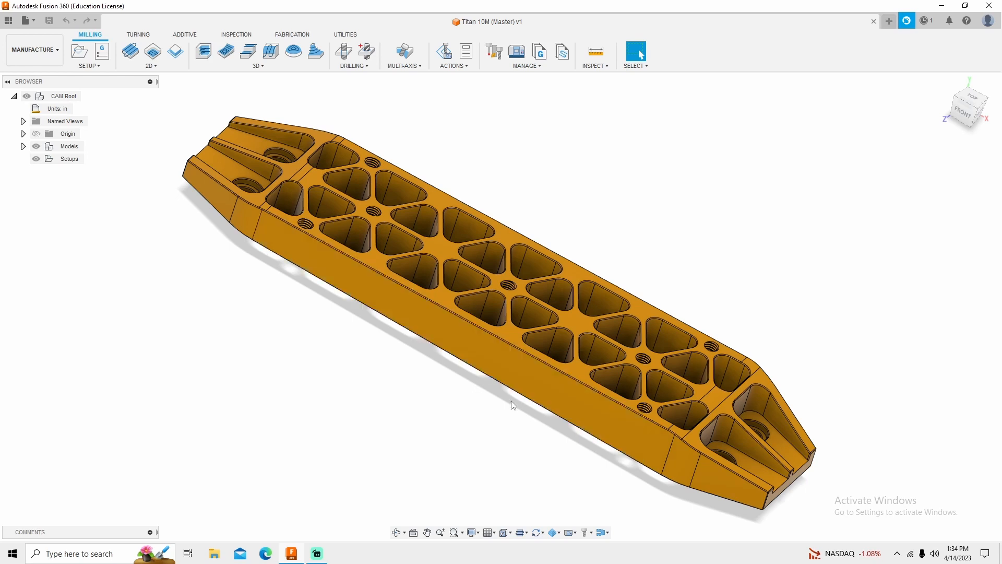
# Orbit the Titan 10M plate to inspect it, then start a new milling setup.
pyautogui.moveTo(512, 405); pyautogui.dragTo(489, 409)
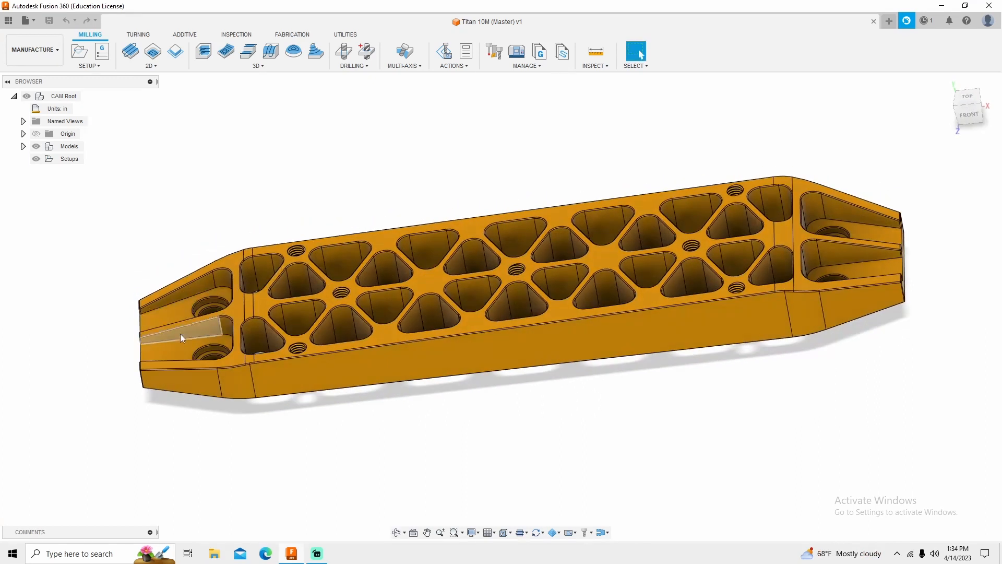
pyautogui.moveTo(564, 219)
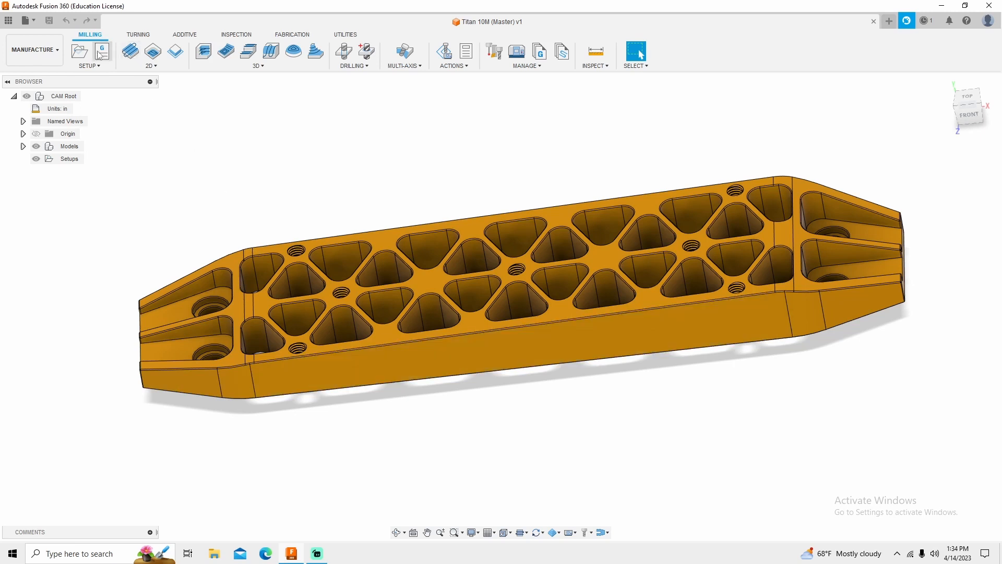
pyautogui.click(79, 50)
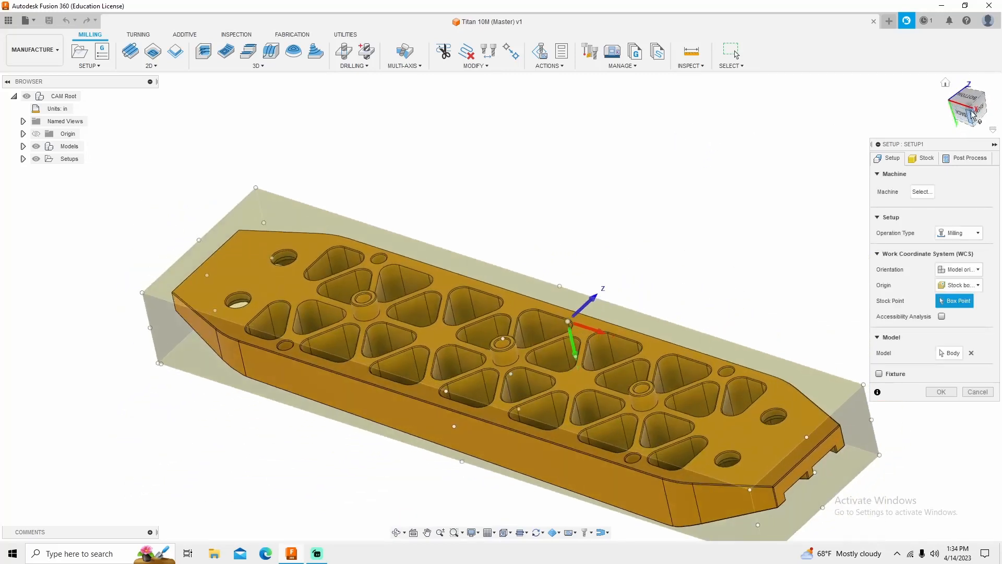
# Set setup orientation to 'Select Z axis/plane & X axis' with Z normal to the top face.
pyautogui.click(958, 269)
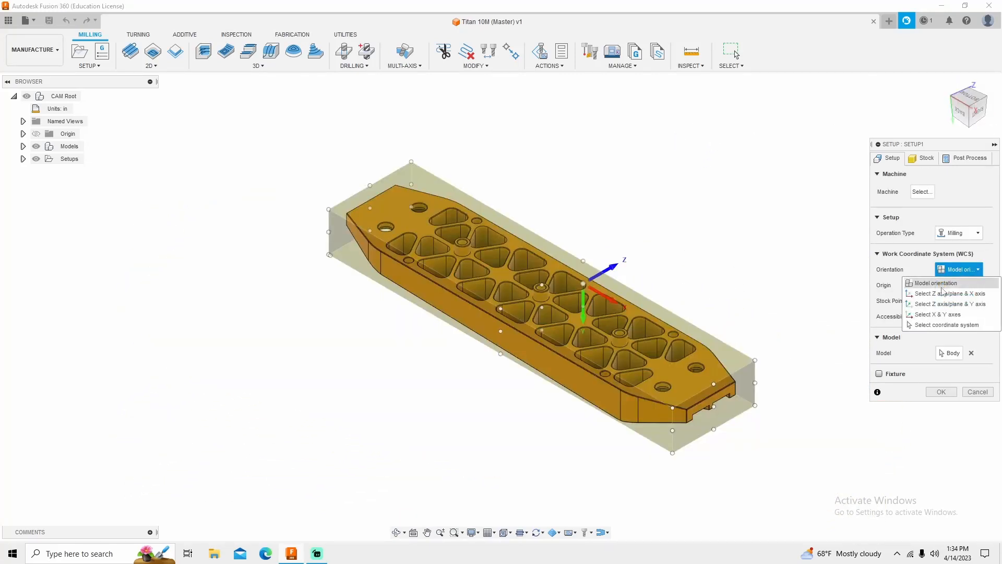
pyautogui.click(952, 293)
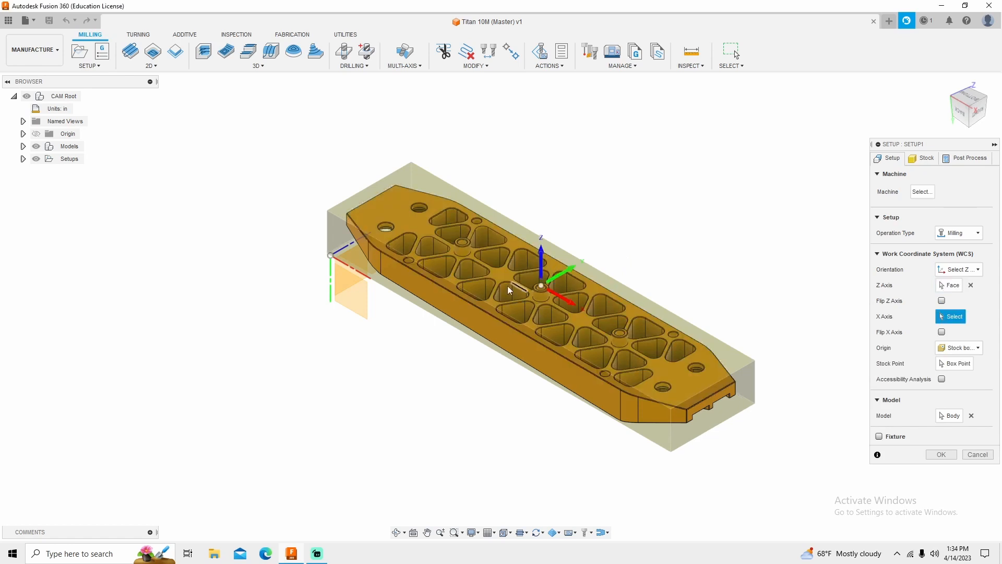
pyautogui.moveTo(508, 291); pyautogui.dragTo(481, 309)
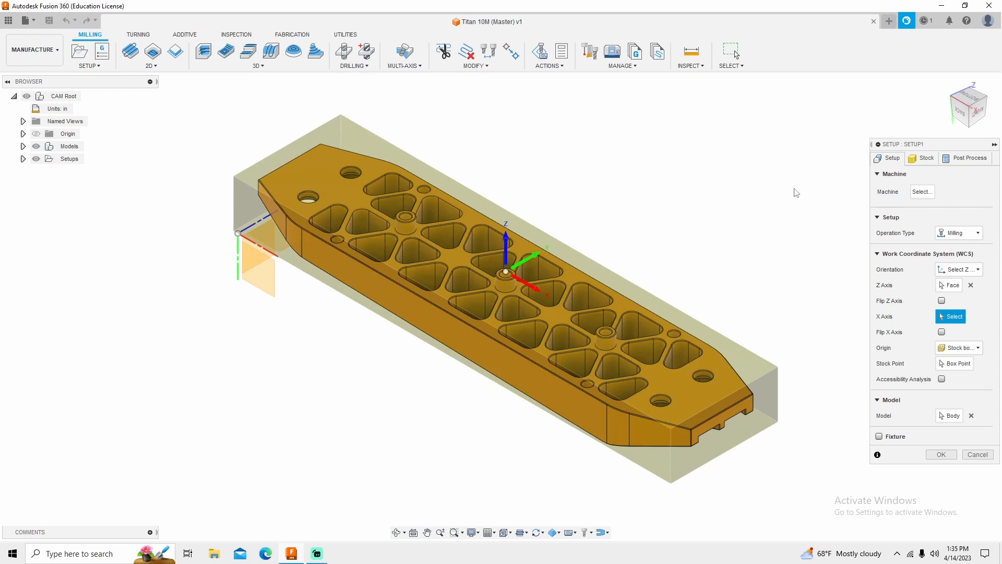
# Make the stock a fixed-size box, 8.125 in wide, 2 in deep, 1 in high.
pyautogui.click(923, 158)
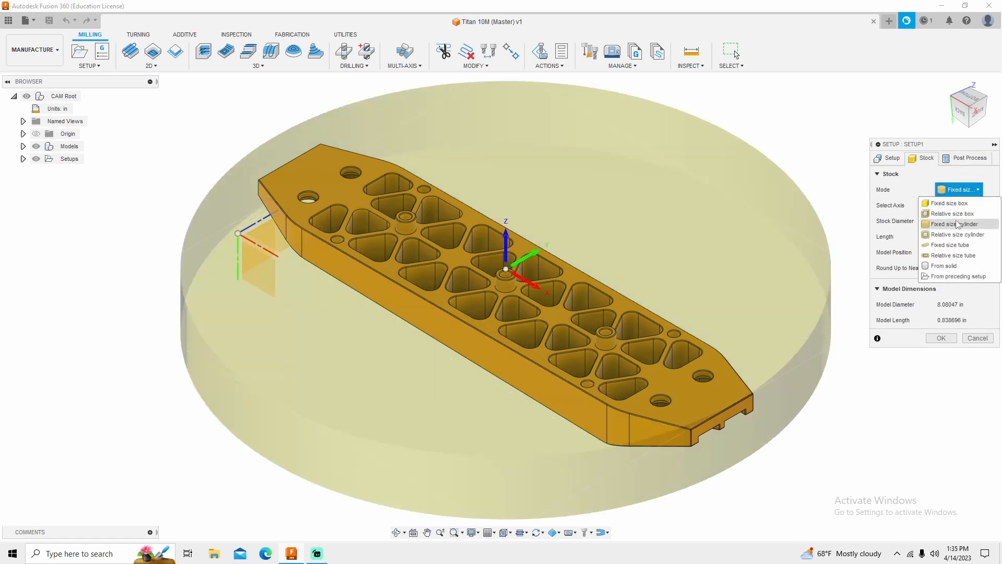
pyautogui.click(951, 202)
pyautogui.write('8.125')
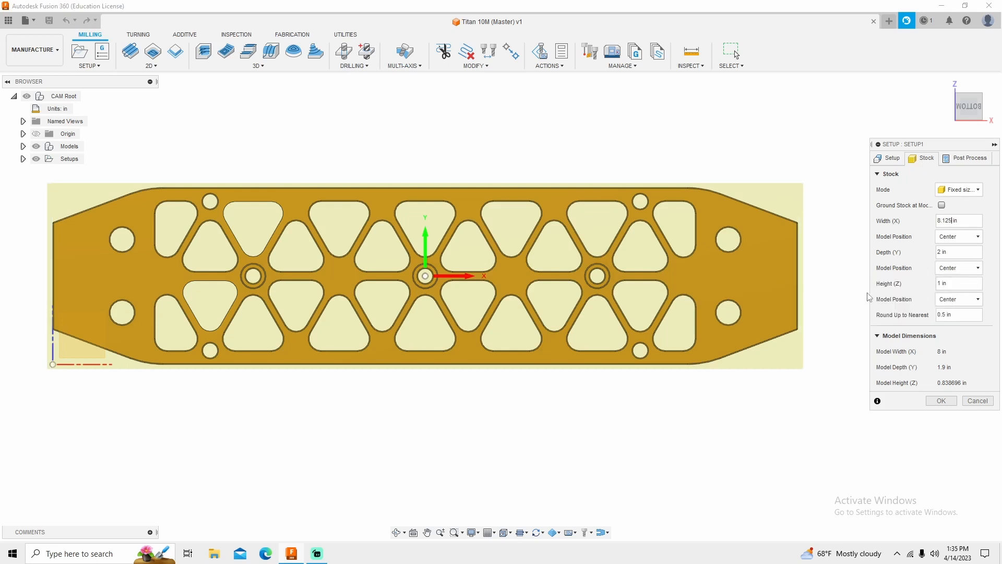
pyautogui.moveTo(841, 324)
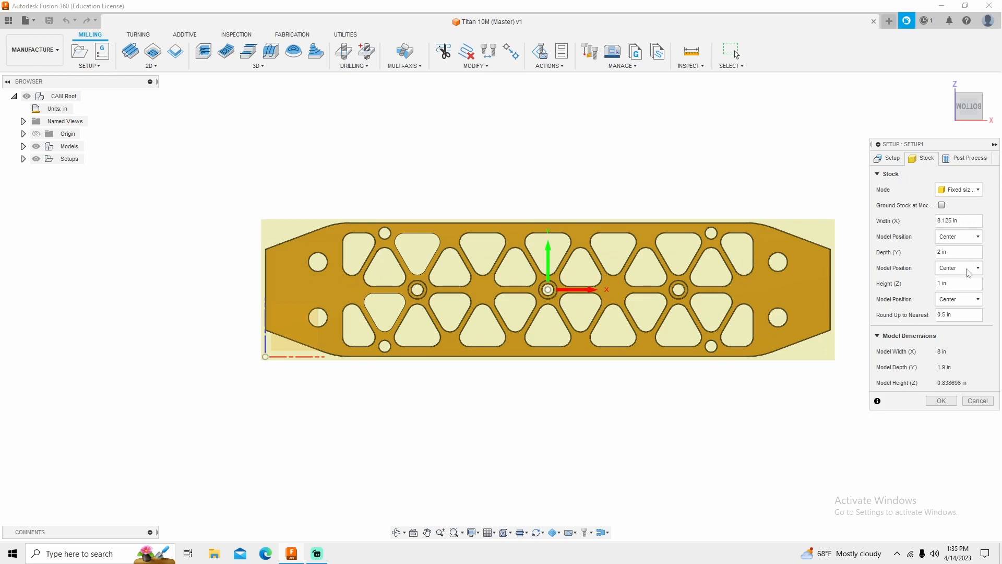
# Enter program number 8010, comment 'Titan 10M' and the work offset in Post Process.
pyautogui.click(968, 158)
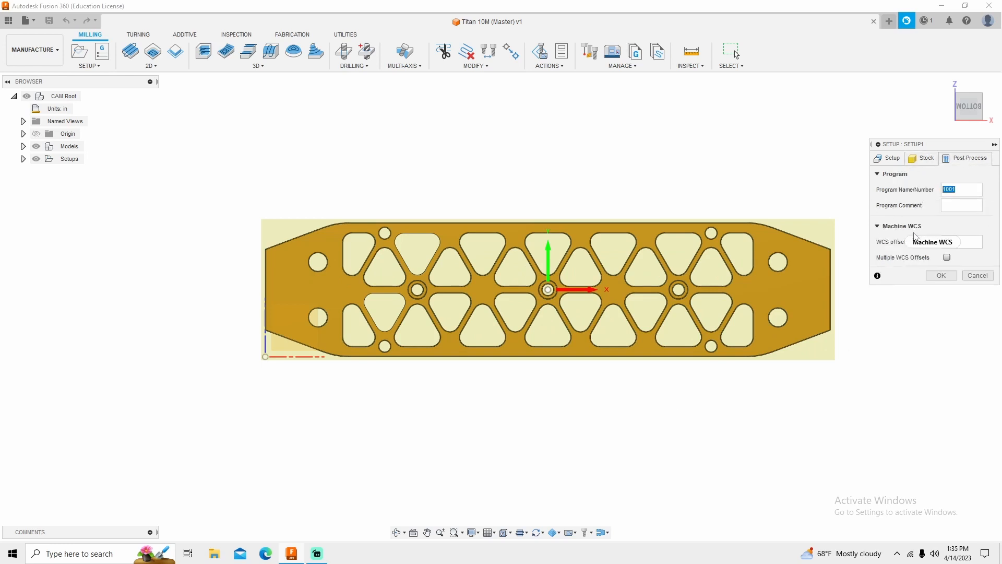
pyautogui.write('8010')
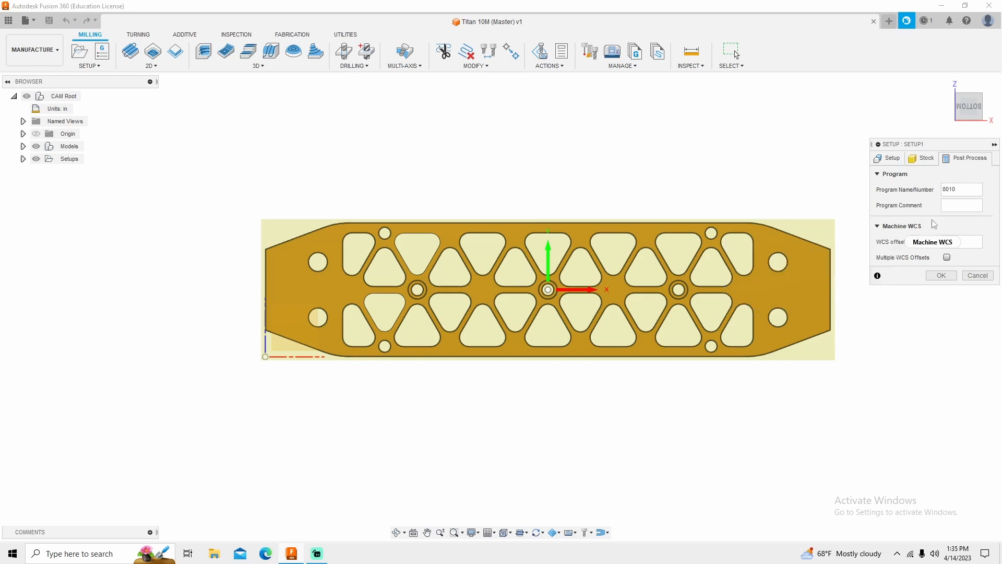
pyautogui.write('1')
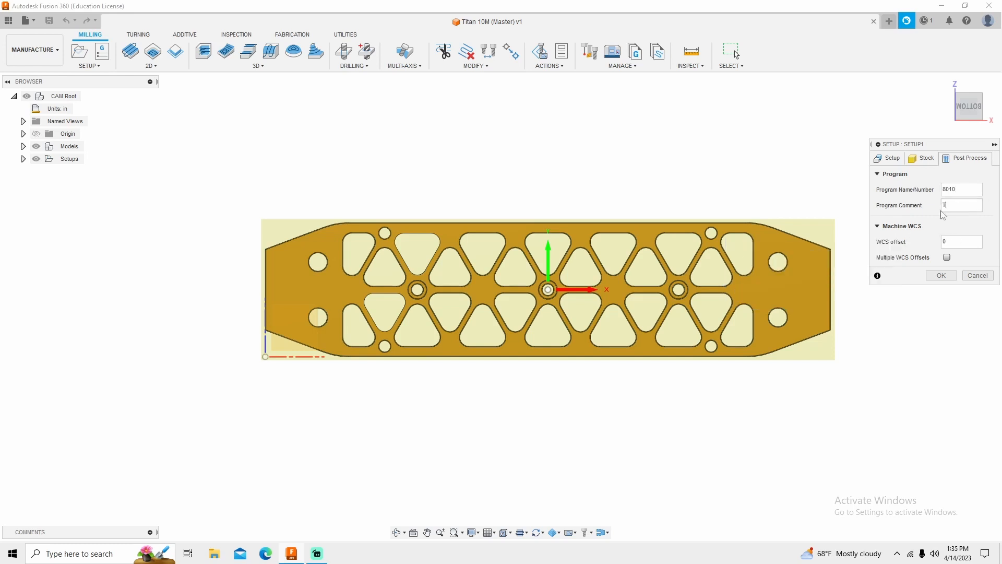
pyautogui.write('Titan 10M')
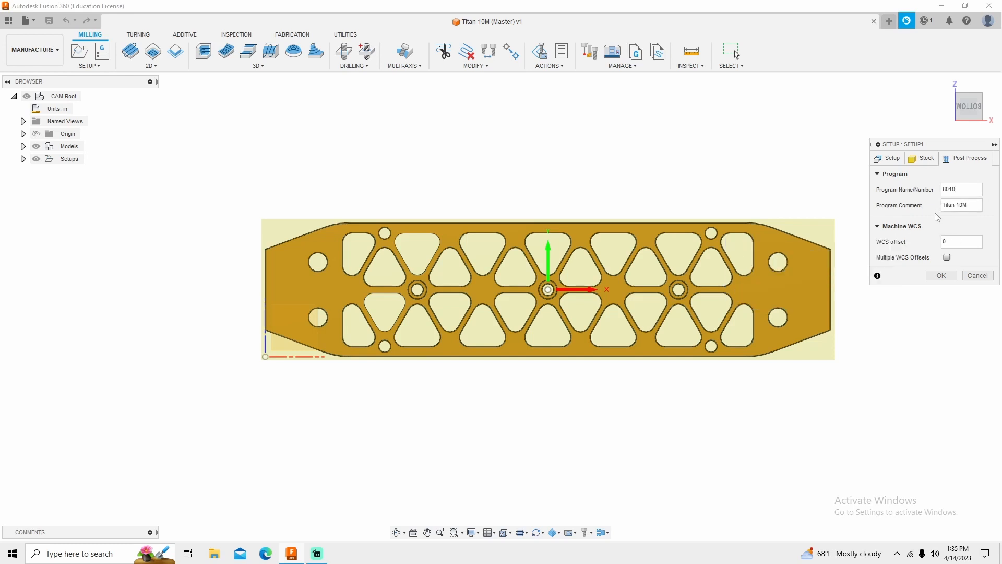
pyautogui.click(892, 158)
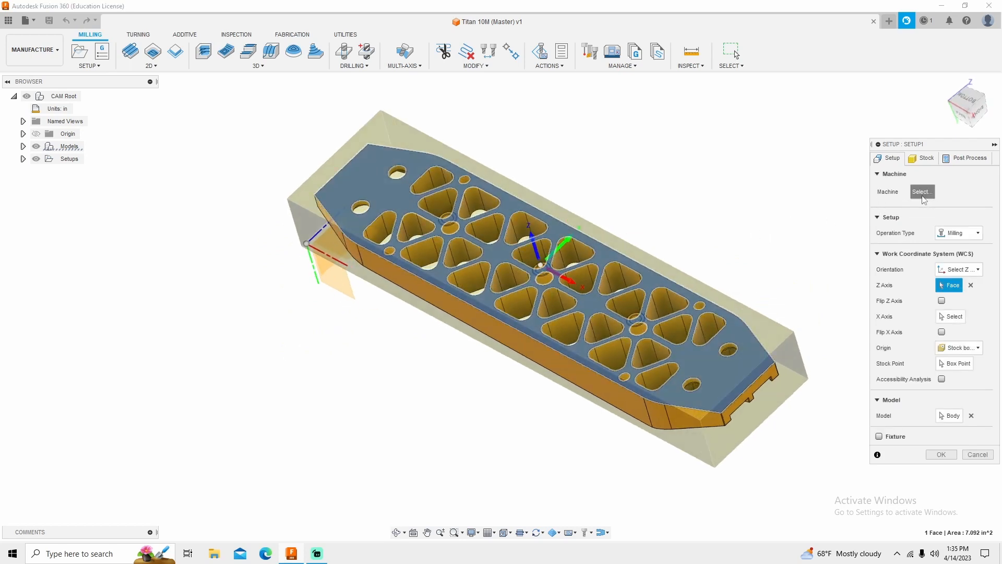
# Choose the HAAS VF-2 from the recent machines in the Machine Library.
pyautogui.click(921, 191)
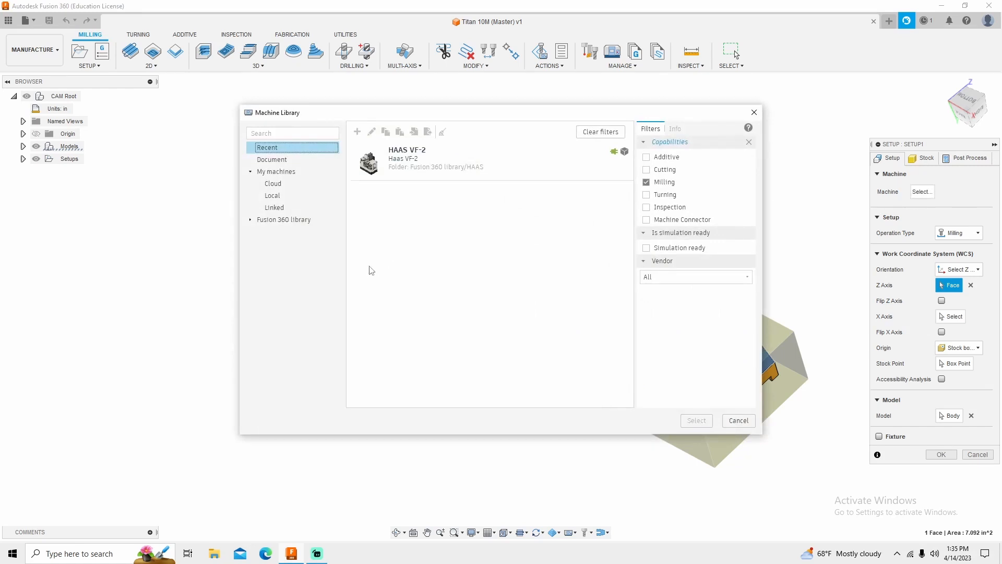
pyautogui.click(283, 219)
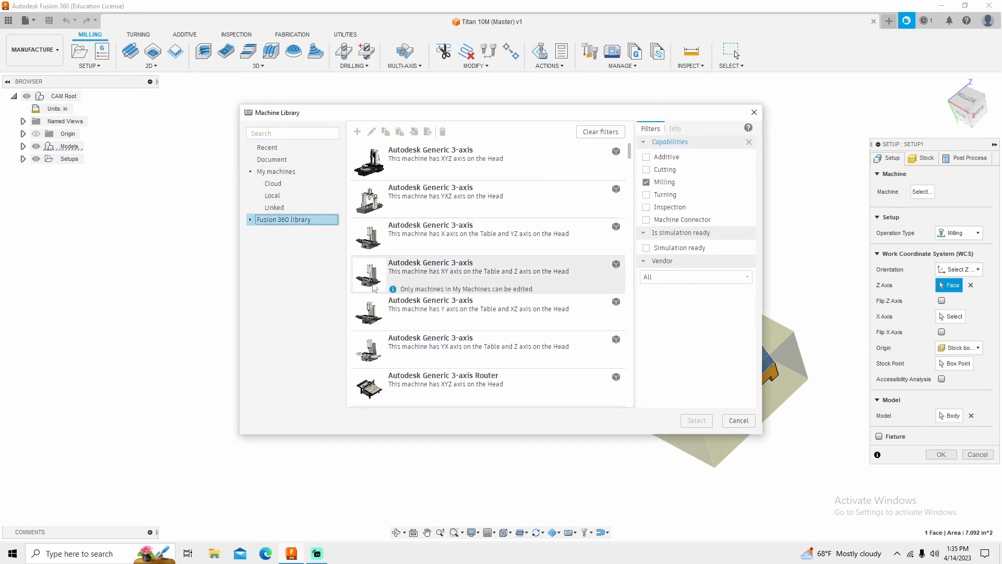
pyautogui.click(695, 277)
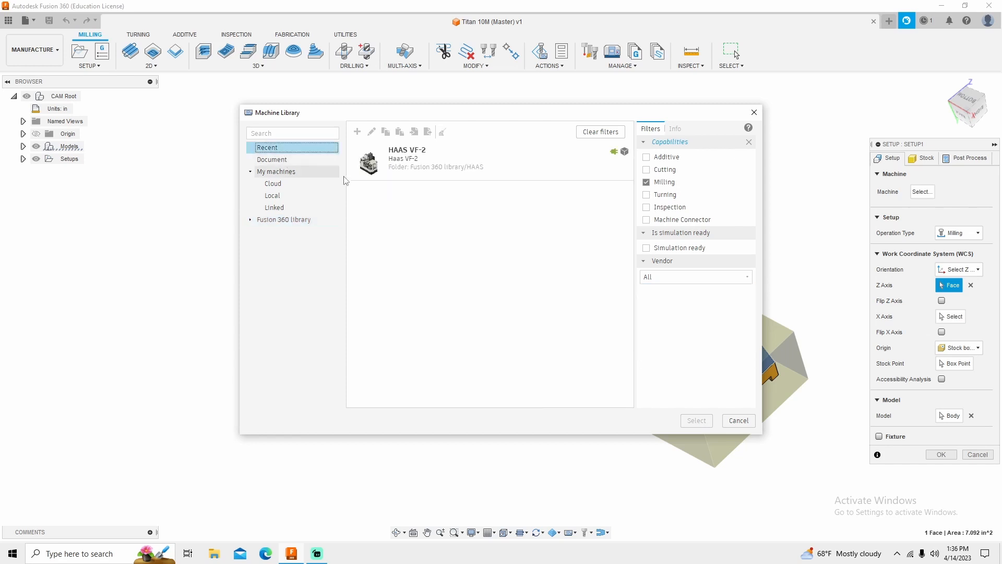
pyautogui.click(676, 128)
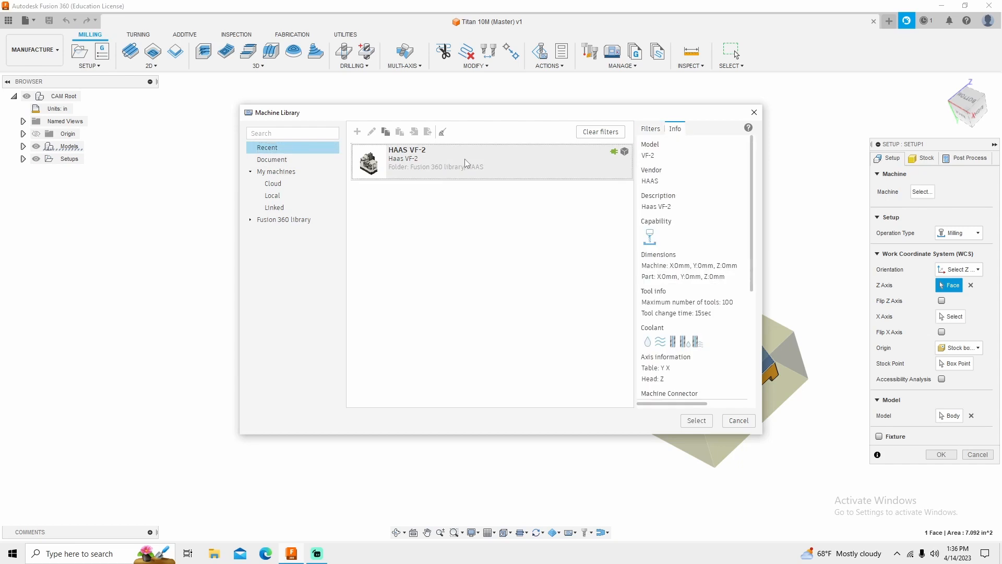
pyautogui.click(473, 162)
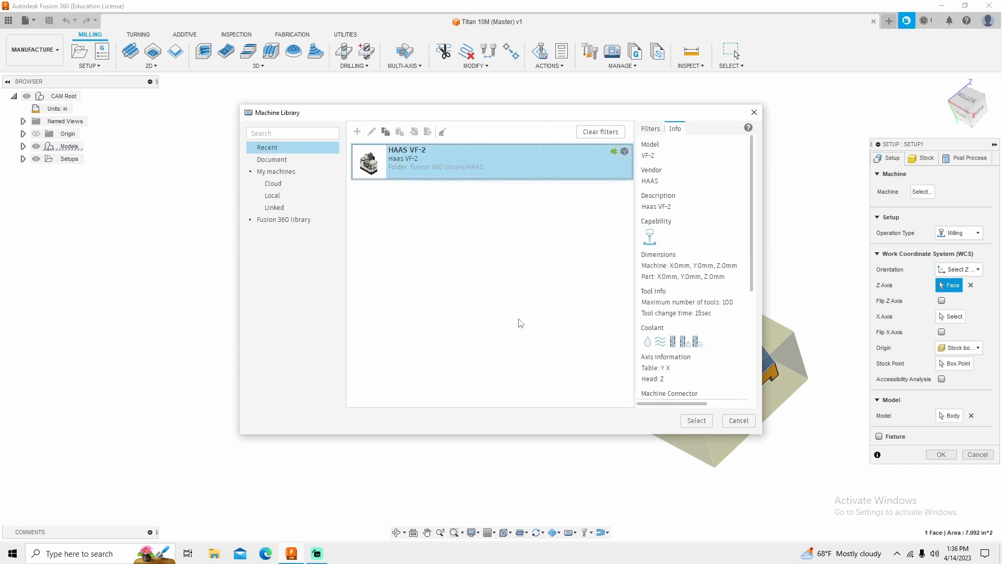
pyautogui.click(695, 420)
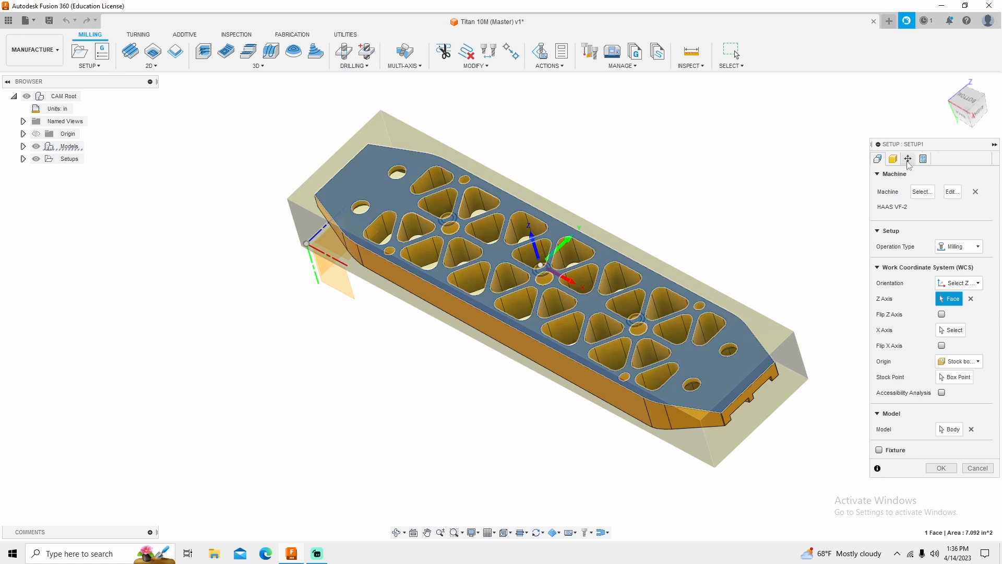
pyautogui.moveTo(885, 211)
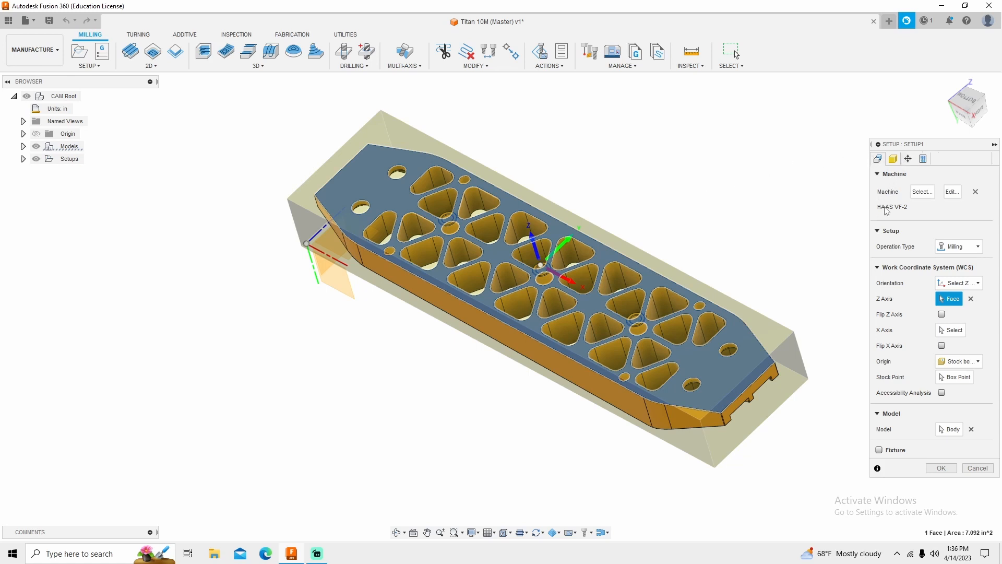
# Review the part position, set the WCS offset to 54 (G54), and confirm Setup1.
pyautogui.click(908, 159)
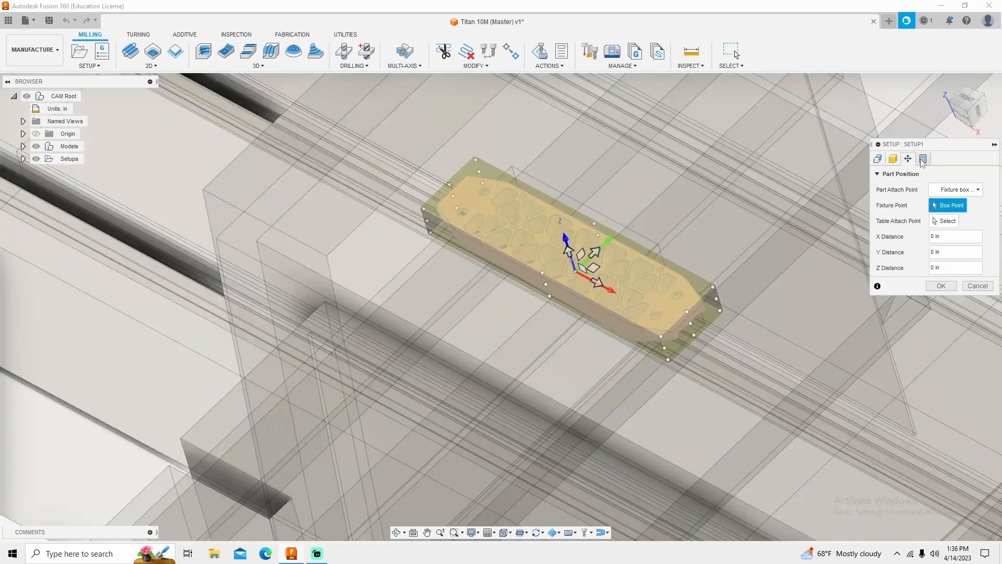
pyautogui.click(877, 157)
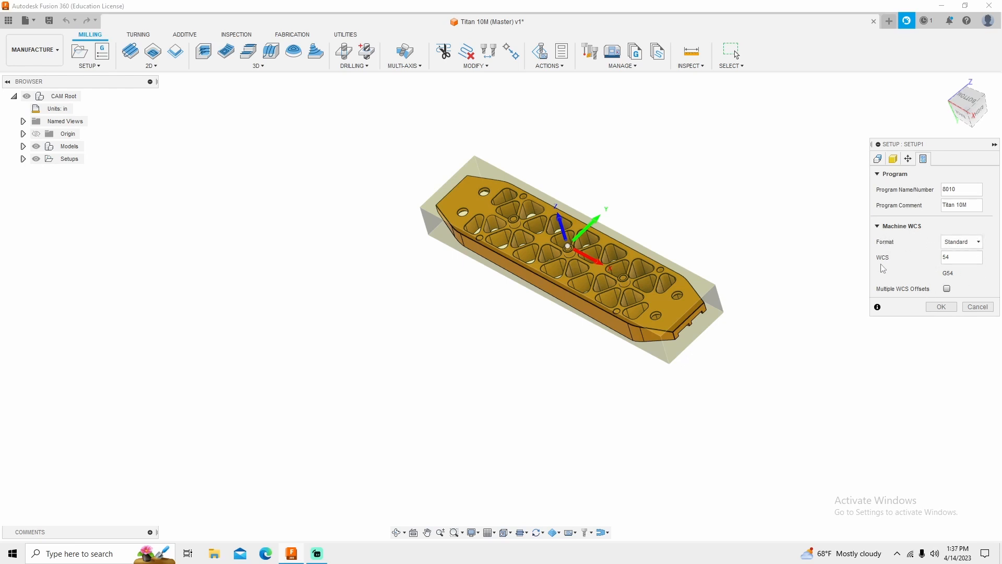
pyautogui.click(962, 256)
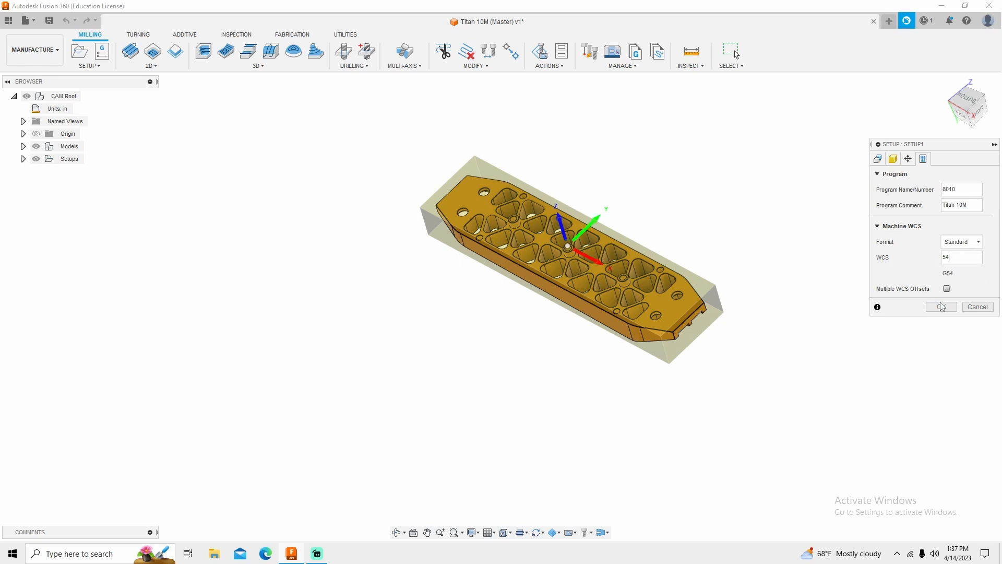
pyautogui.click(941, 306)
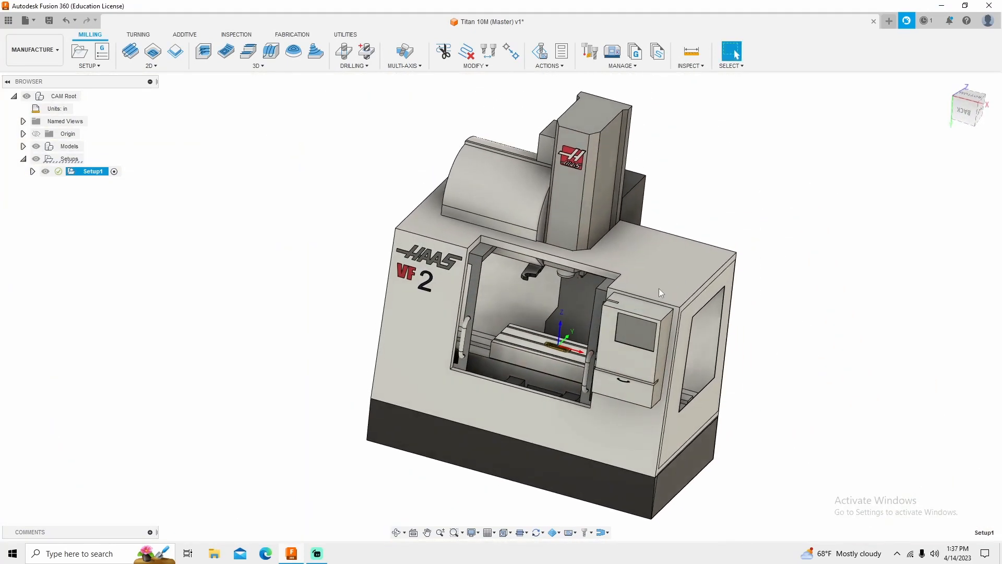
pyautogui.moveTo(231, 264)
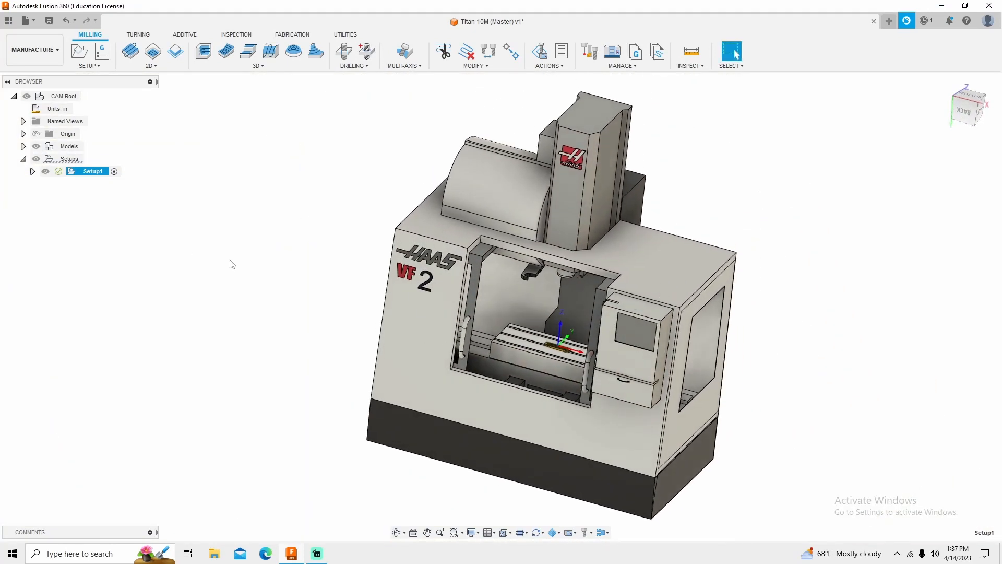
# Expand Setup1 in the Browser and hide the HAAS VF-2 machine model.
pyautogui.click(32, 171)
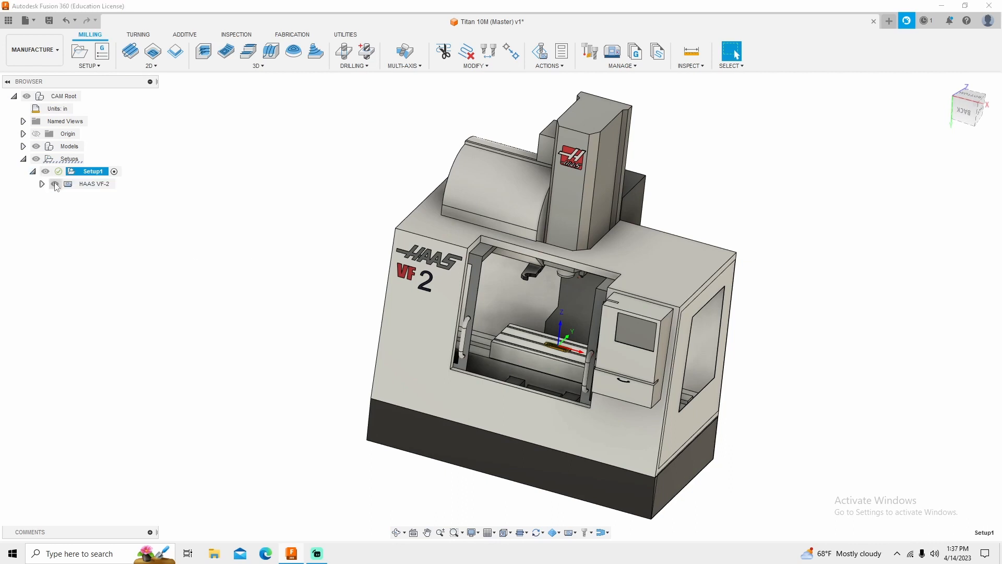
pyautogui.click(54, 184)
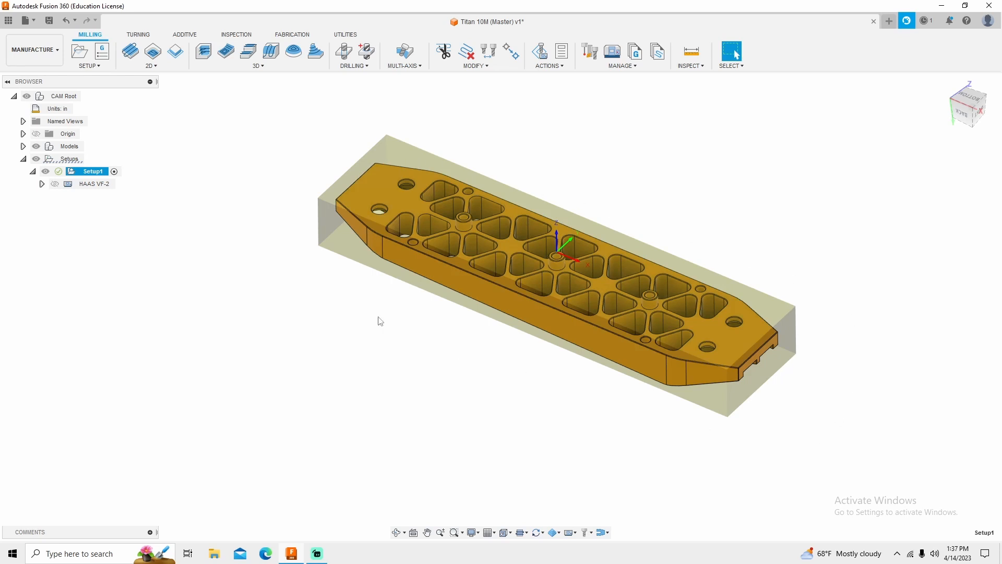
pyautogui.moveTo(507, 433)
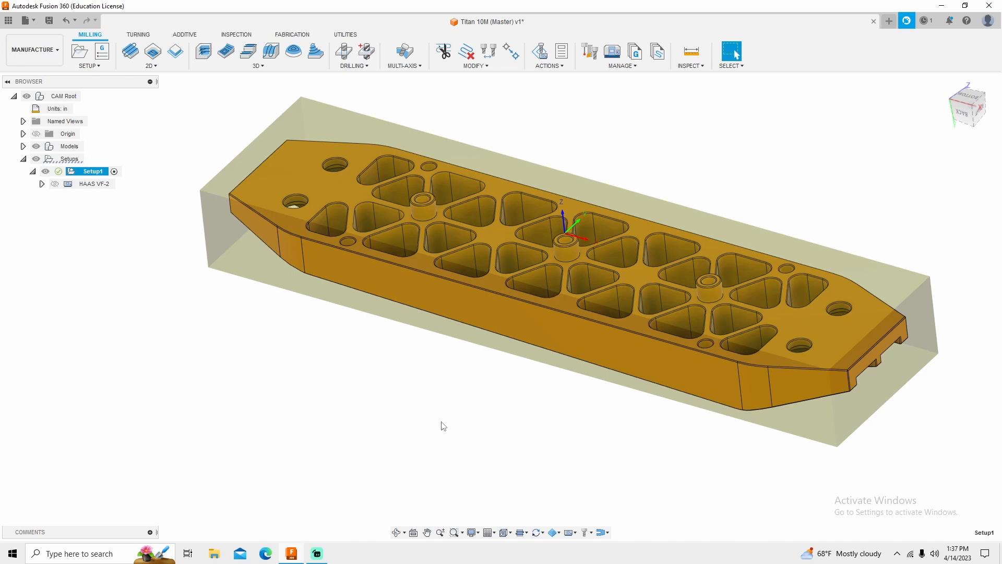
pyautogui.moveTo(454, 442)
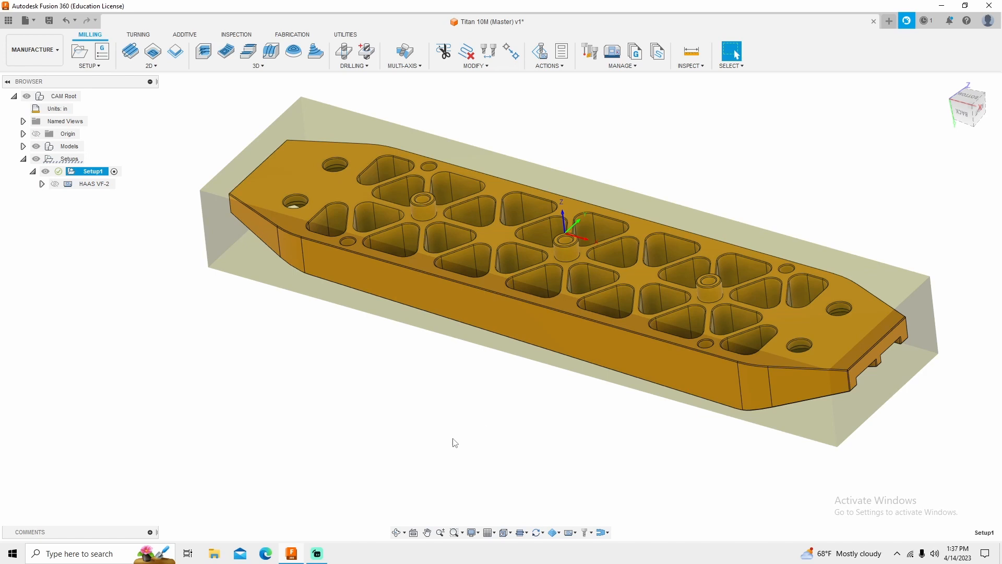
# Start a Face operation and select the 2" Face Mill from Milling Tools (Inch).
pyautogui.click(129, 51)
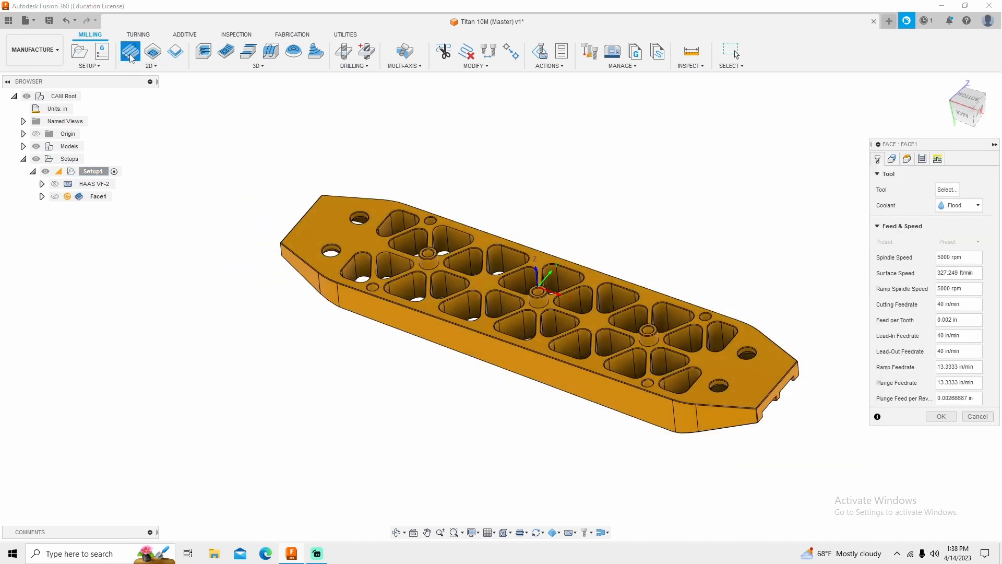
pyautogui.click(946, 190)
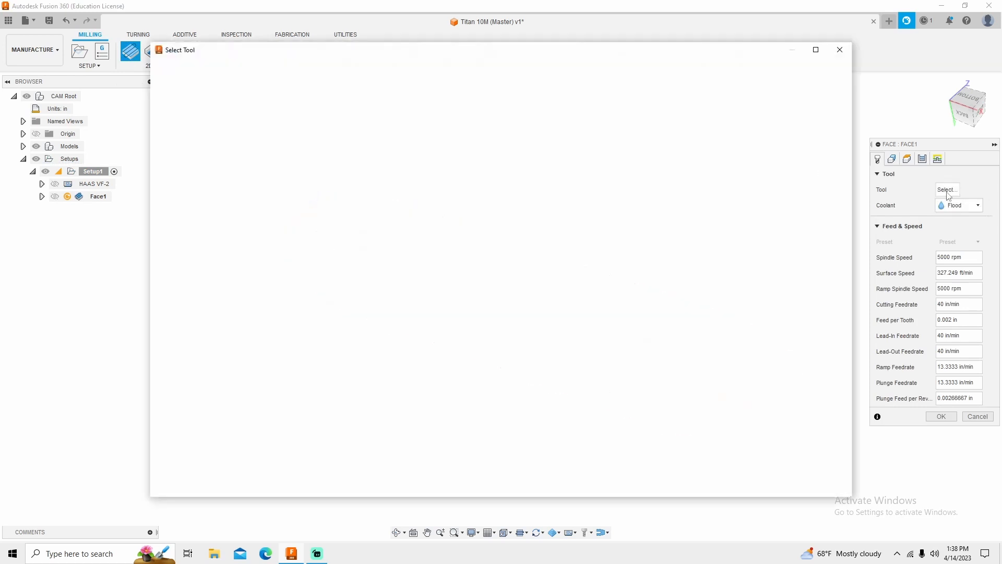
pyautogui.click(948, 190)
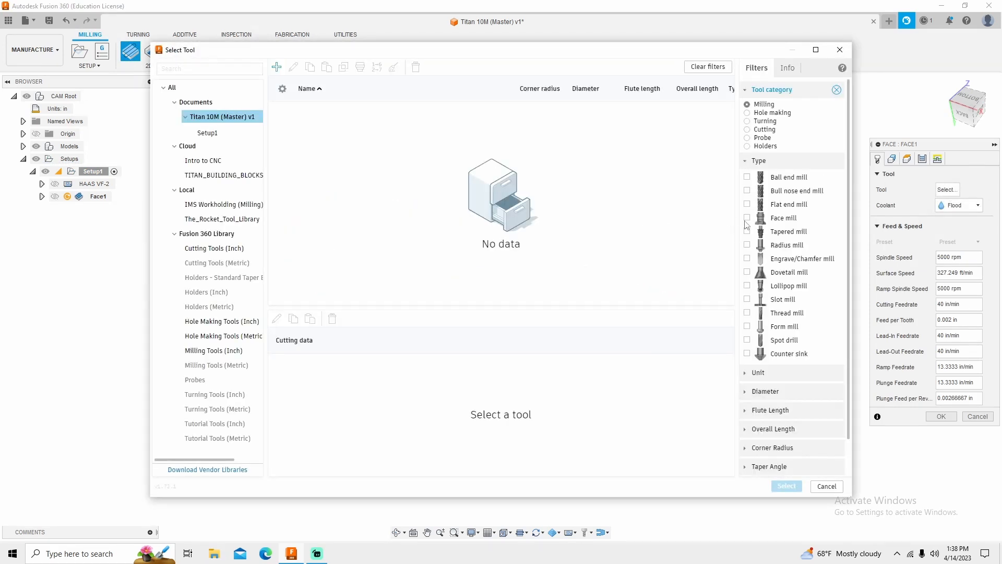
pyautogui.click(747, 217)
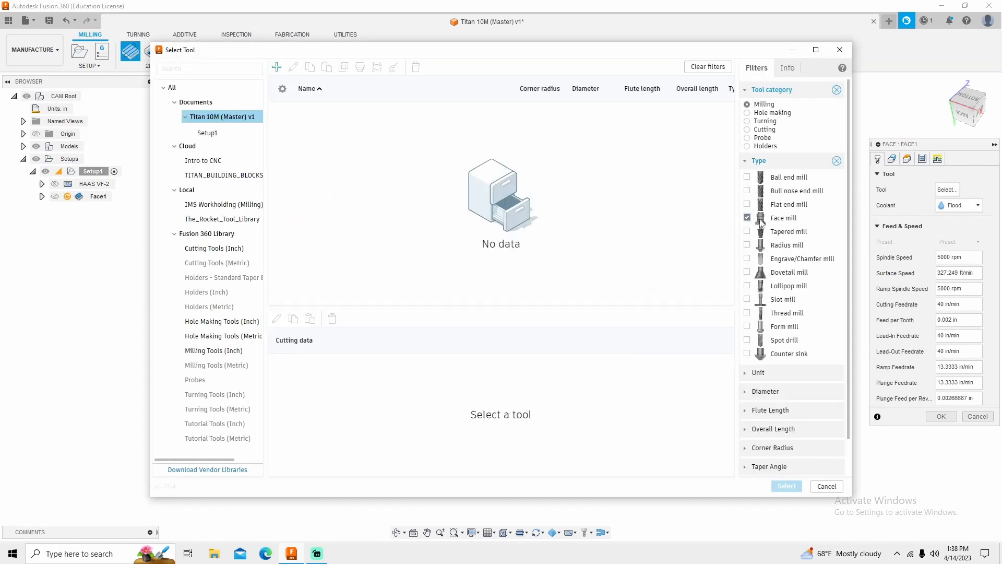
pyautogui.click(214, 351)
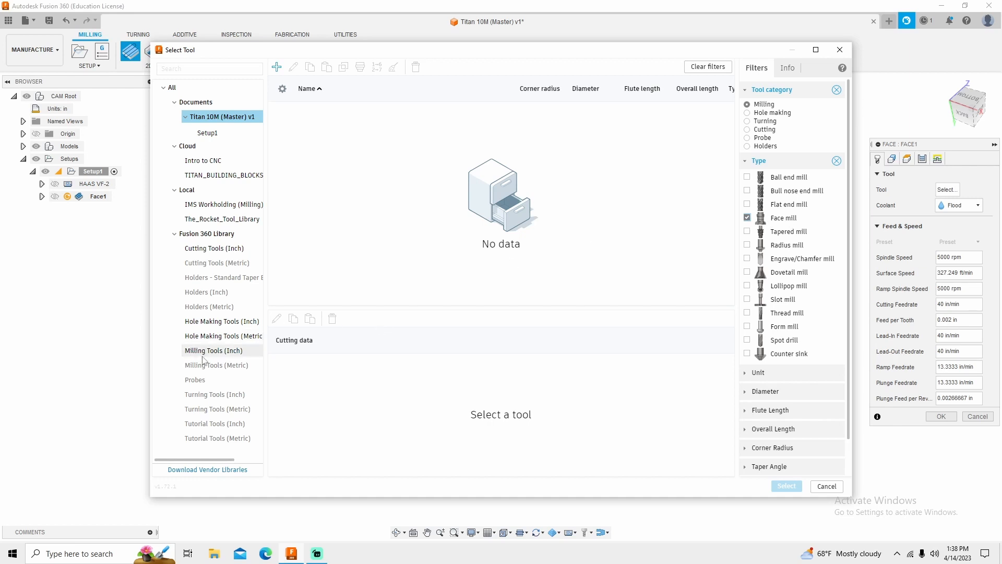
pyautogui.click(214, 350)
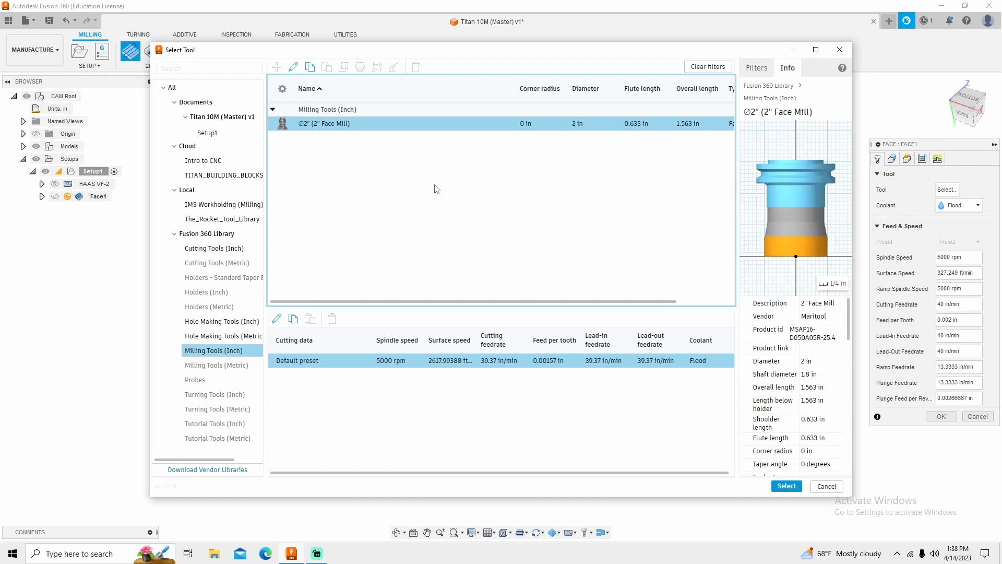
pyautogui.click(785, 486)
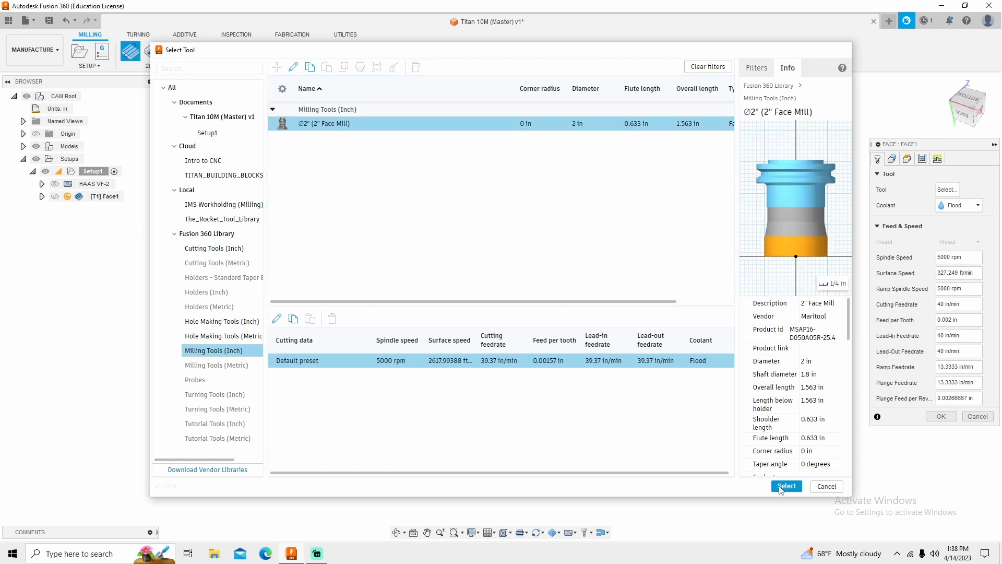
pyautogui.click(786, 486)
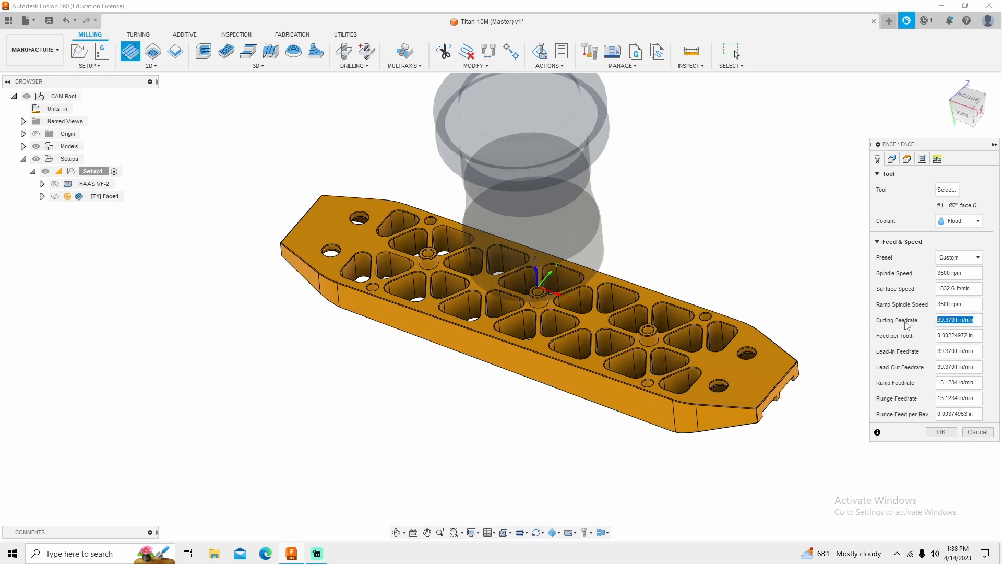
# Set Face1 cutting feedrate to 40 in/min, disable lead-in and lead-out, and generate it.
pyautogui.write('40')
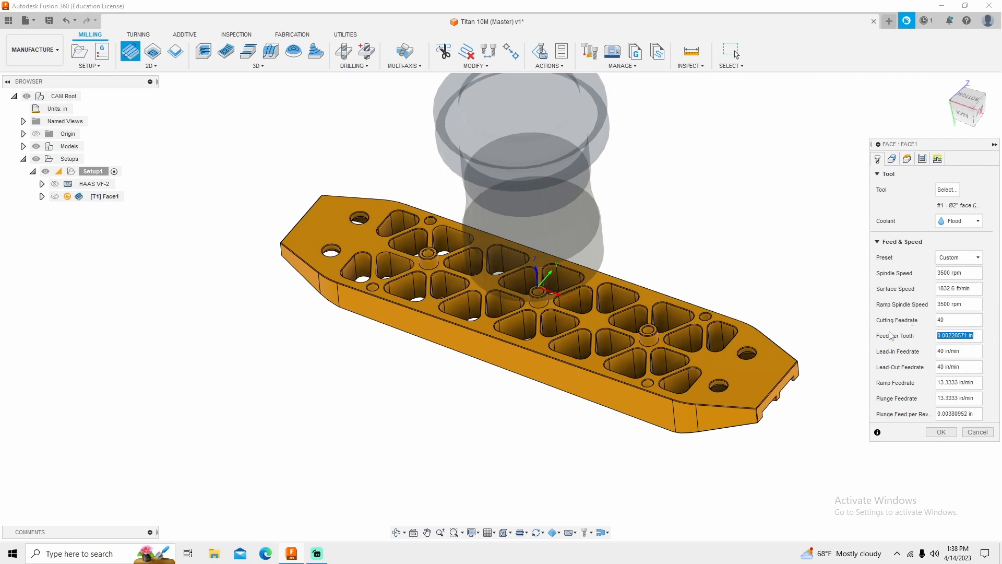
pyautogui.moveTo(920, 193)
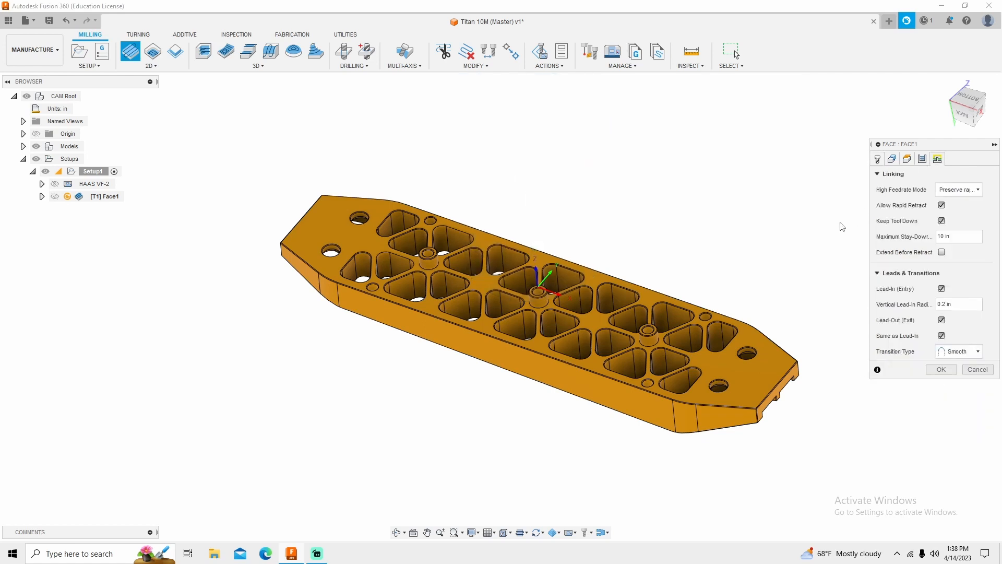
pyautogui.click(942, 288)
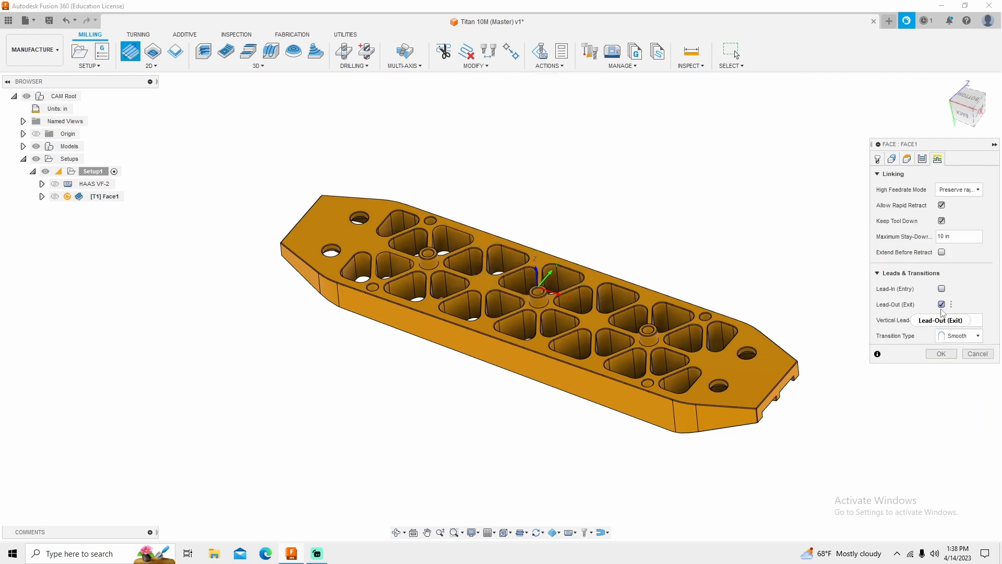
pyautogui.click(940, 304)
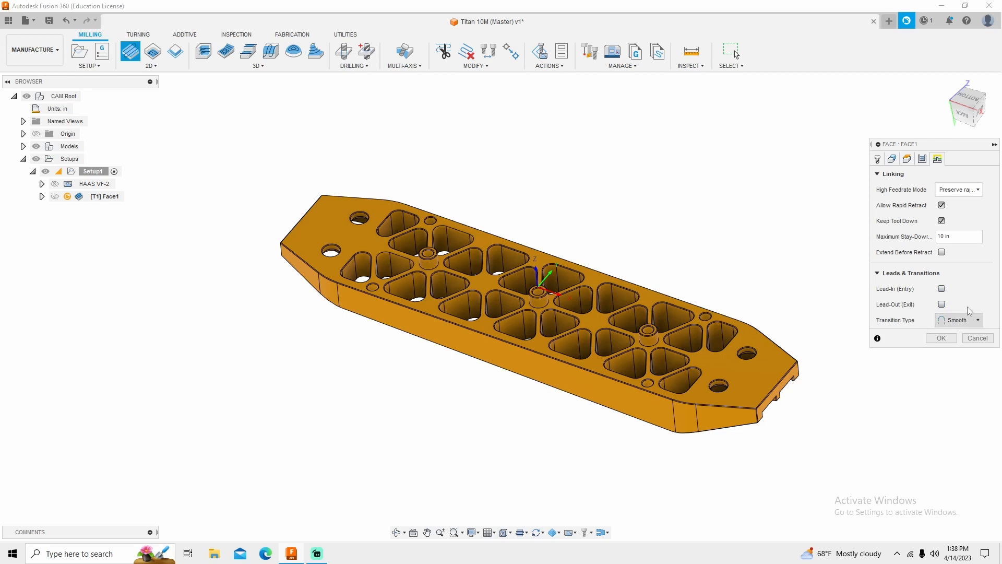
pyautogui.click(906, 159)
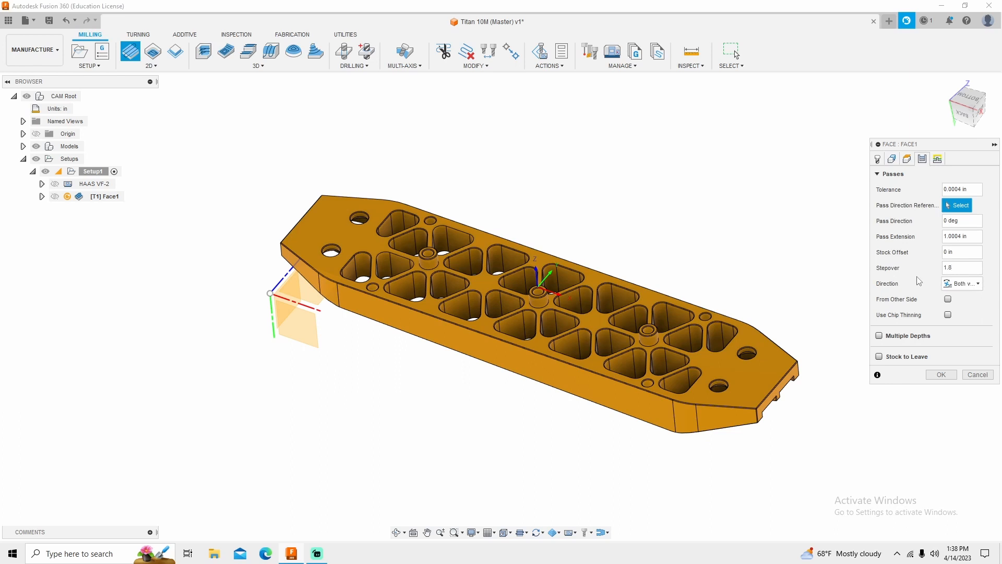
pyautogui.moveTo(931, 247)
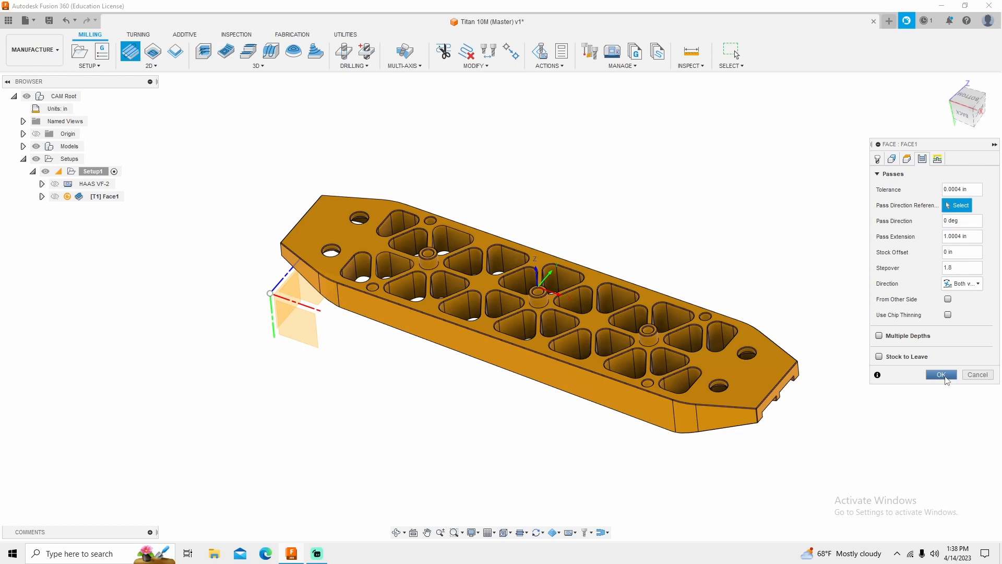
pyautogui.click(940, 374)
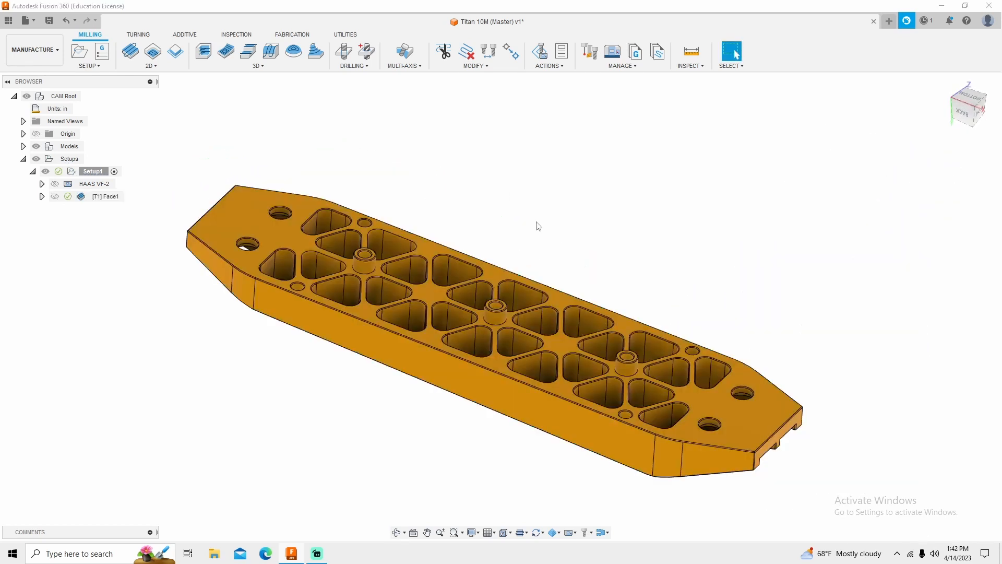
pyautogui.moveTo(175, 53)
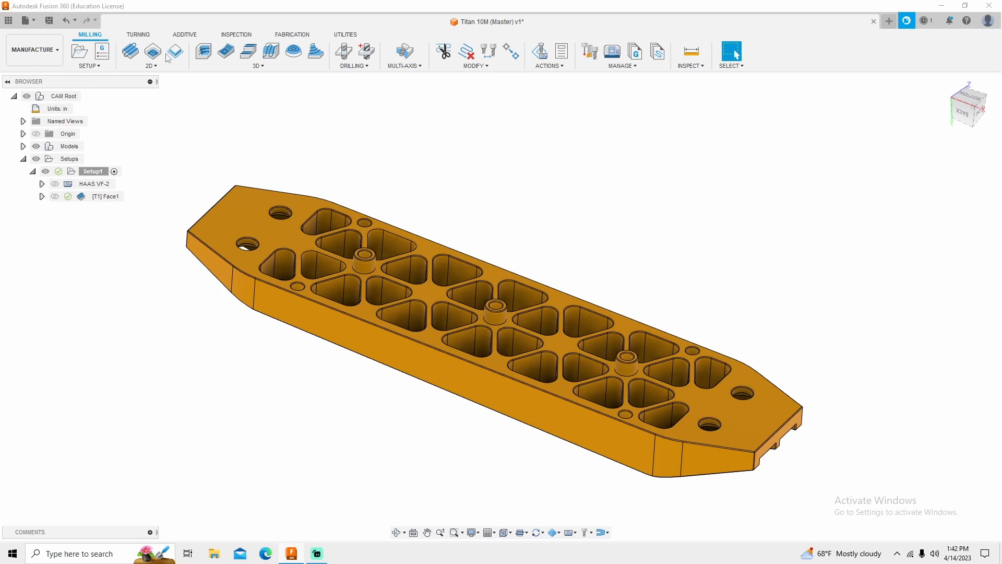
# Start 2D Adaptive Clearing with the 5/8" flat endmill and Aluminum - Roughing preset.
pyautogui.click(152, 51)
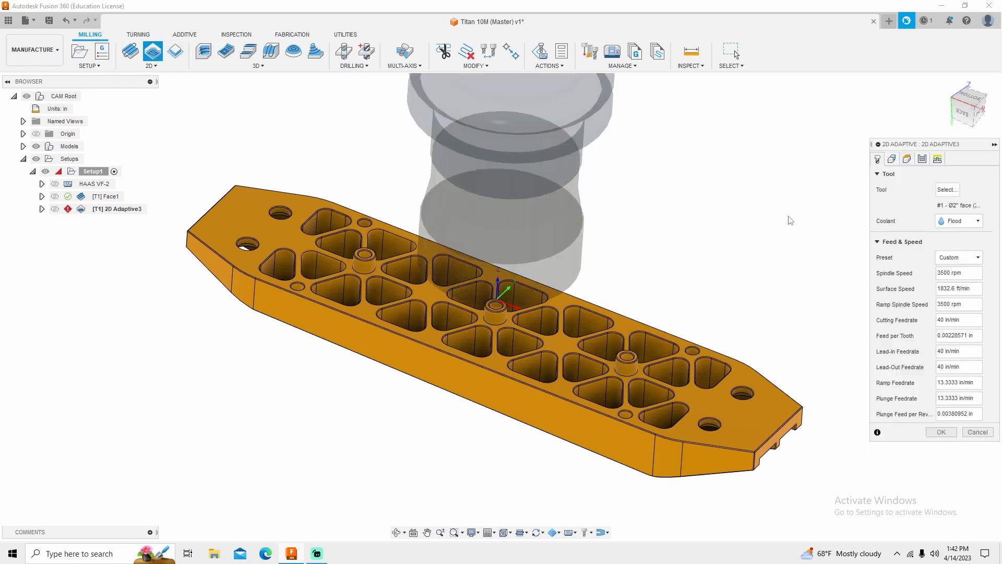
pyautogui.click(946, 189)
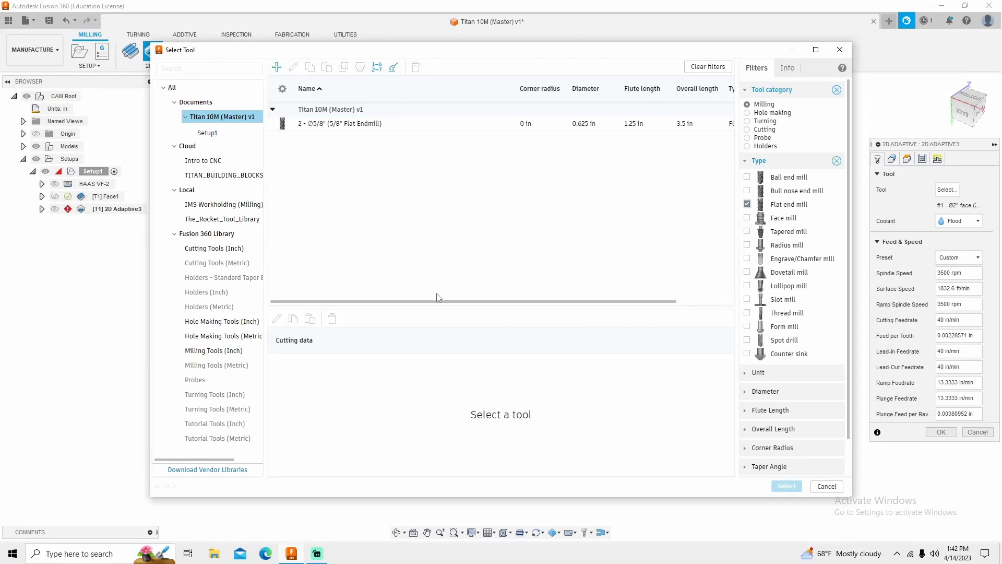
pyautogui.click(214, 351)
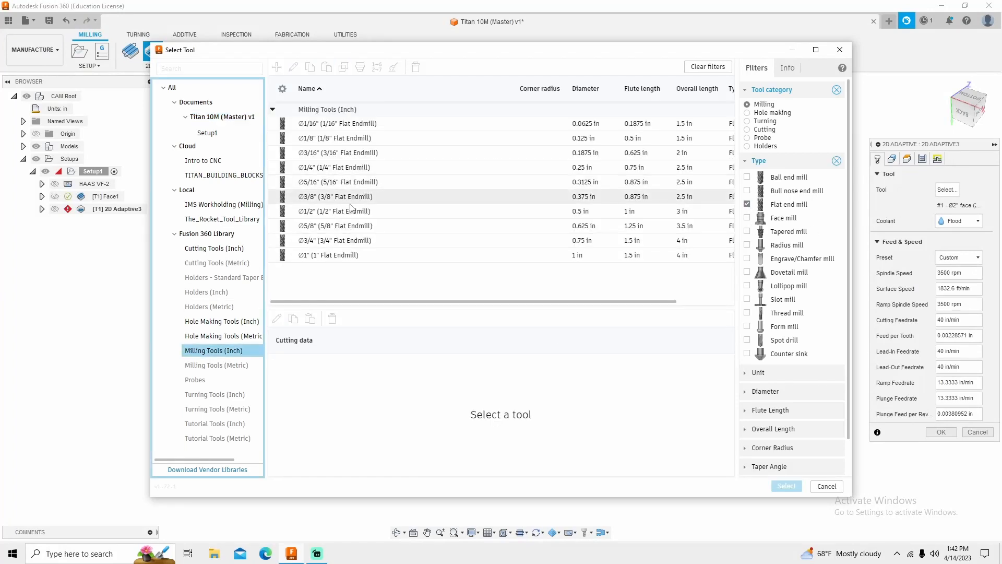
pyautogui.click(335, 226)
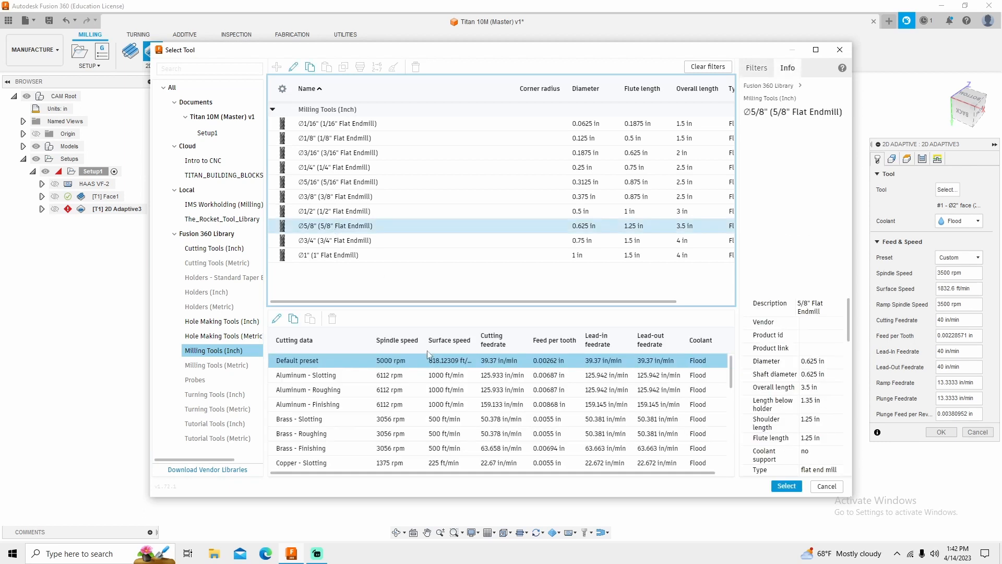
pyautogui.click(333, 225)
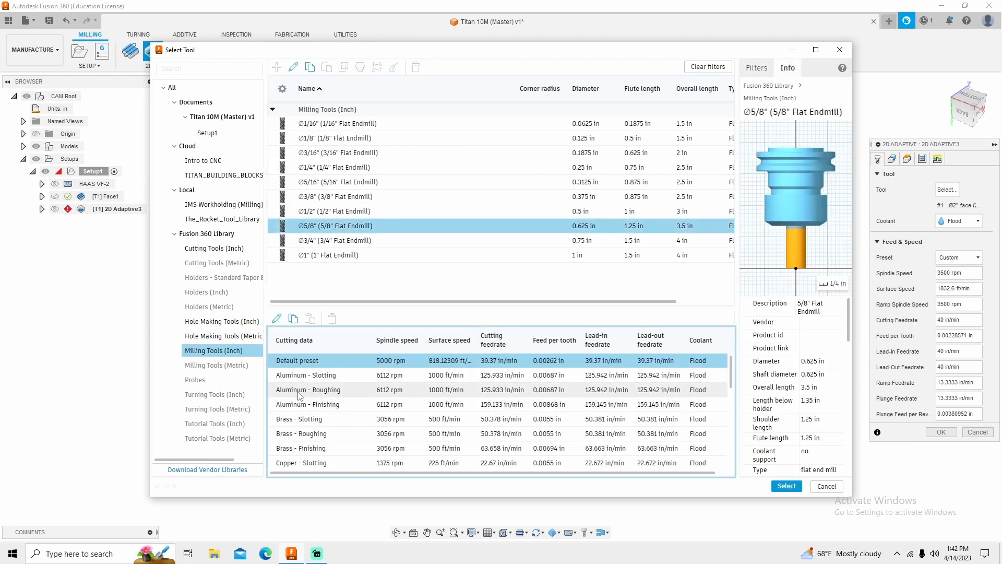
pyautogui.click(308, 389)
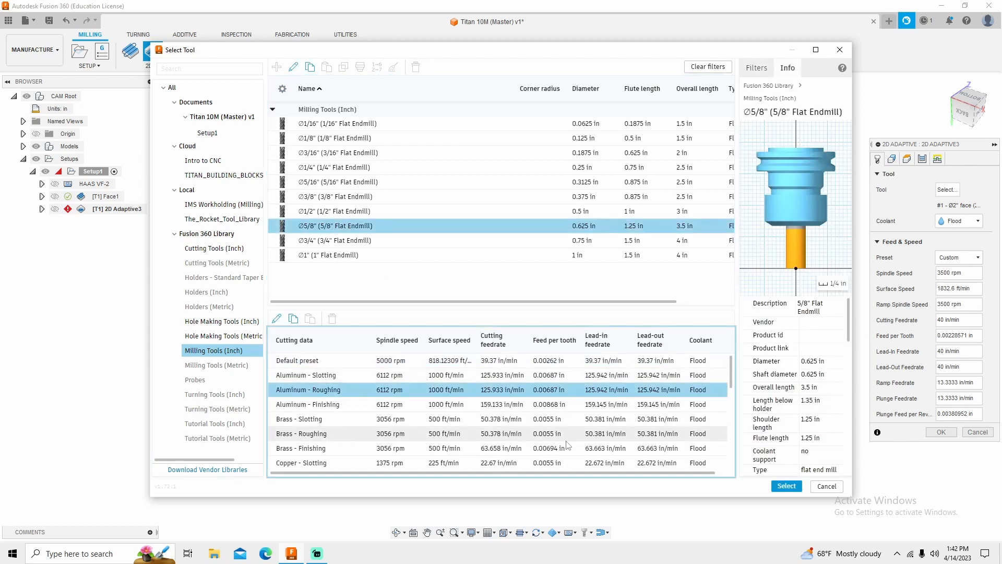
pyautogui.click(786, 486)
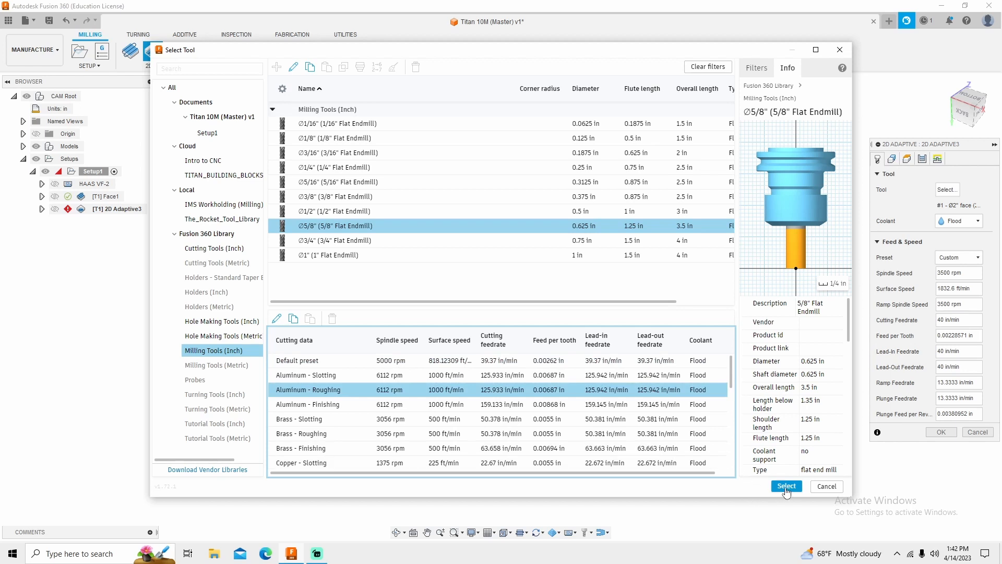
pyautogui.click(786, 486)
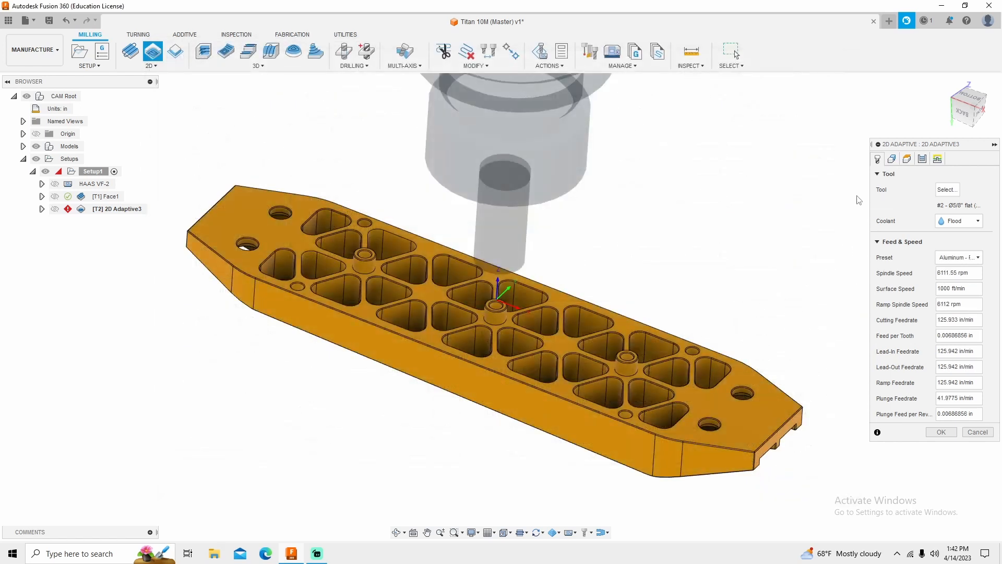
# Set adaptive passes: optimal load 0.175, 0.01 in stock, 0.001 in smoothing, feed optimization.
pyautogui.click(906, 158)
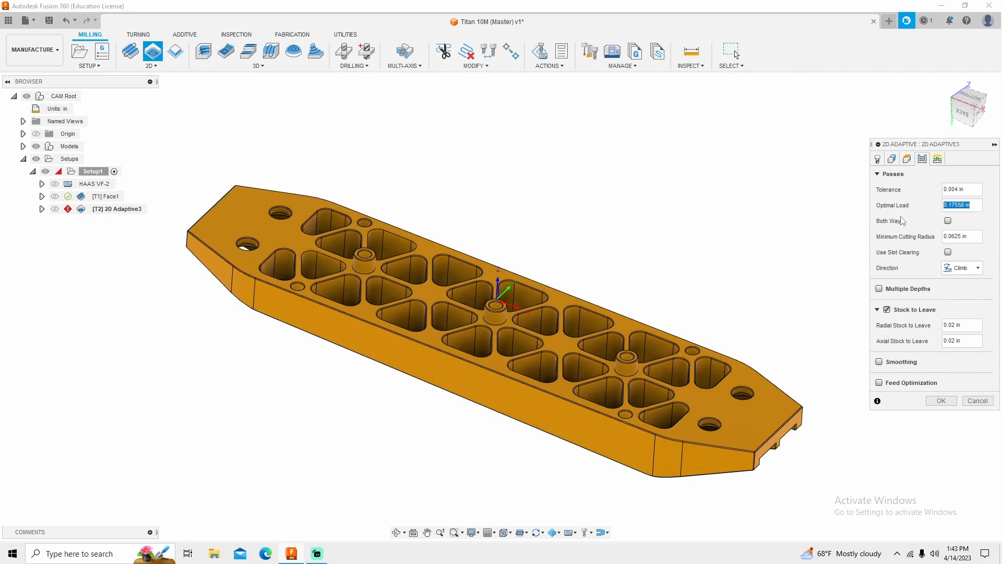
pyautogui.write('.175')
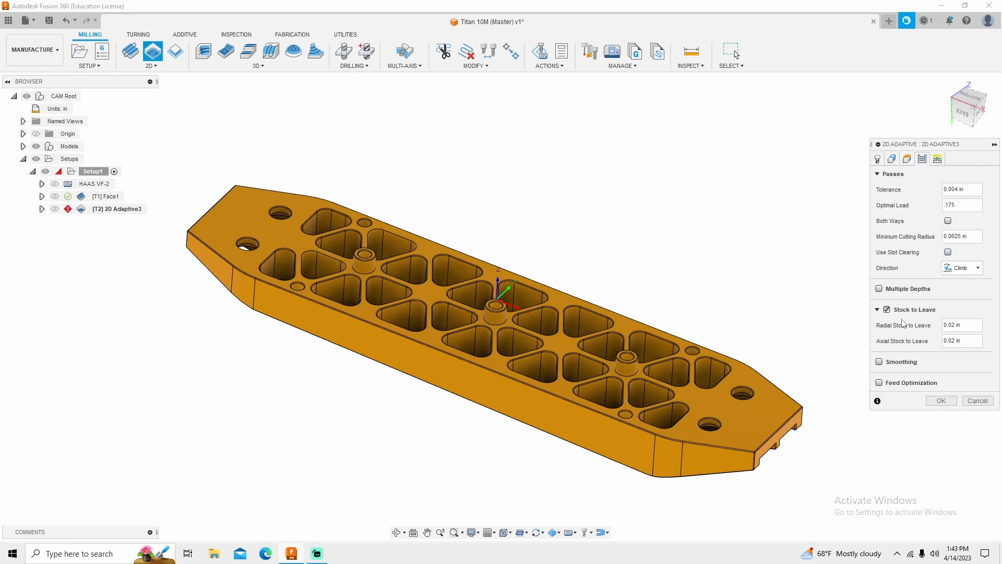
pyautogui.click(961, 325)
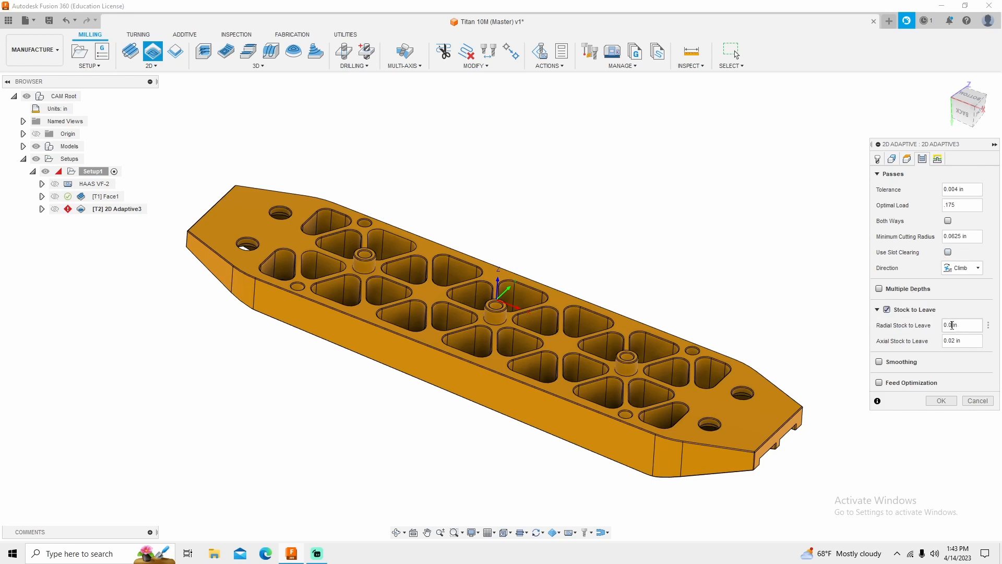
pyautogui.click(888, 362)
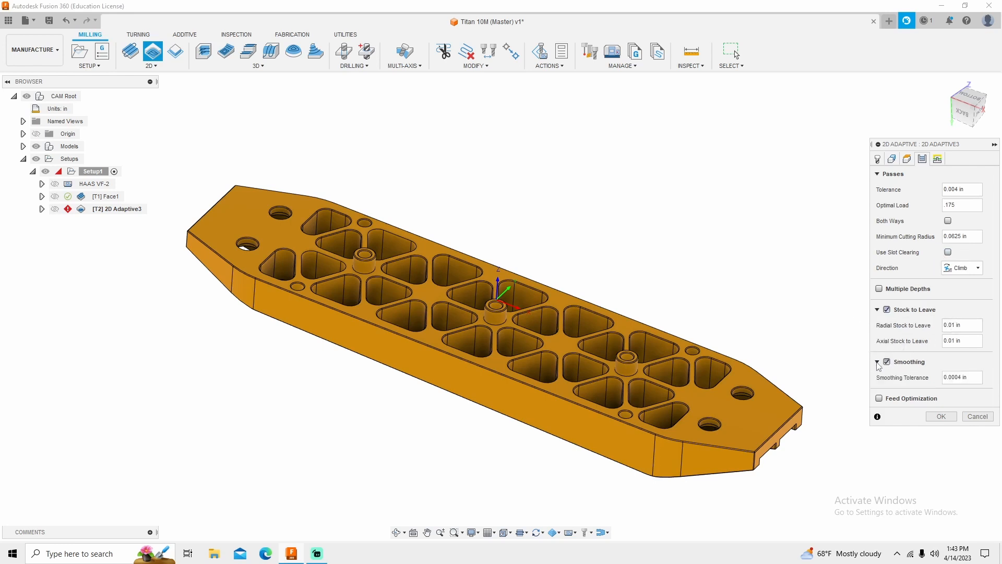
pyautogui.click(961, 377)
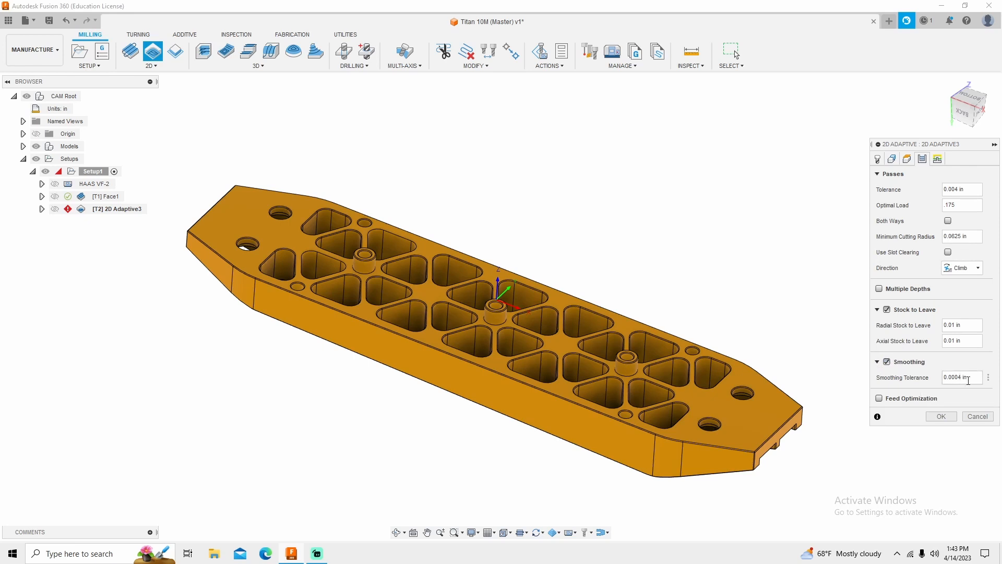
pyautogui.click(879, 398)
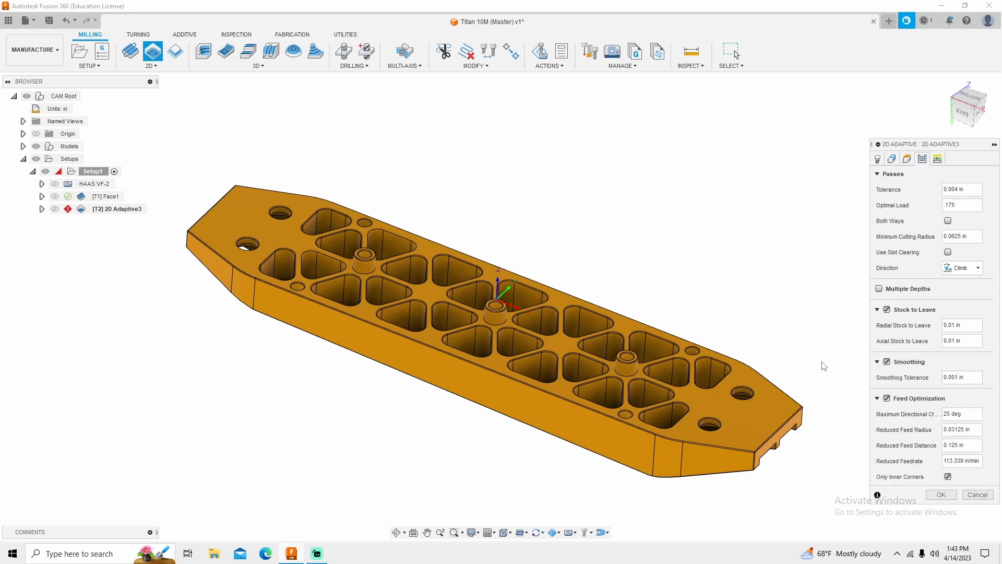
pyautogui.moveTo(847, 505)
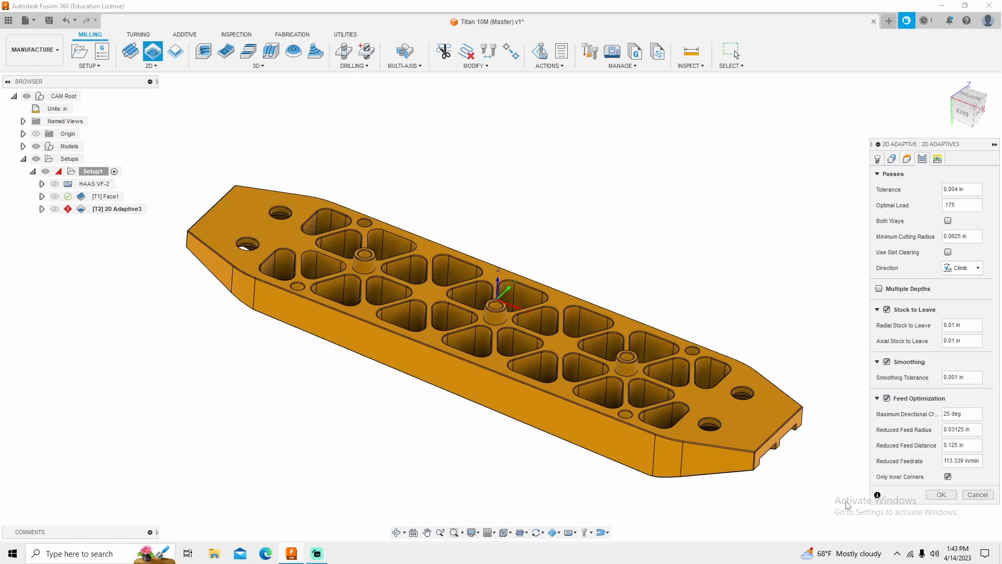
# Select the pocket outlines around the bosses, adding the third chain as adaptive geometry.
pyautogui.click(878, 159)
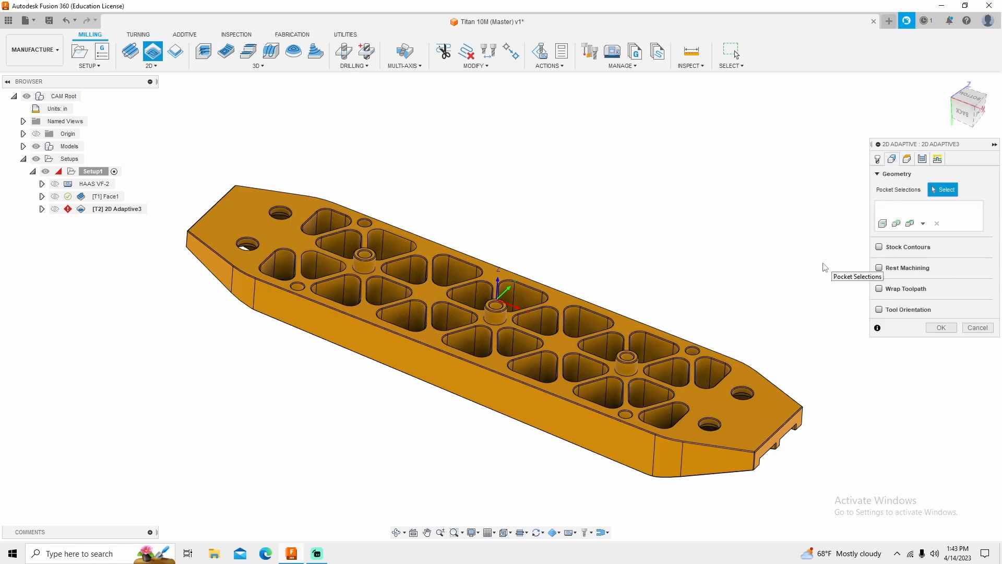
pyautogui.click(457, 329)
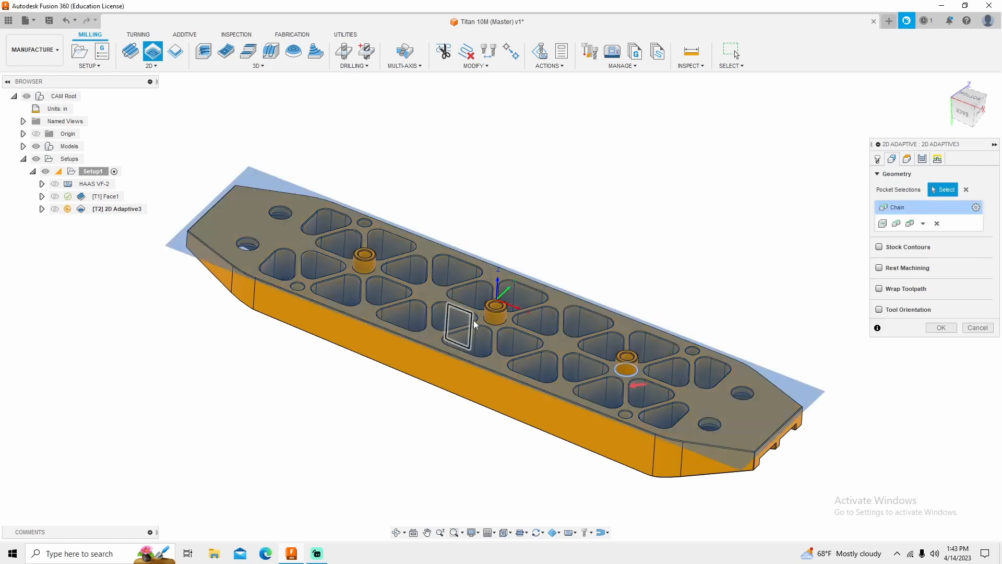
pyautogui.click(364, 263)
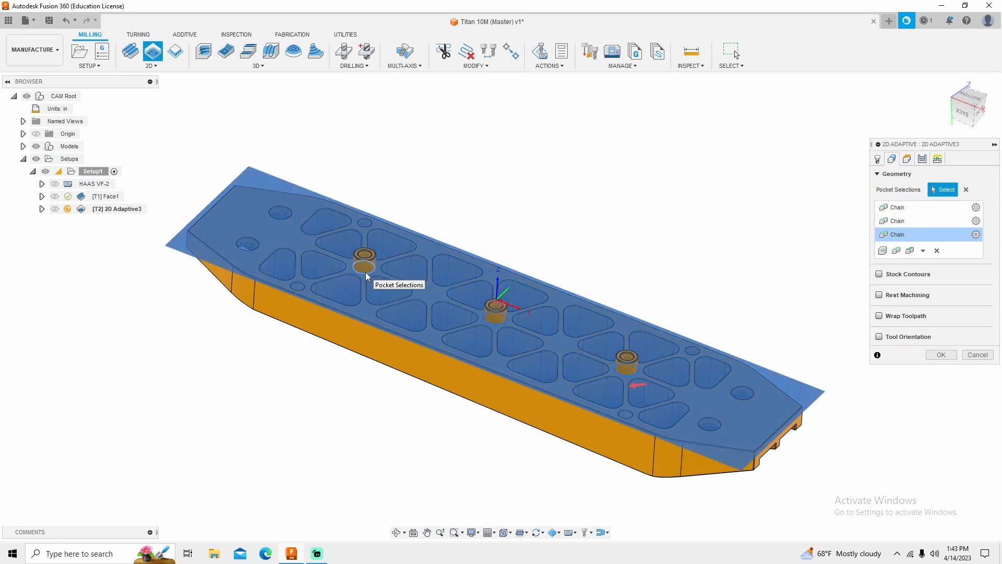
pyautogui.moveTo(851, 307)
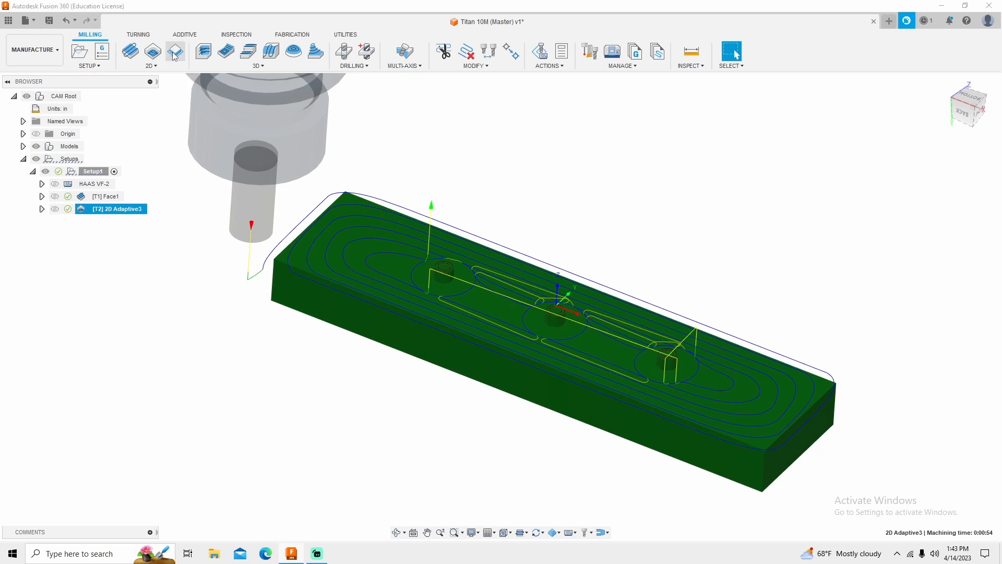
# Start a 2D Contour and change the Bottom Height 'From' reference on the Heights tab.
pyautogui.click(174, 51)
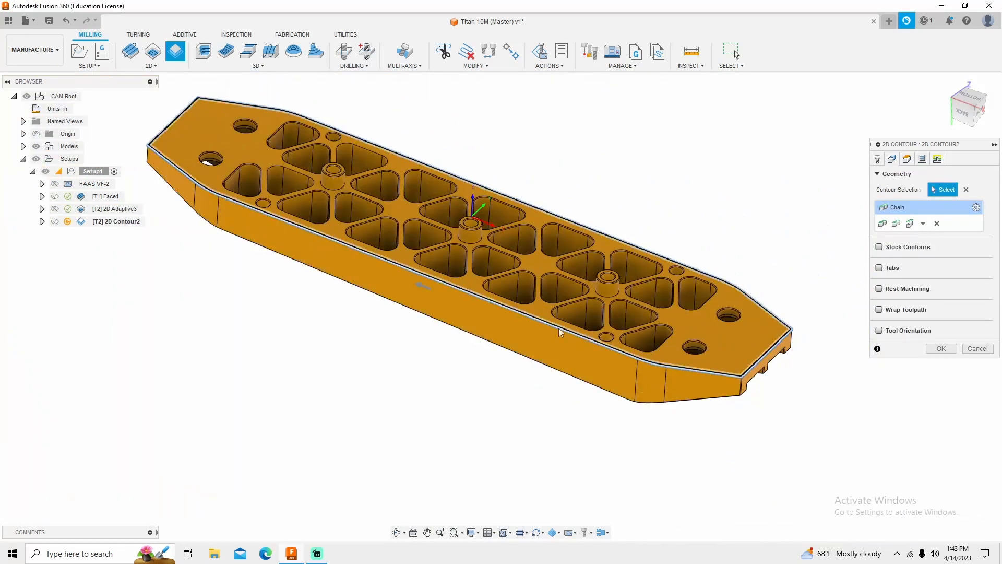
pyautogui.click(891, 159)
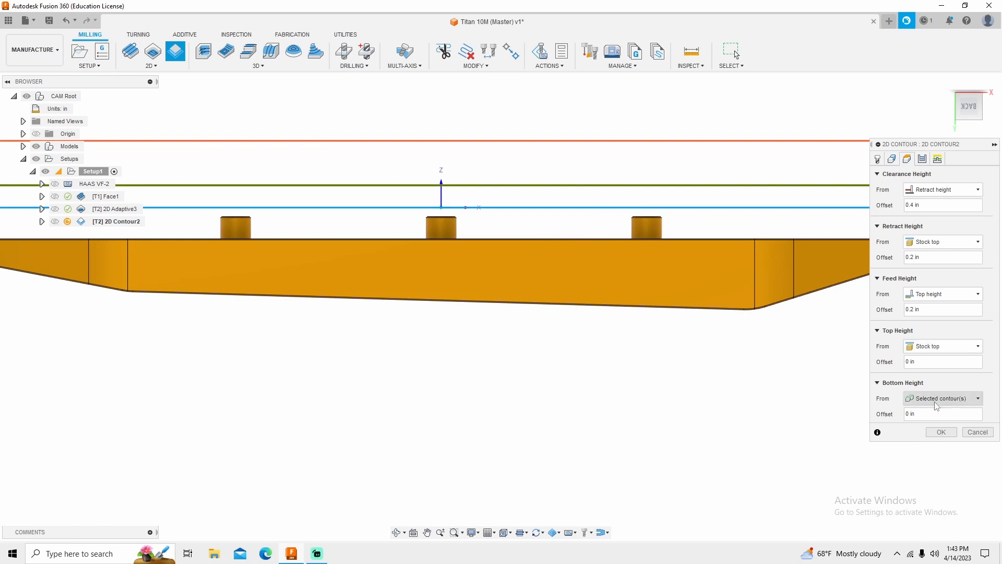
pyautogui.click(940, 398)
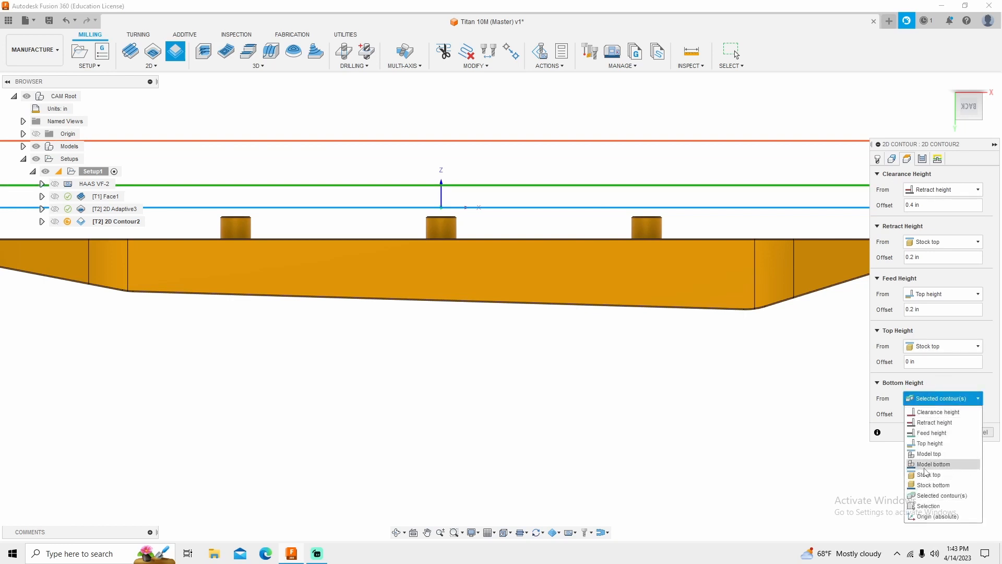
pyautogui.click(934, 464)
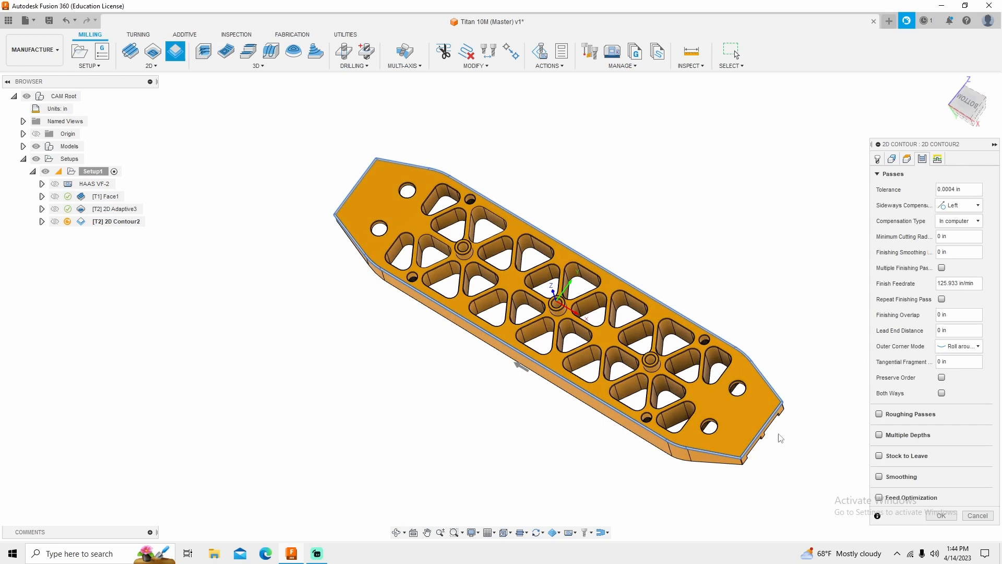
pyautogui.moveTo(866, 441)
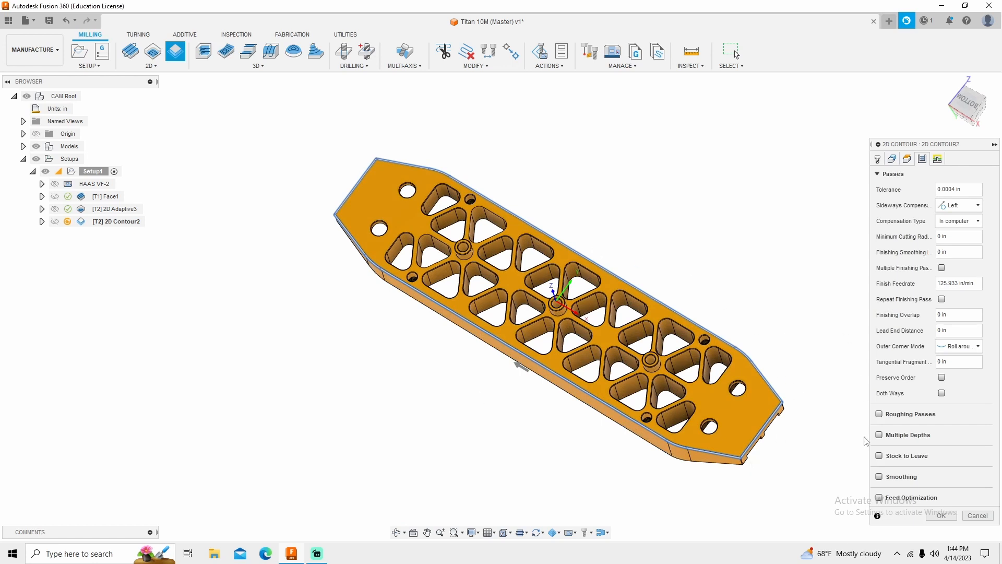
# Enable contour roughing passes with 0.175 maximum stepover and 4 stepovers, plus stock contours.
pyautogui.click(887, 413)
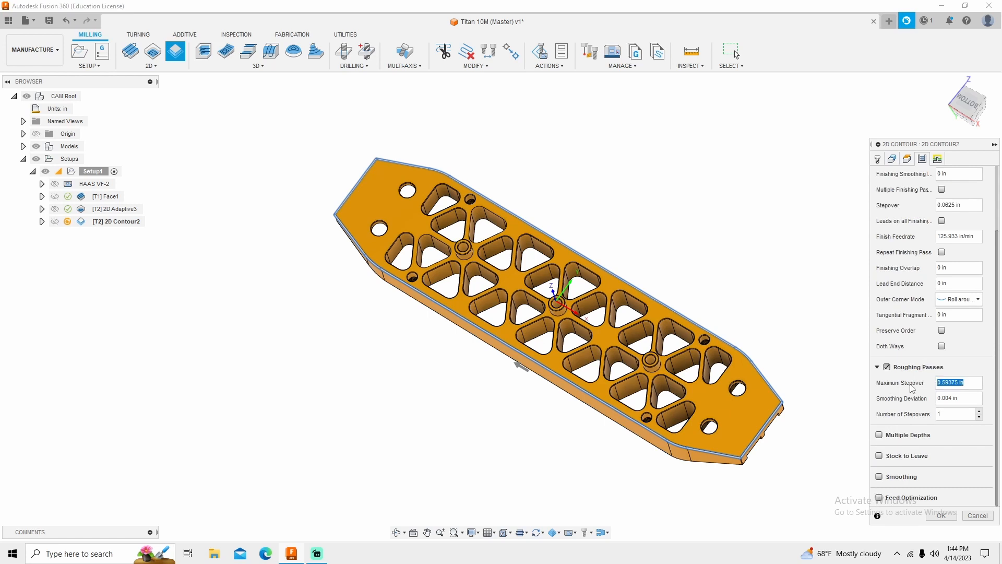
pyautogui.write('.175')
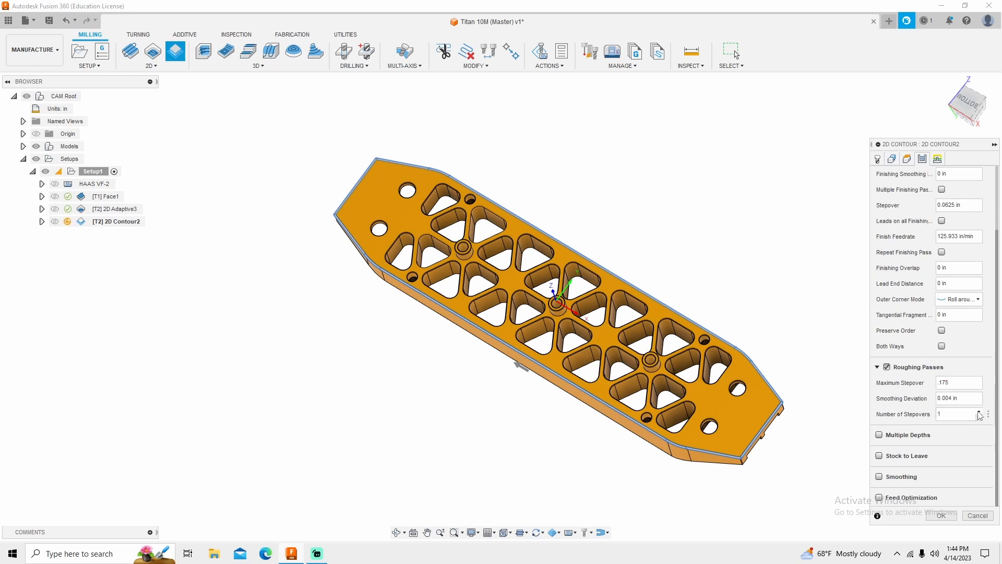
pyautogui.click(978, 412)
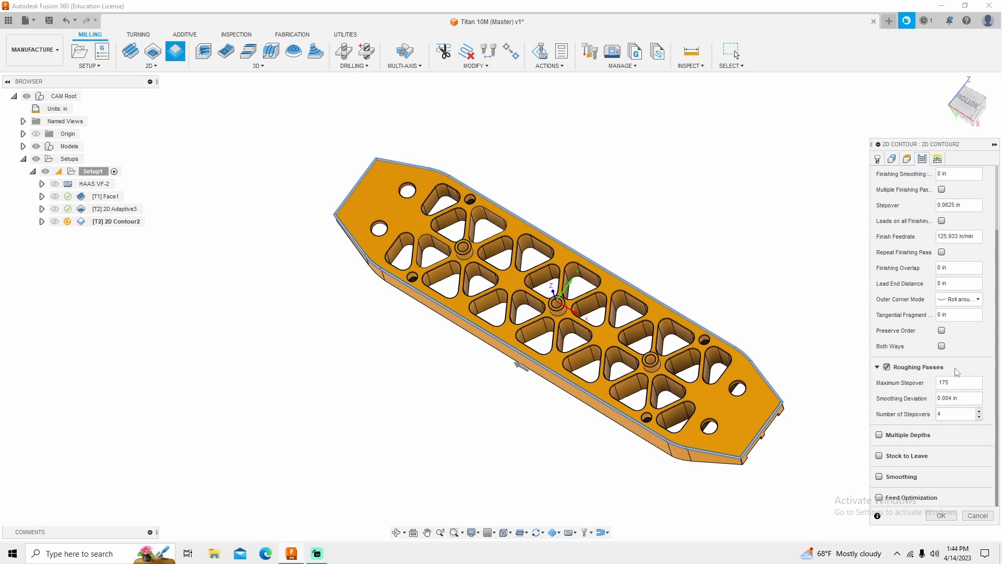
pyautogui.click(893, 159)
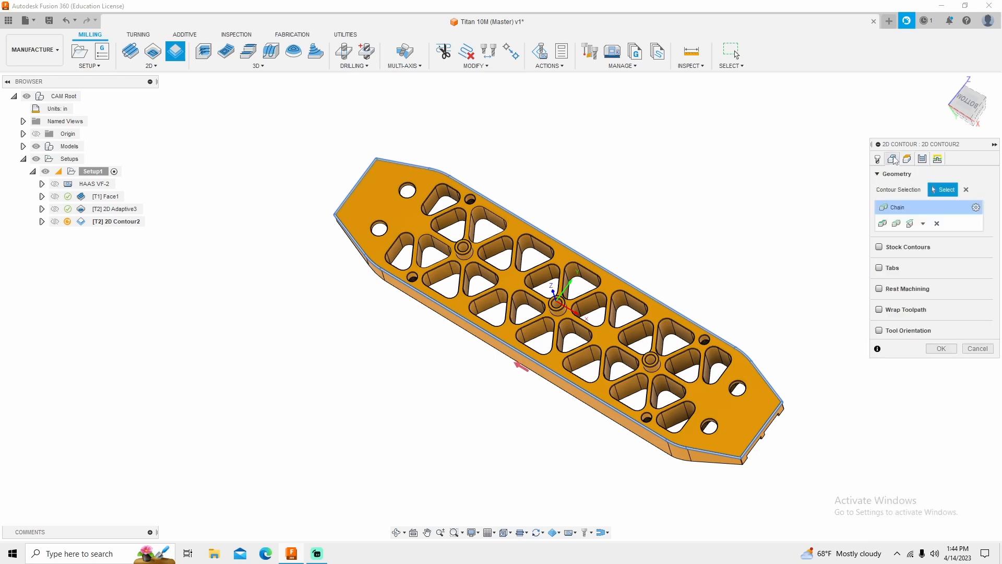
pyautogui.click(886, 248)
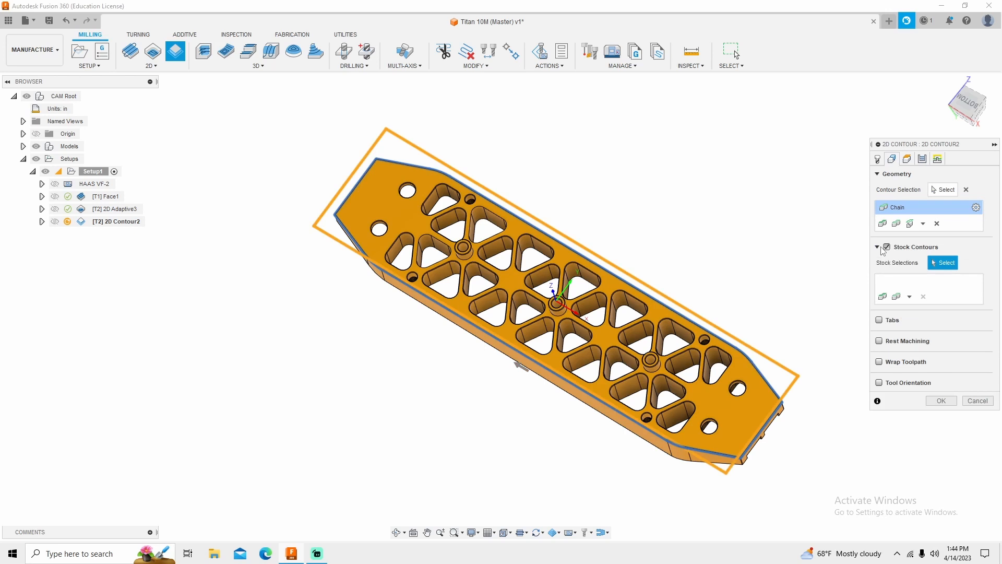
pyautogui.moveTo(896, 276)
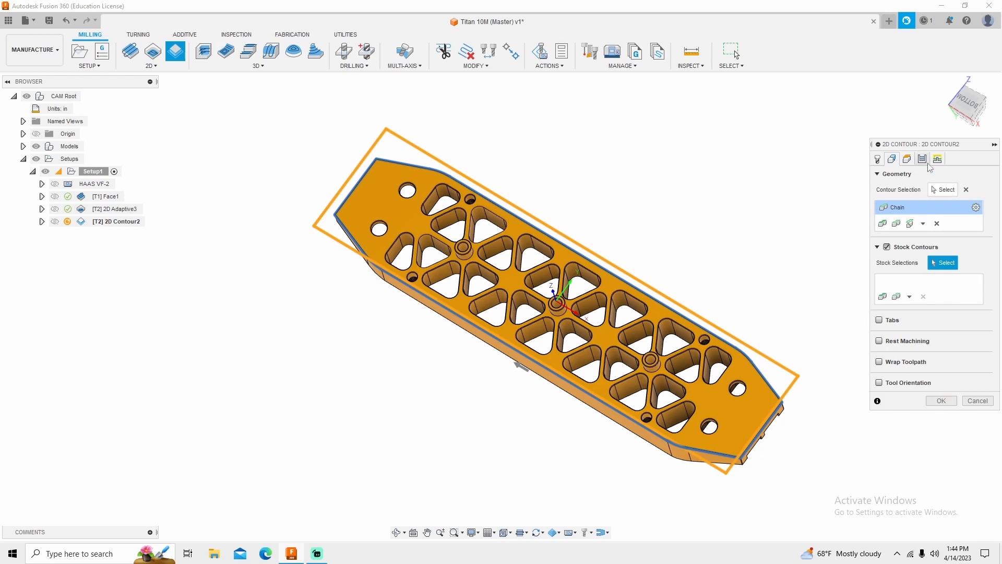
pyautogui.click(922, 159)
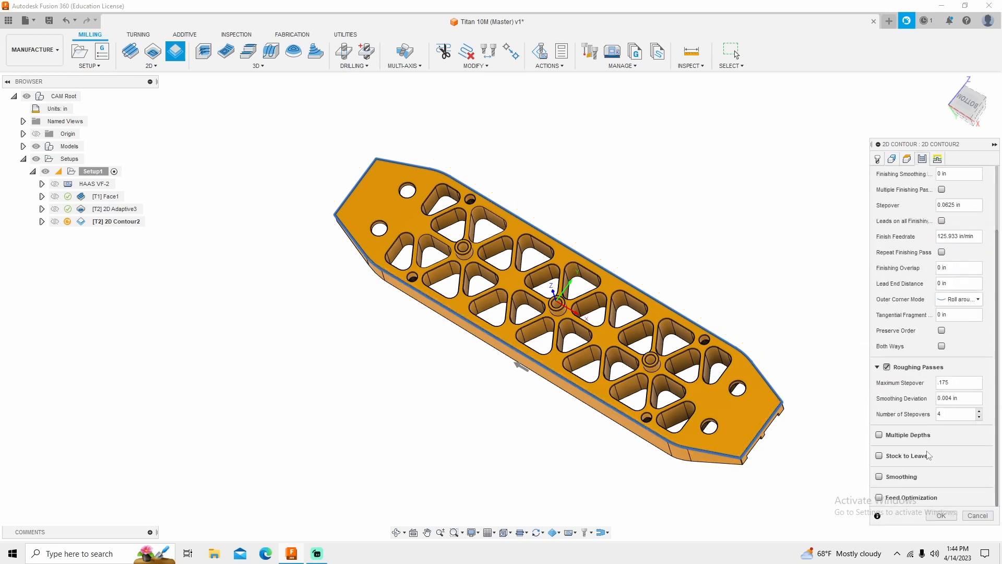
pyautogui.moveTo(879, 456)
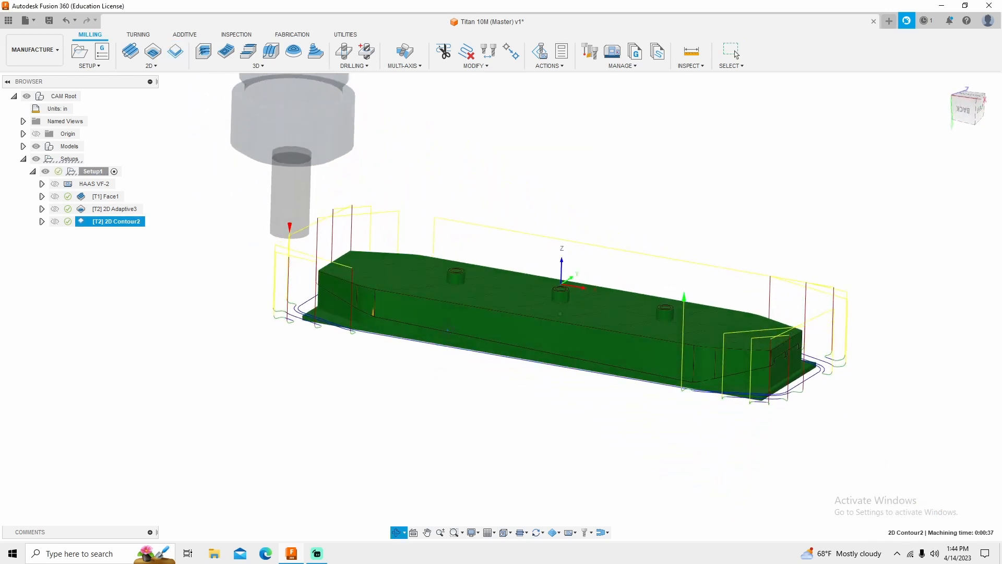
# Orbit the model to inspect the 2D contour toolpath around the outer profile.
pyautogui.moveTo(575, 268); pyautogui.dragTo(435, 381)
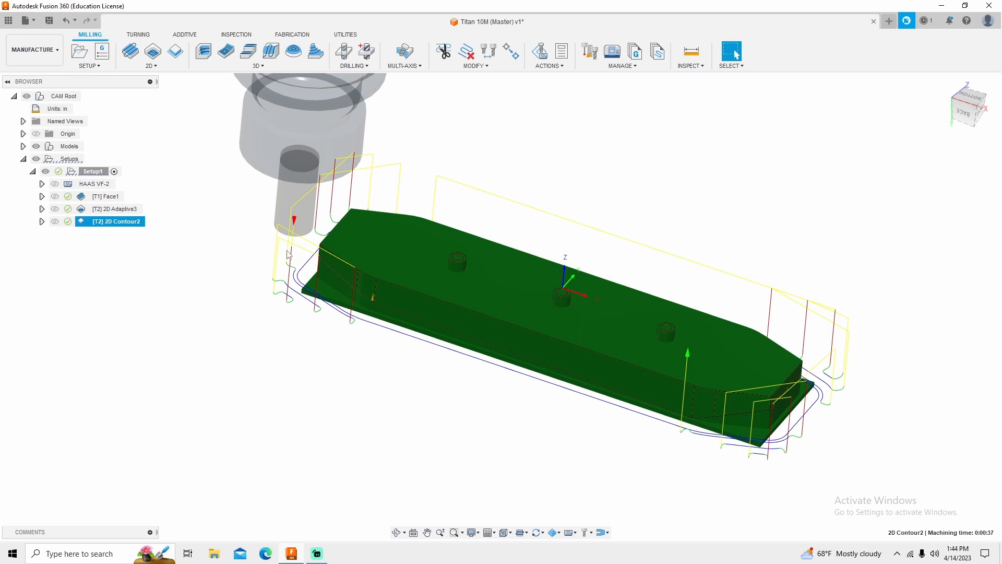
pyautogui.moveTo(573, 128)
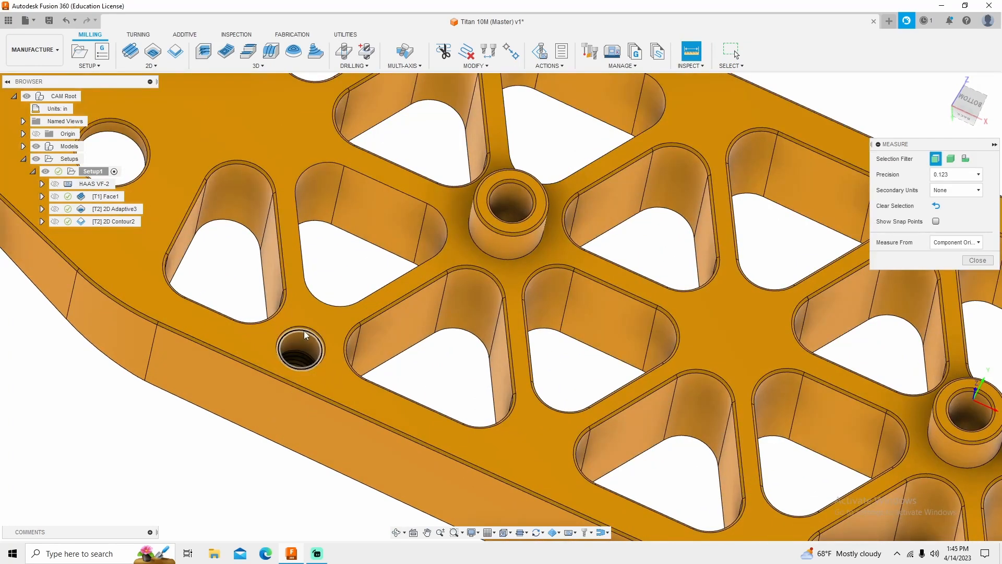
# Measure hole edges, reading 0.16 in for small holes and 0.26 in for larger ones.
pyautogui.click(299, 348)
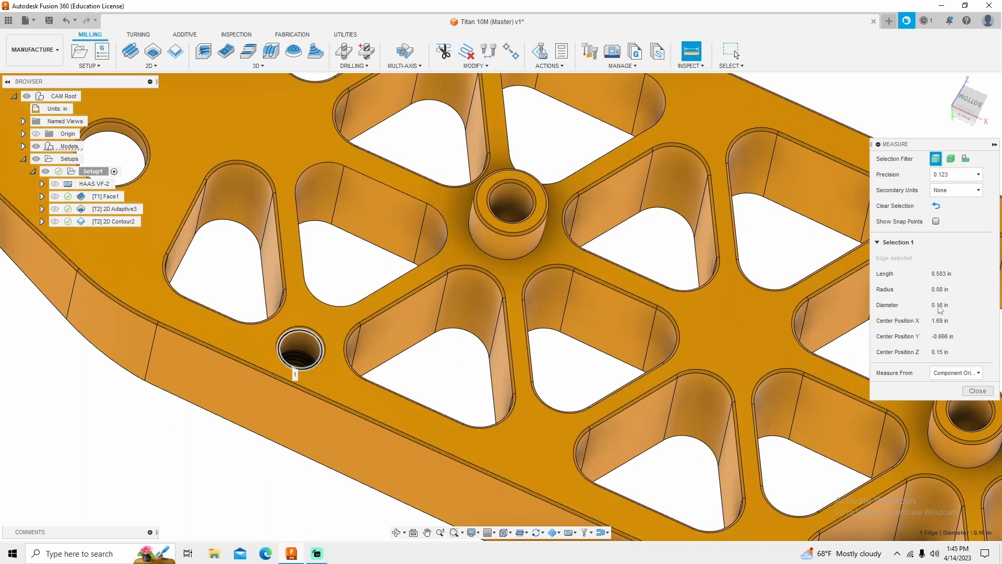
pyautogui.moveTo(954, 310)
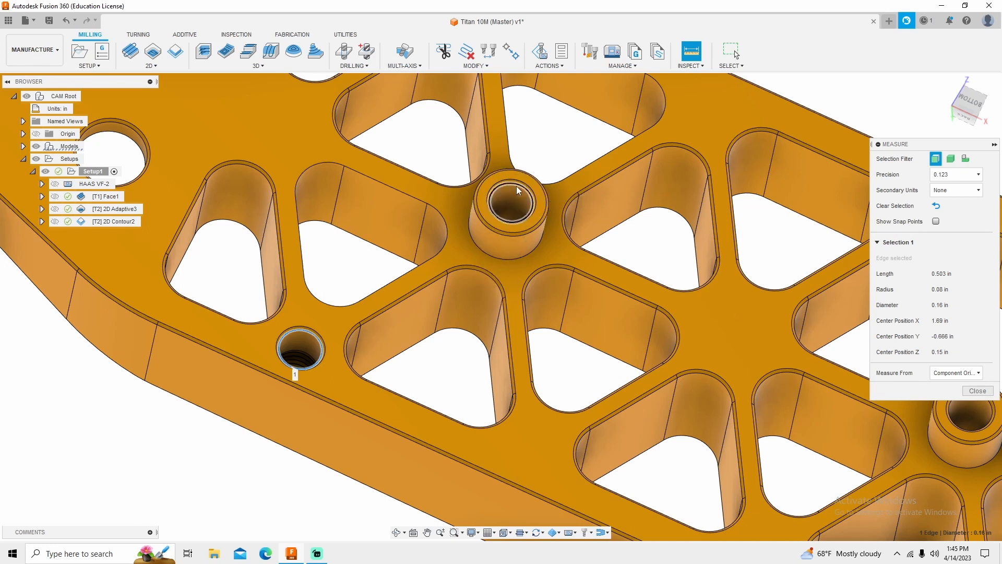
pyautogui.click(508, 203)
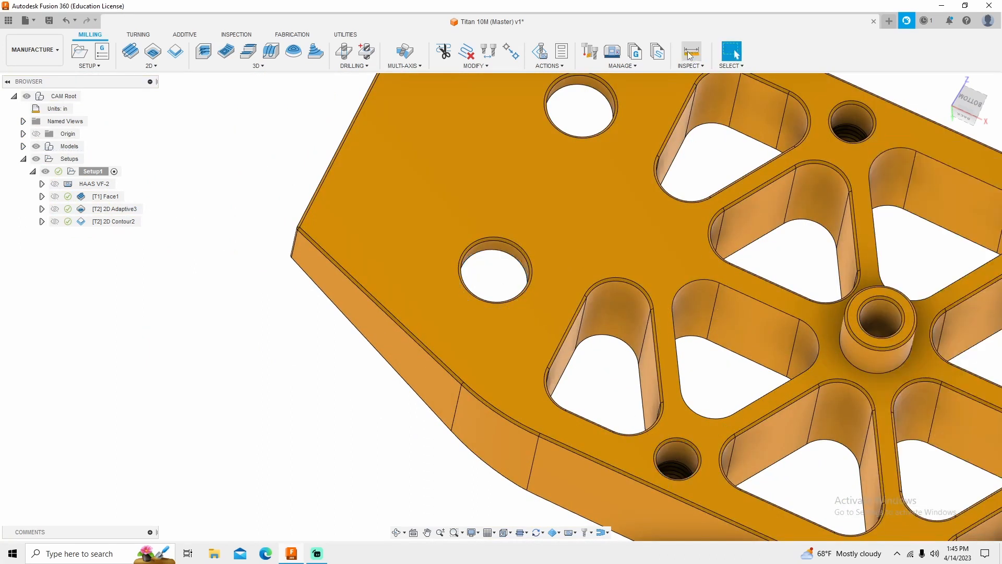
pyautogui.click(690, 51)
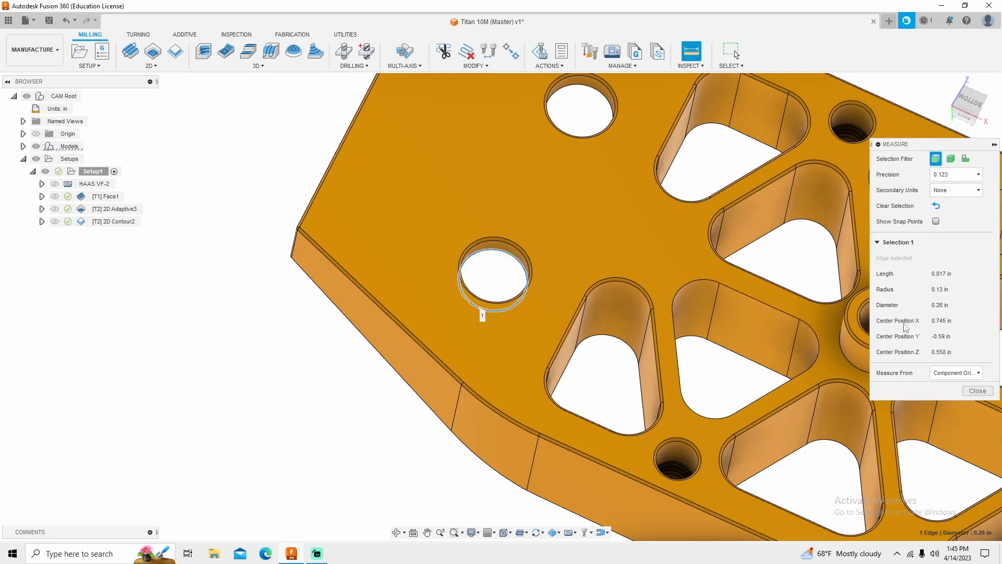
pyautogui.moveTo(901, 347)
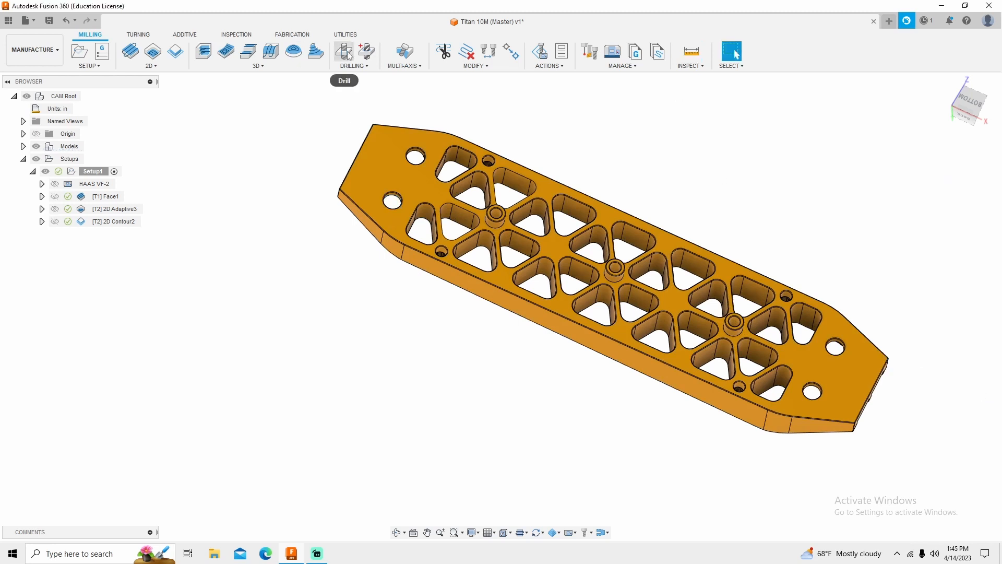
# Start a new Drill operation and filter the tool library to drill-type tools.
pyautogui.click(344, 50)
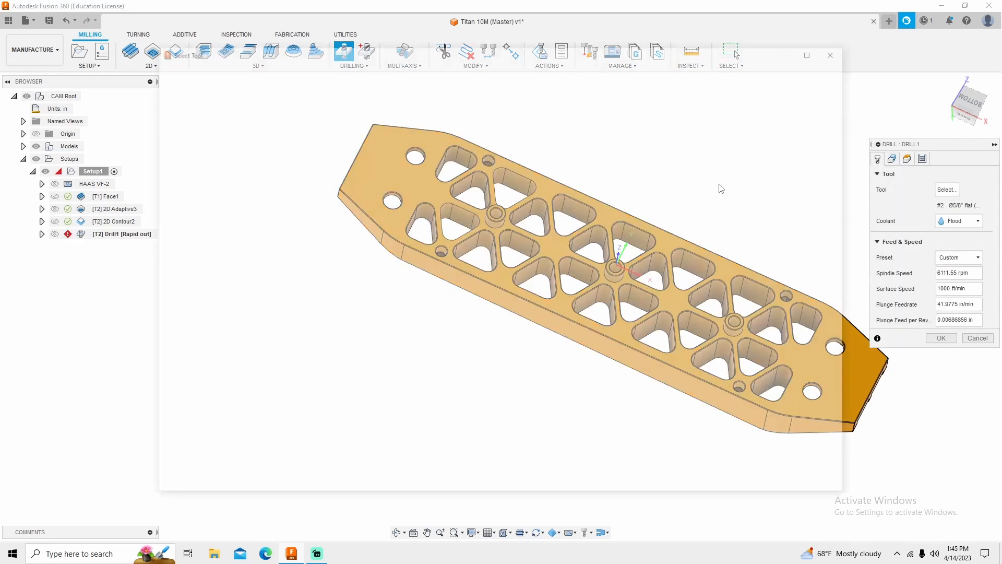
pyautogui.click(948, 190)
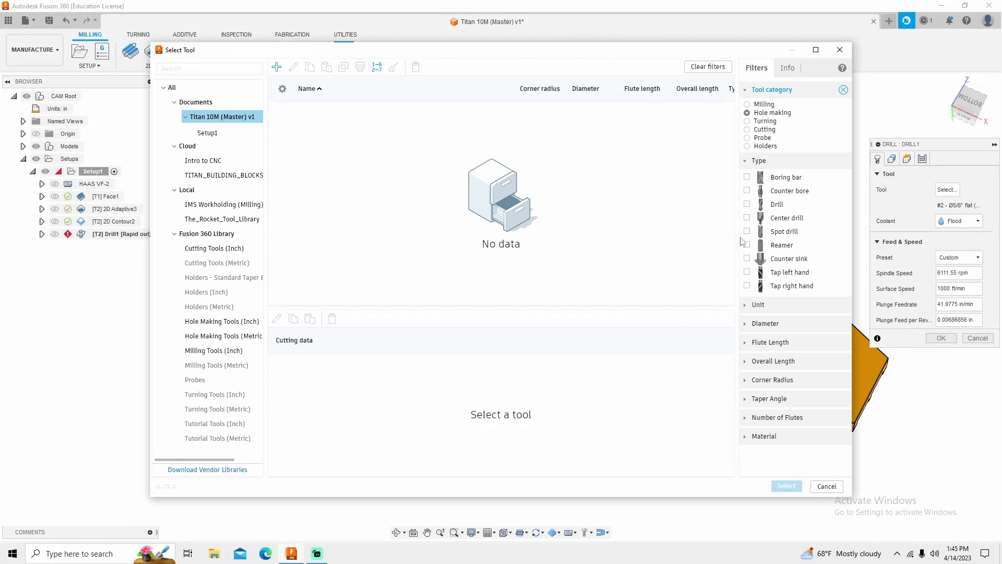
pyautogui.click(746, 204)
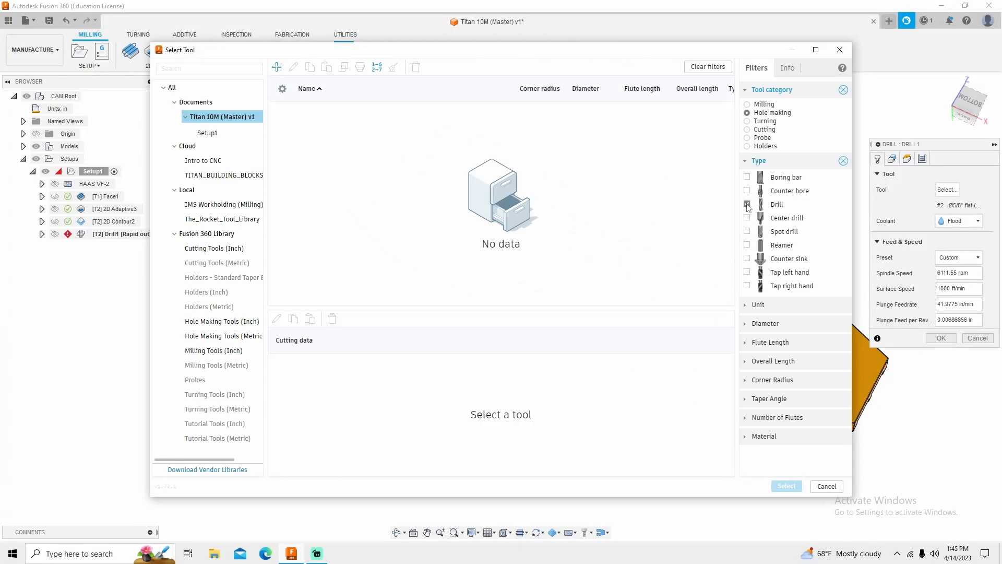
pyautogui.click(746, 204)
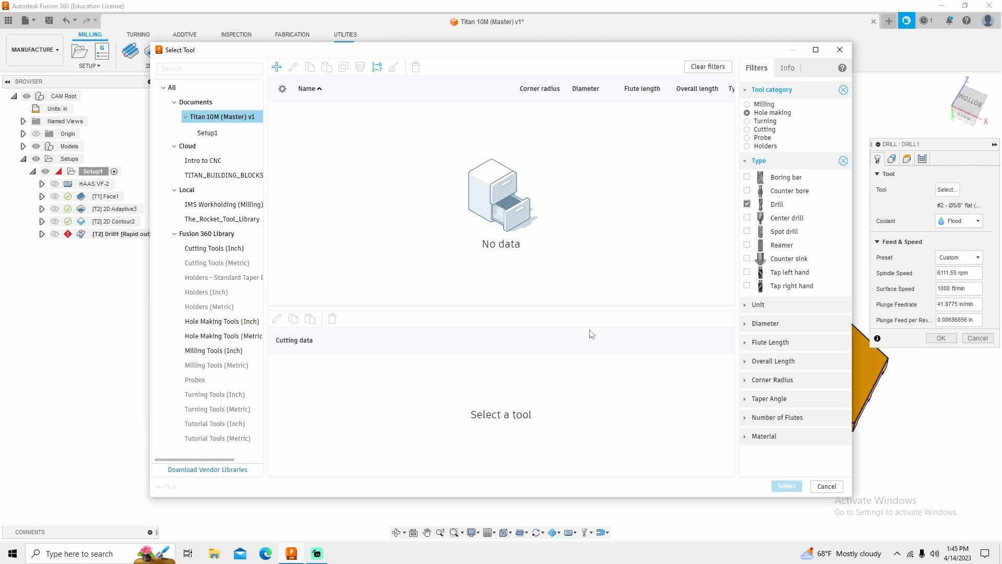
pyautogui.moveTo(590, 337)
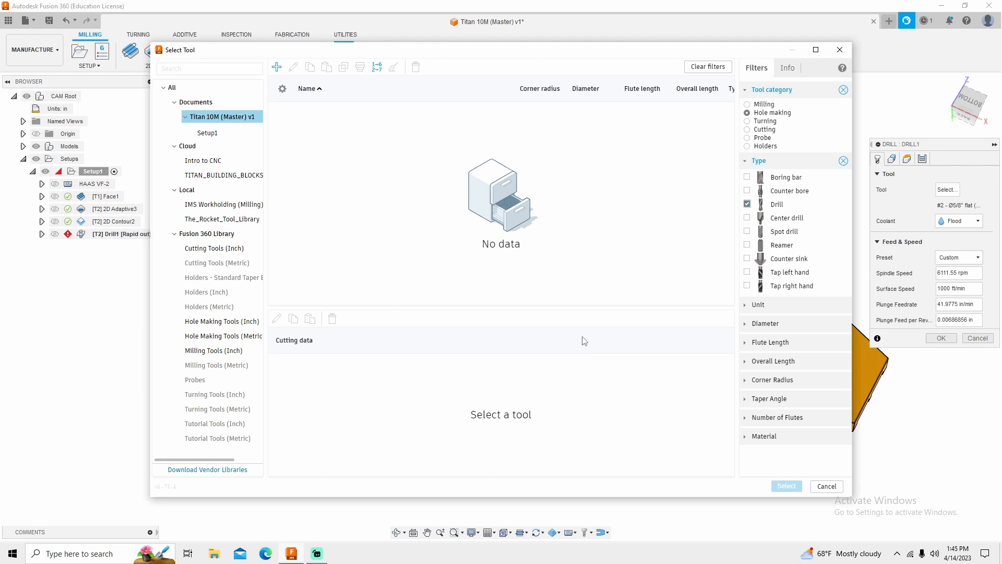
pyautogui.moveTo(600, 341)
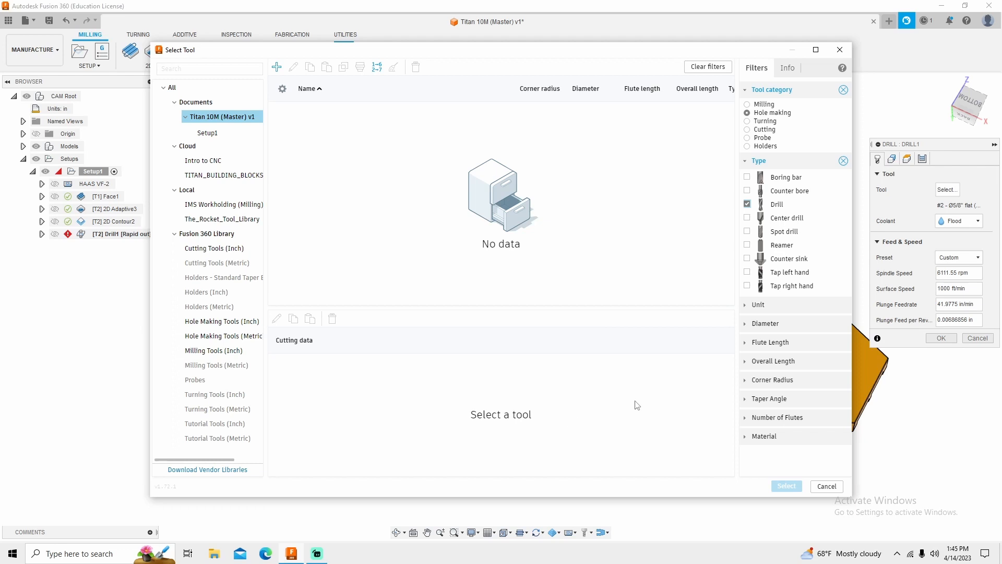
# Choose the Ø0.159 in #21 drill with the Aluminum - Drilling preset.
pyautogui.click(765, 323)
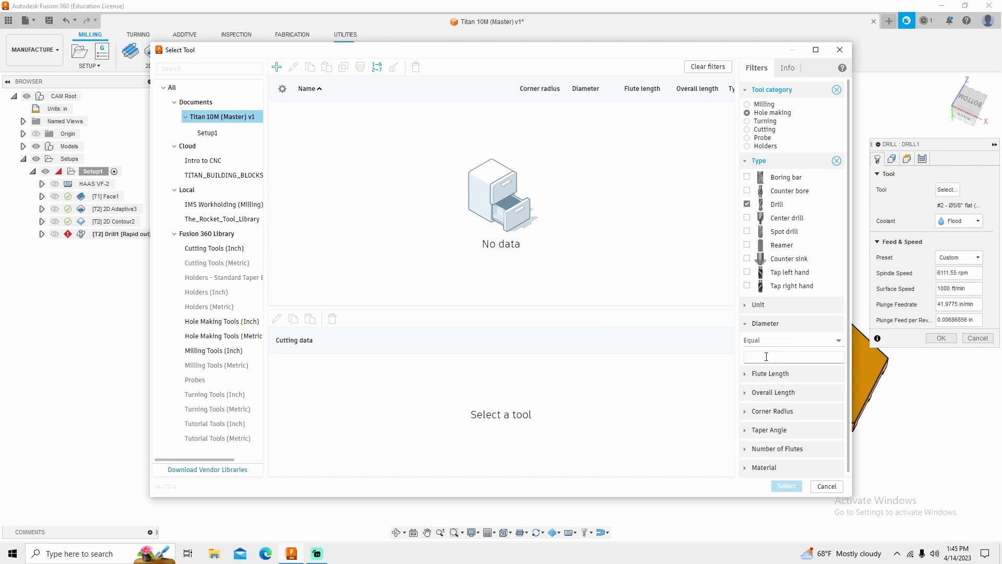
pyautogui.write('1')
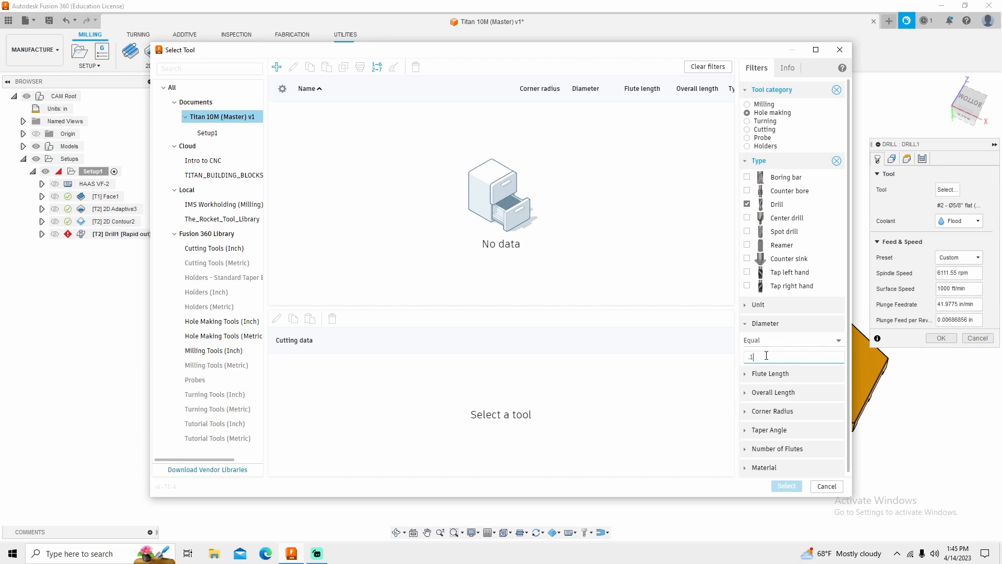
pyautogui.click(222, 321)
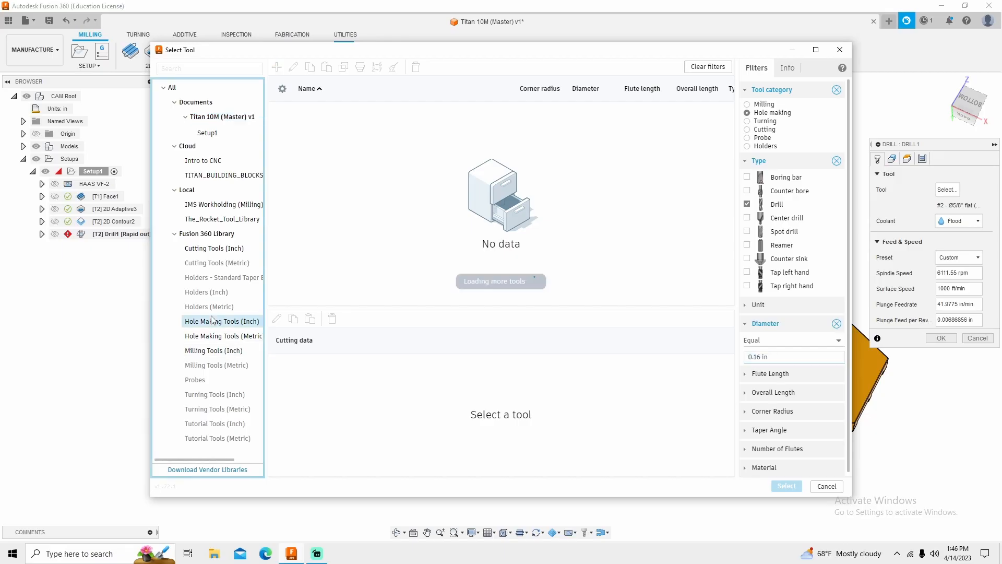
pyautogui.click(221, 321)
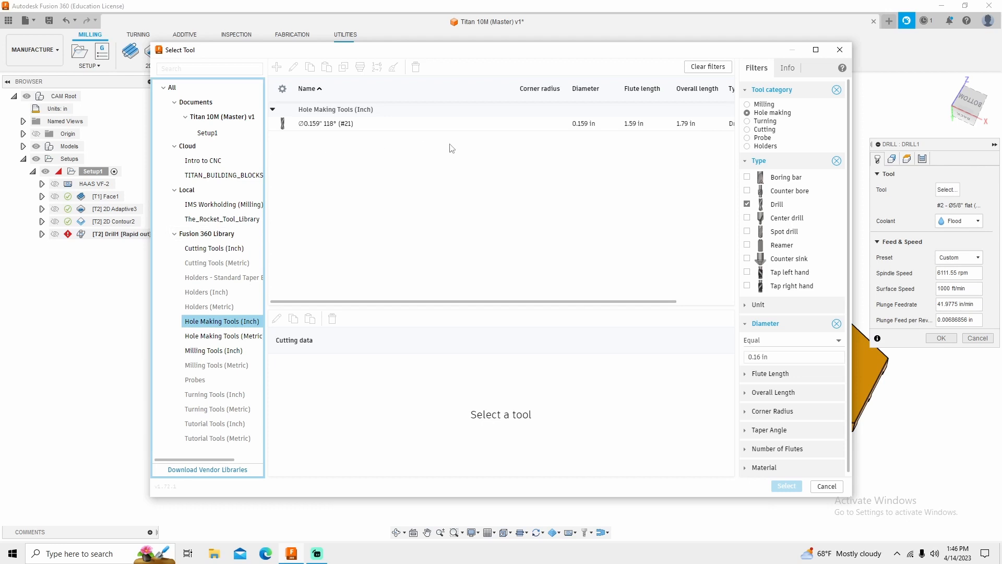
pyautogui.click(326, 123)
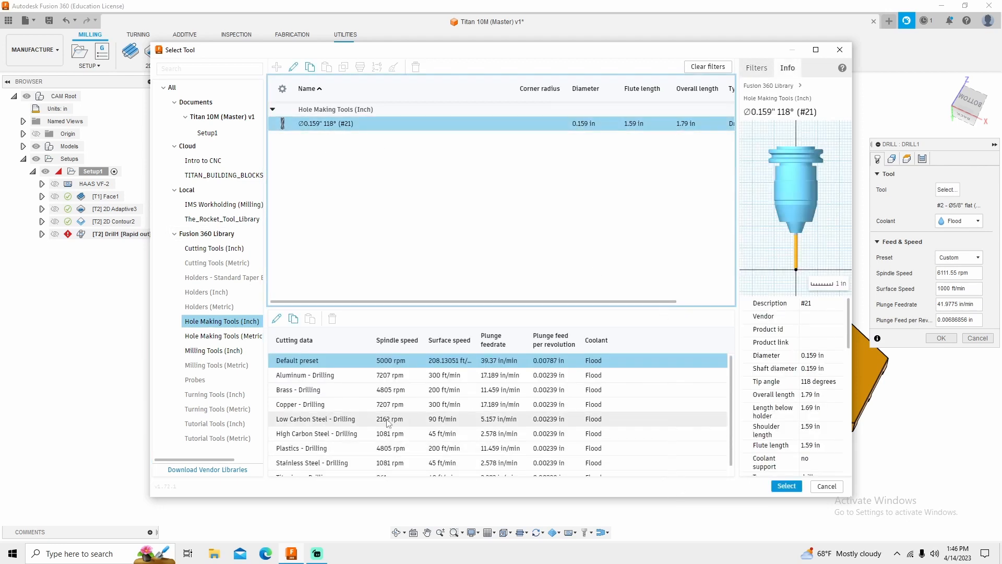
pyautogui.click(304, 375)
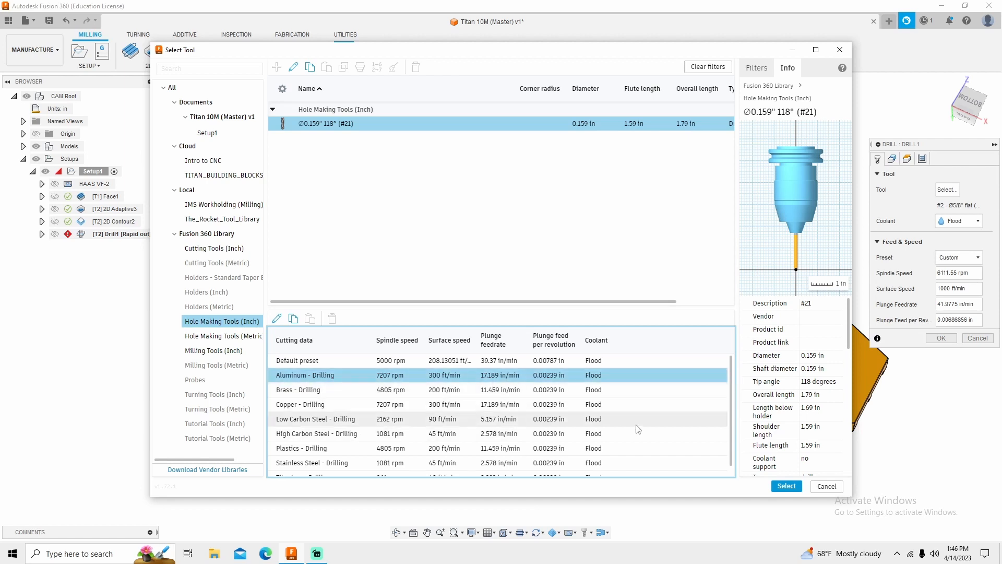
pyautogui.click(786, 486)
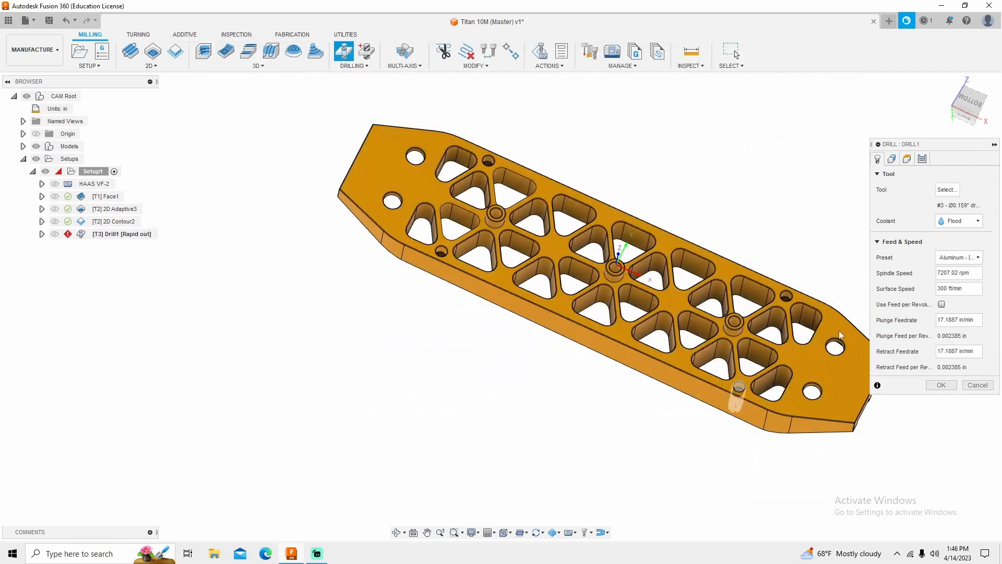
# Set Drill1's cycle type to Chip breaking - partial retract.
pyautogui.click(946, 189)
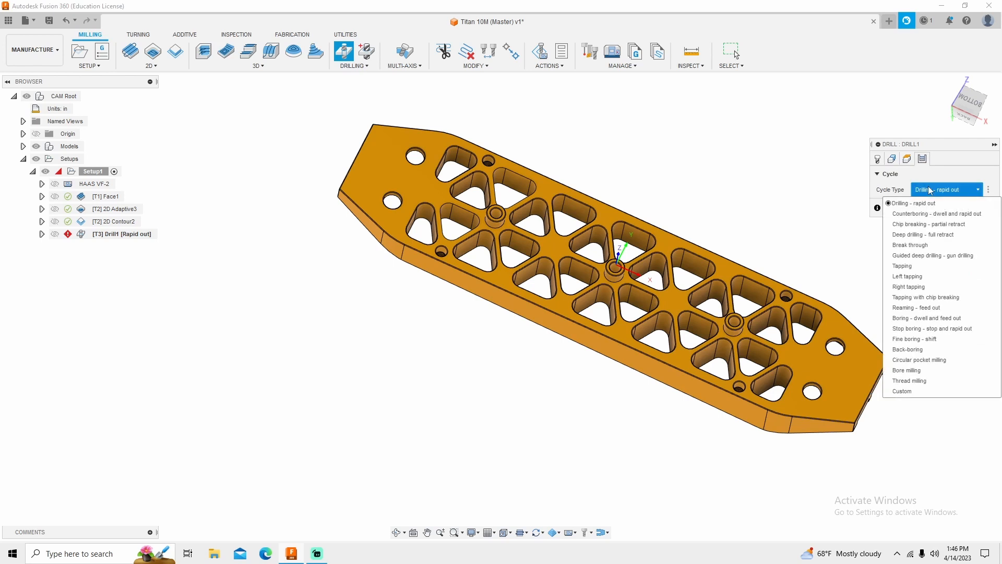
pyautogui.moveTo(931, 216)
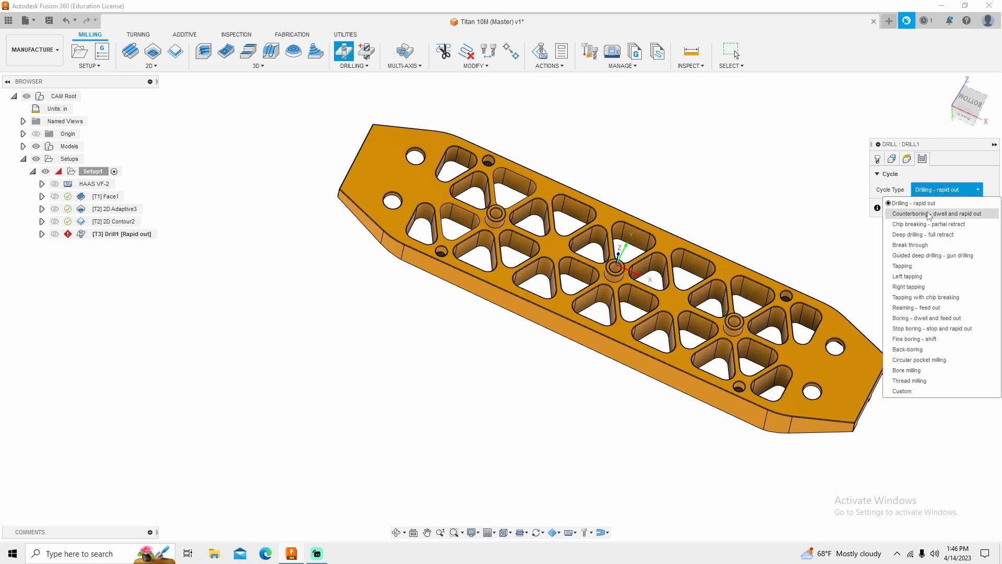
pyautogui.click(927, 224)
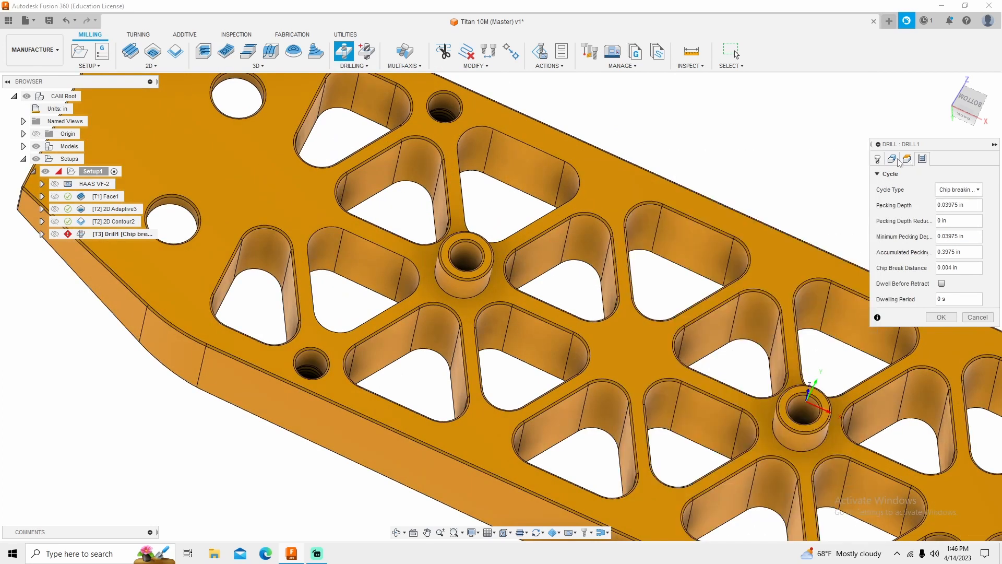
pyautogui.click(891, 159)
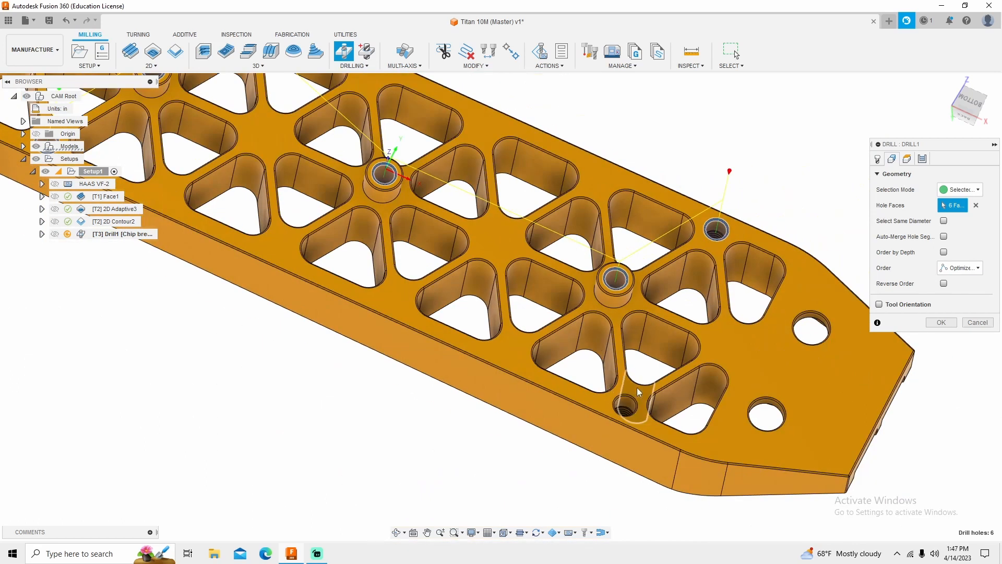
# Set Drill1's bottom height from Model bottom and accept the operation.
pyautogui.click(892, 159)
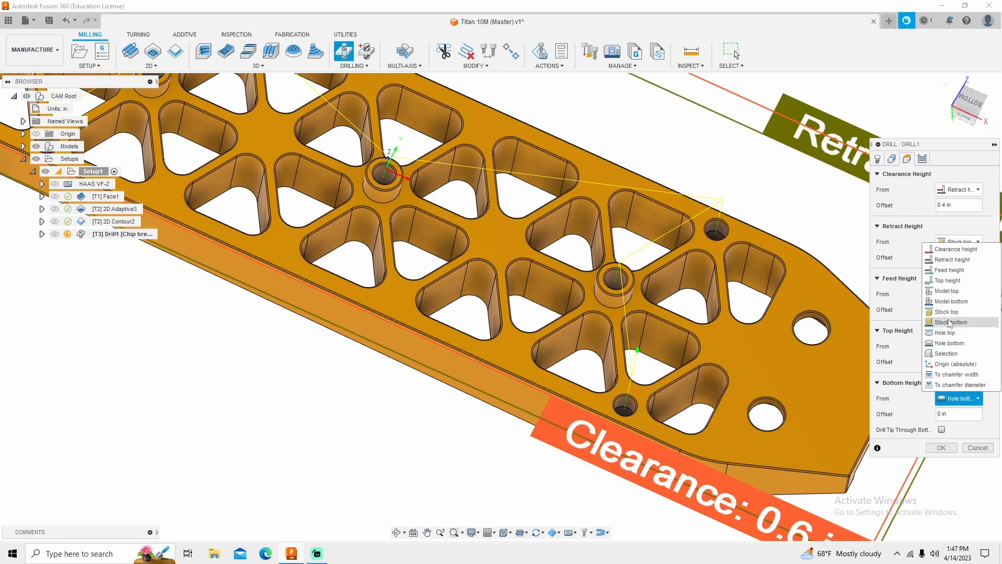
pyautogui.click(946, 313)
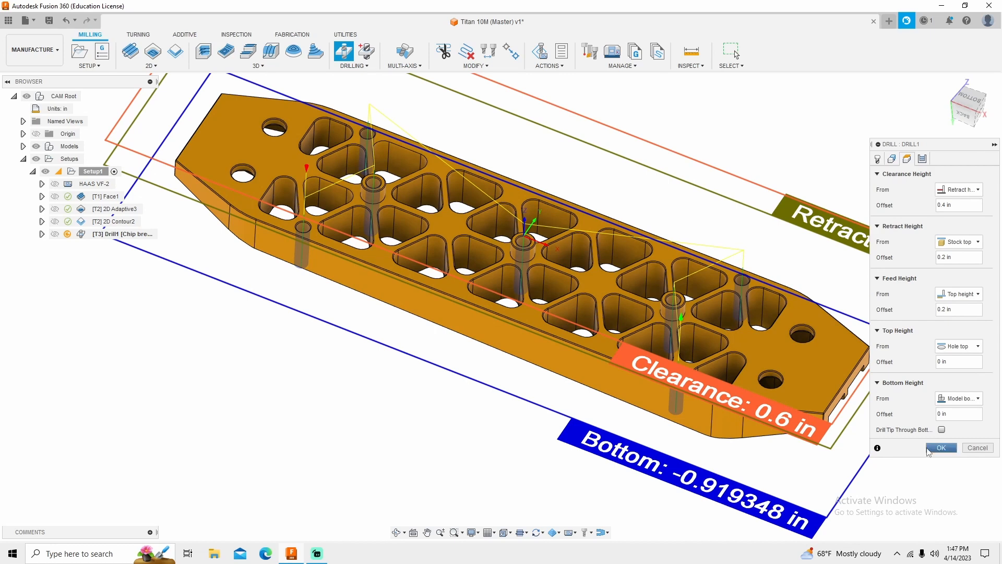
pyautogui.click(940, 447)
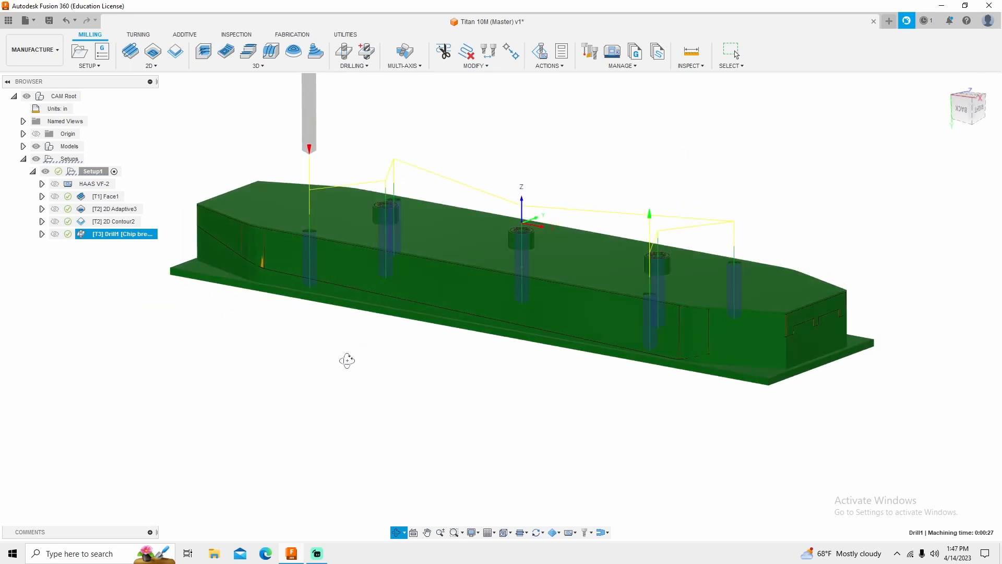
# Start Drill2 using the Ø1/4 in (E) drill with the Aluminum - Drilling preset.
pyautogui.moveTo(347, 360); pyautogui.dragTo(296, 384)
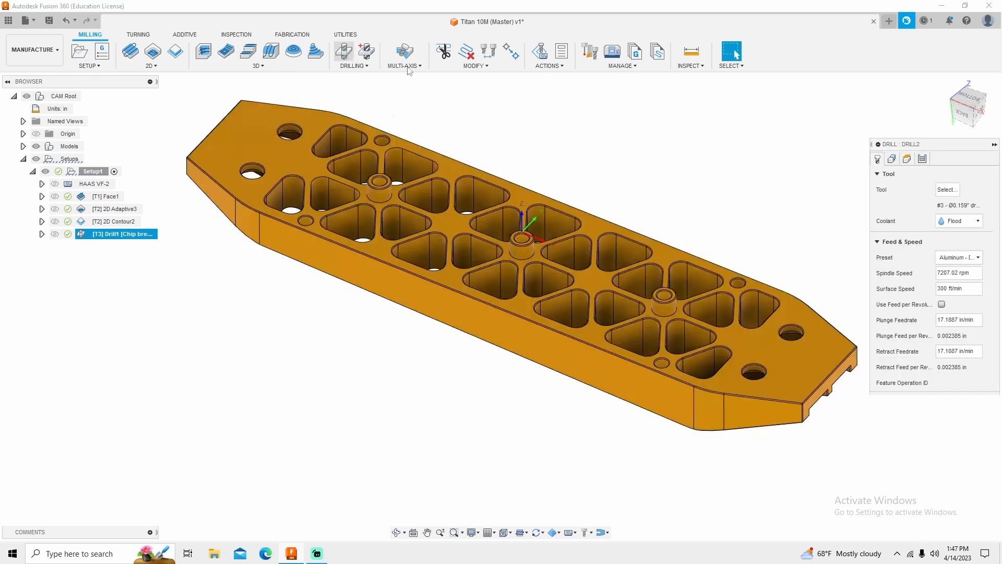
pyautogui.click(946, 189)
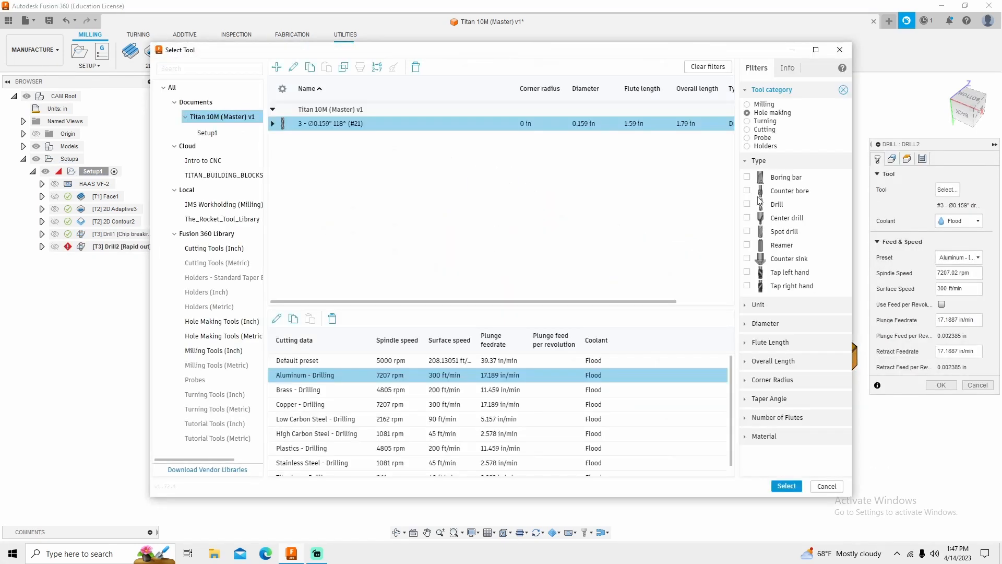
pyautogui.moveTo(749, 226)
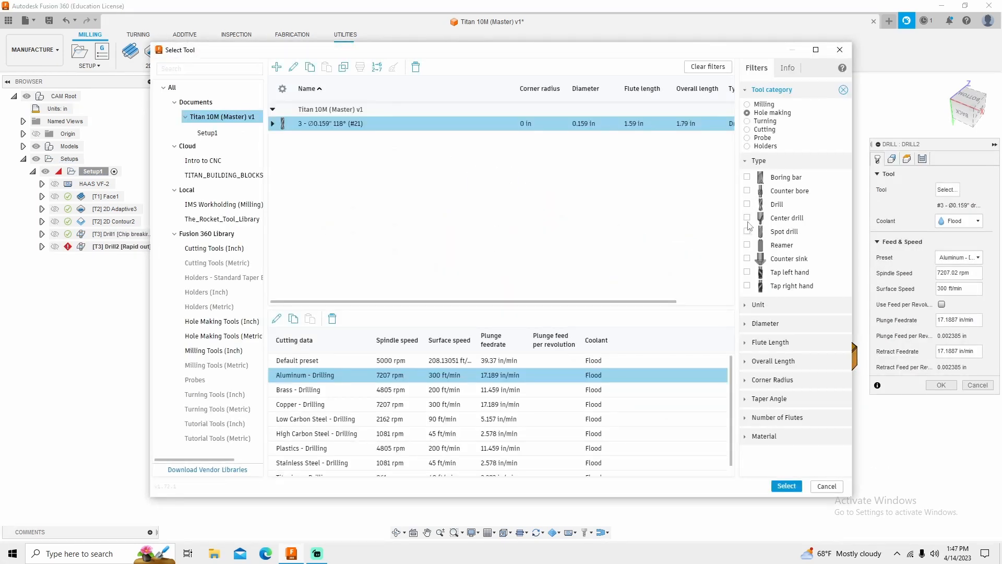
pyautogui.click(747, 204)
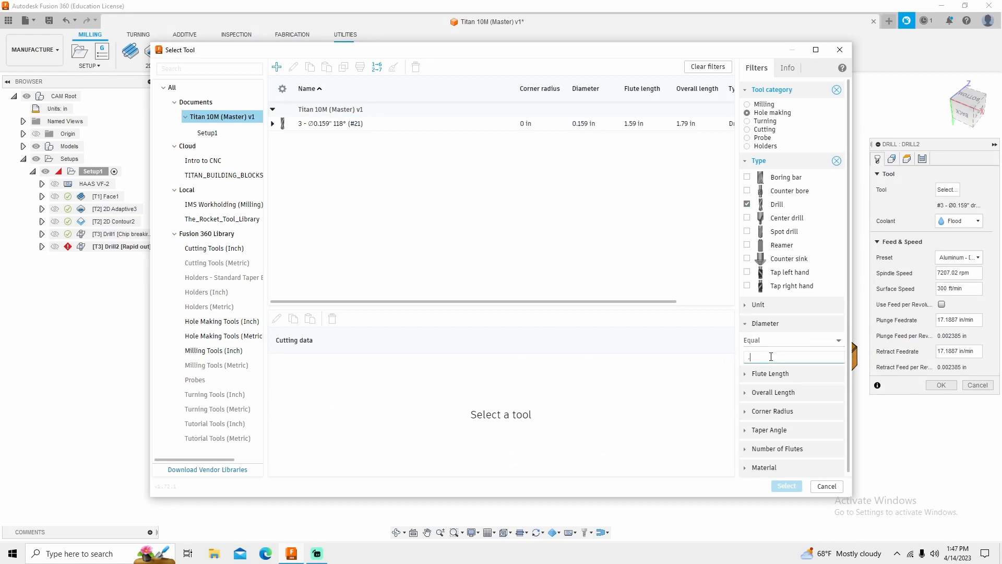
pyautogui.write('.25 in')
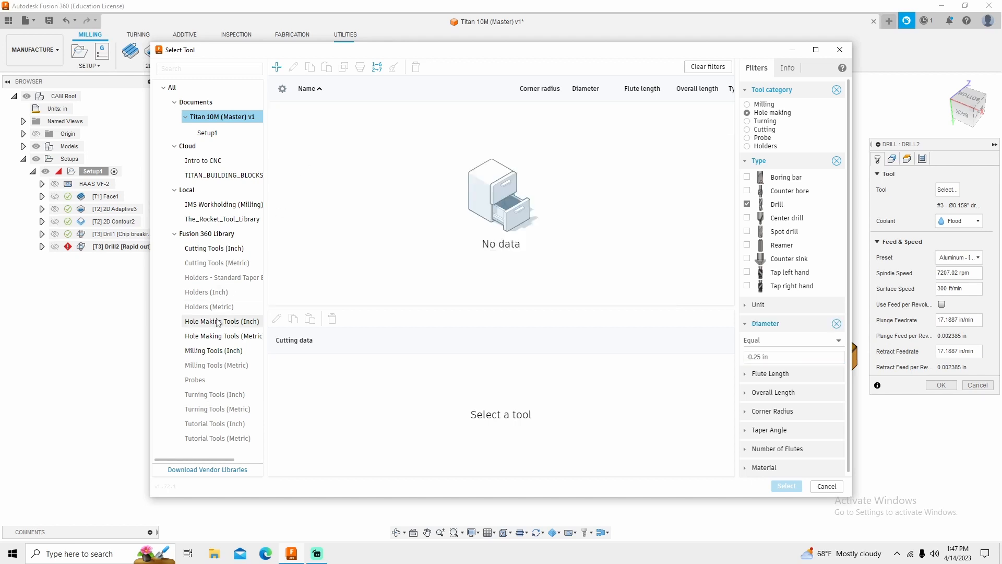
pyautogui.click(222, 321)
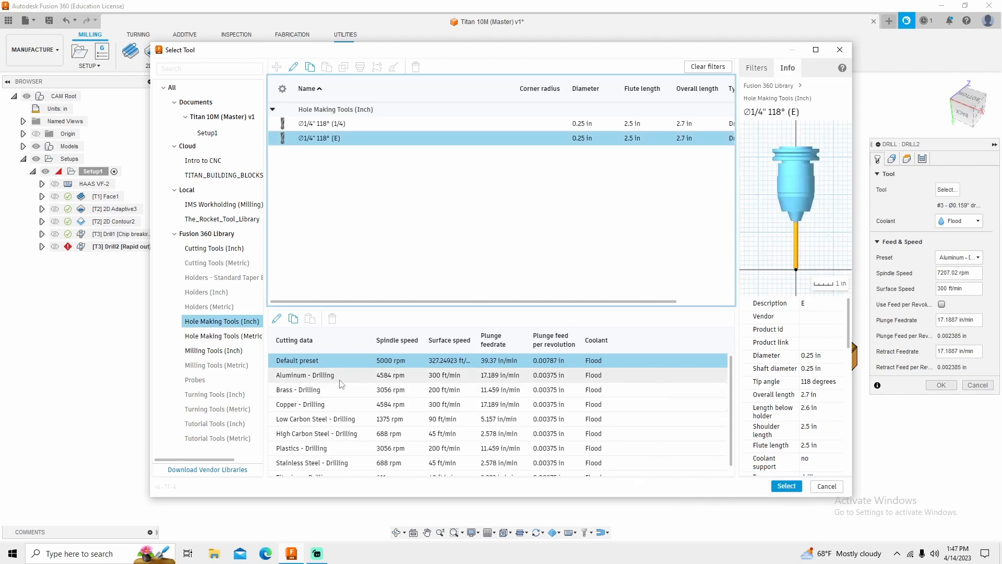
pyautogui.click(305, 375)
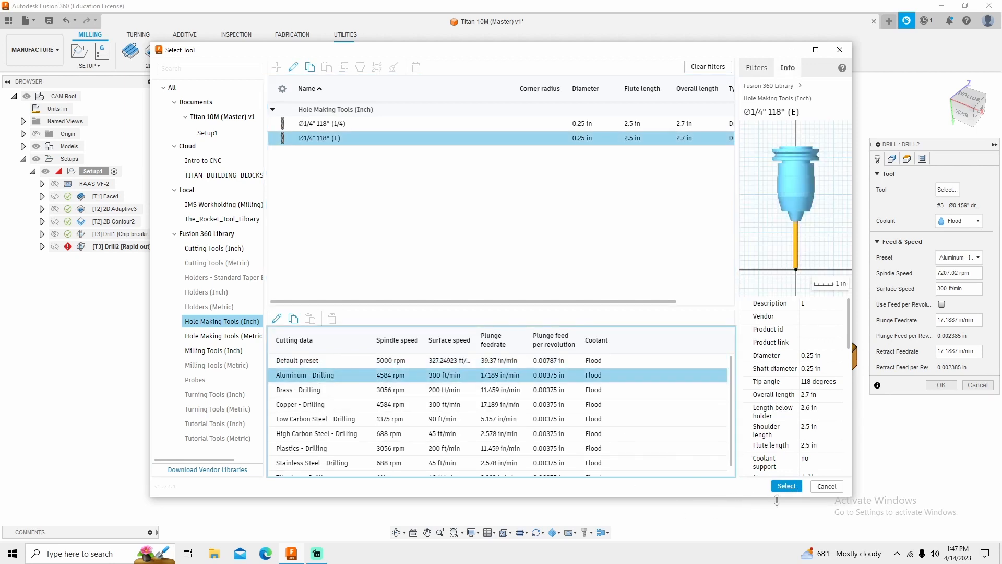
pyautogui.click(786, 486)
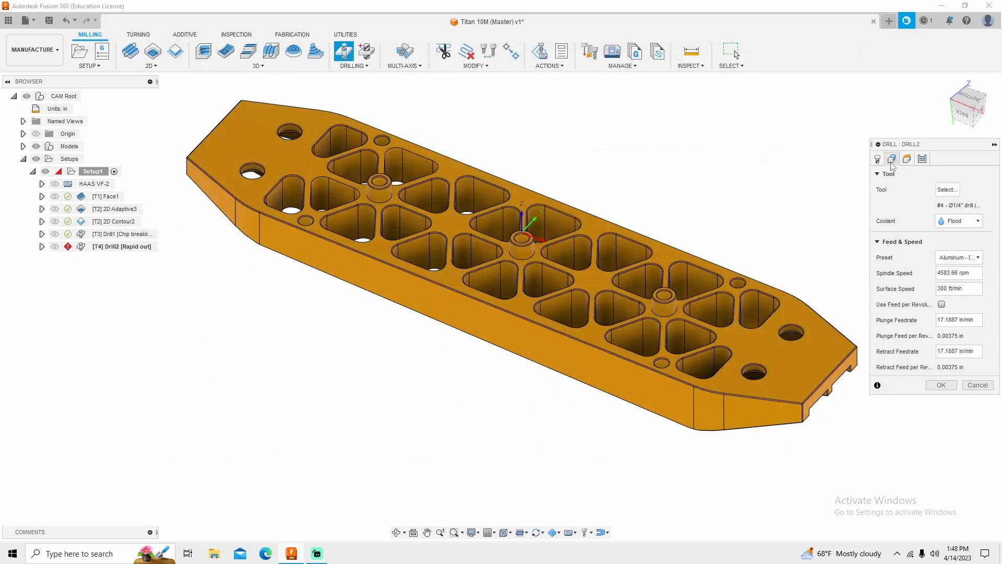
# Make Drill2 drill the four end holes to Model bottom with a Chip breaking cycle.
pyautogui.click(877, 157)
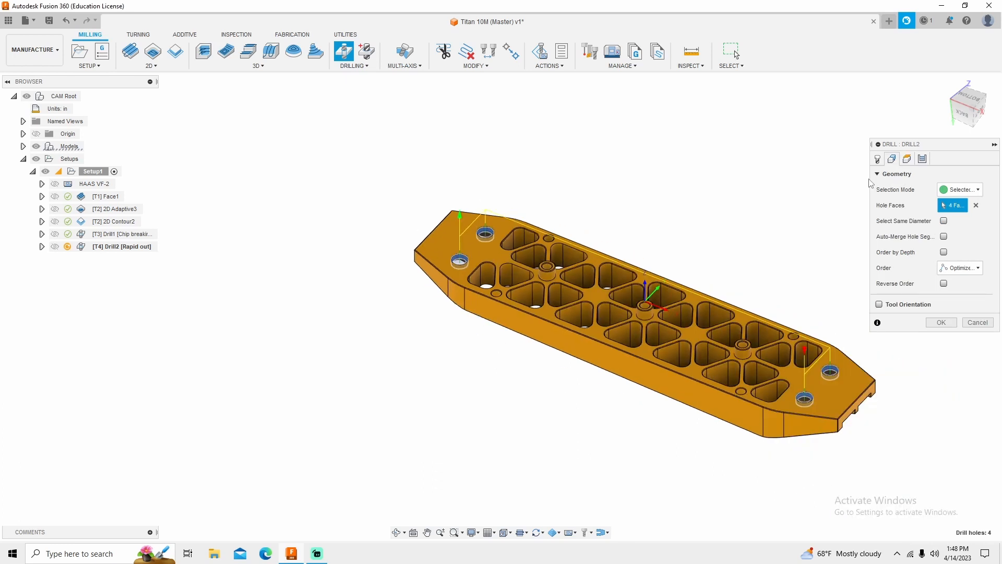
pyautogui.click(892, 158)
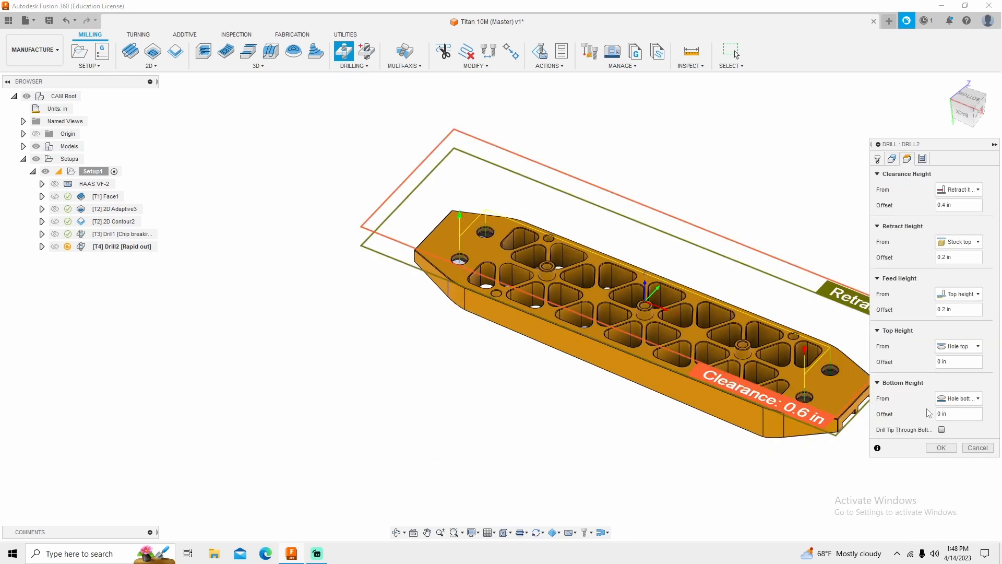
pyautogui.click(958, 241)
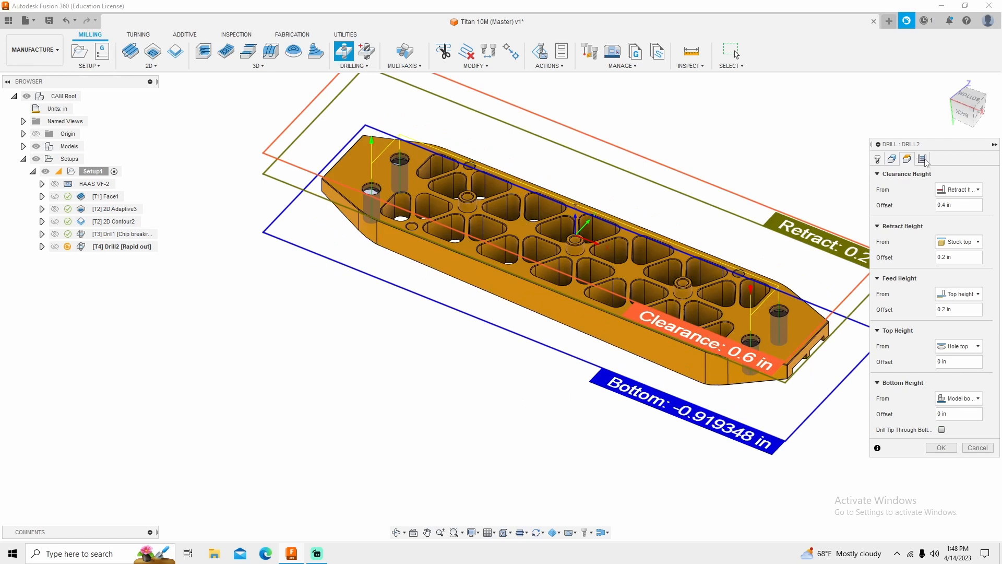
pyautogui.click(923, 159)
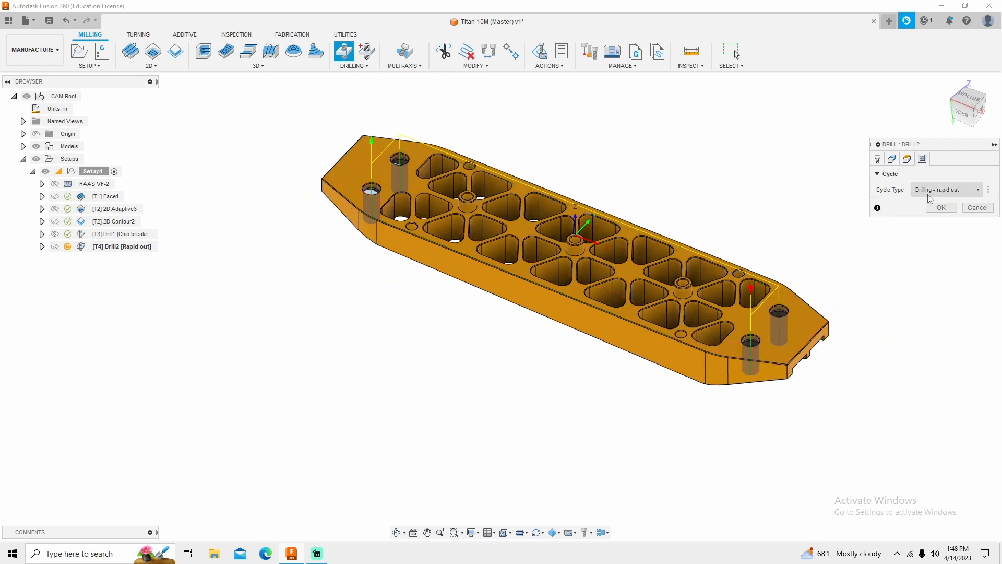
pyautogui.click(946, 189)
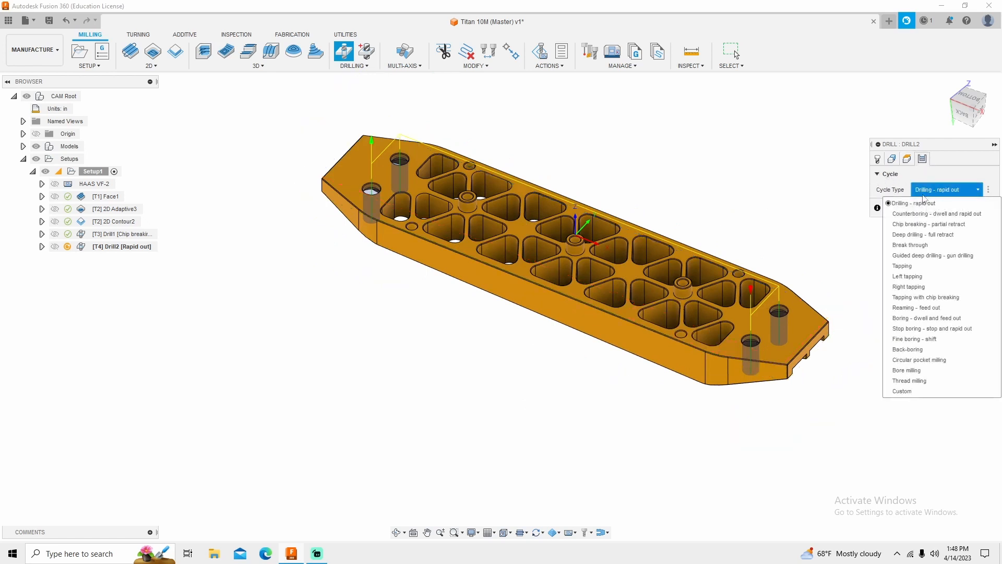
pyautogui.click(927, 224)
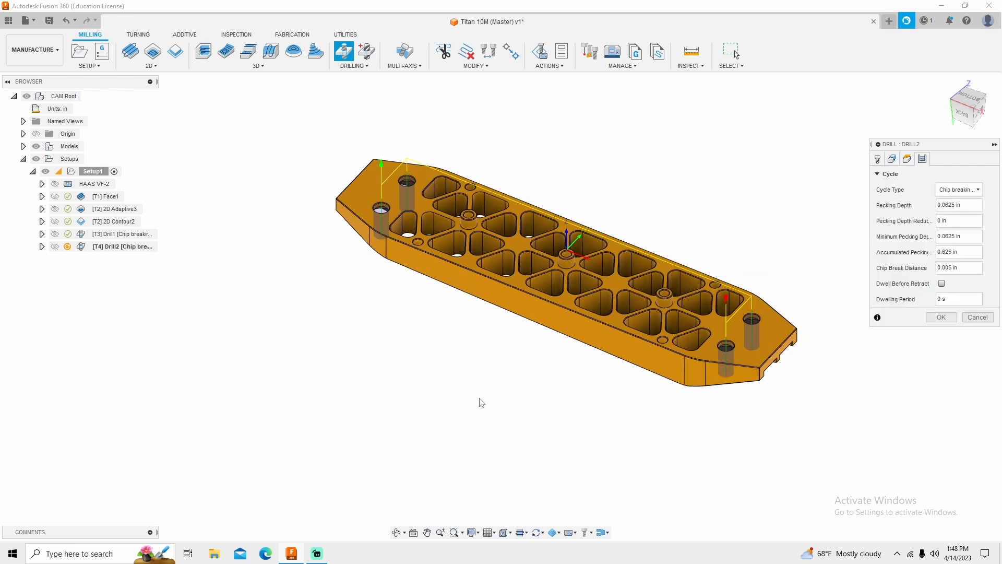
pyautogui.moveTo(466, 319)
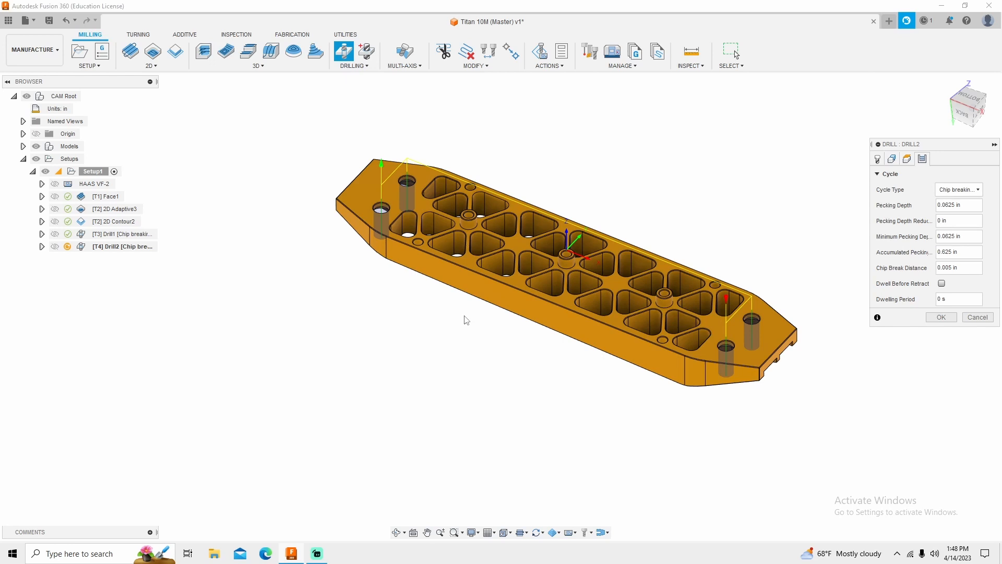
pyautogui.moveTo(456, 316)
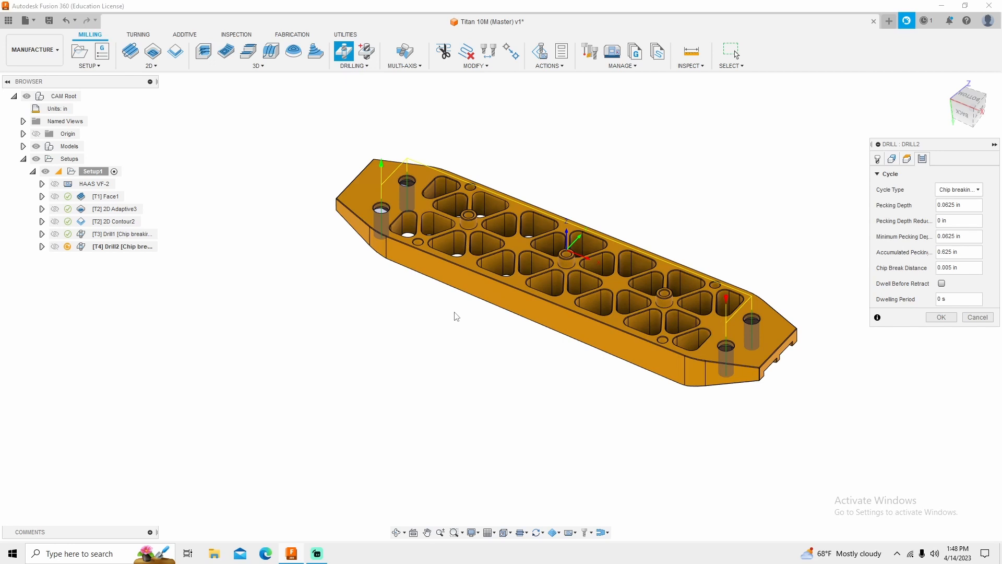
pyautogui.moveTo(477, 314)
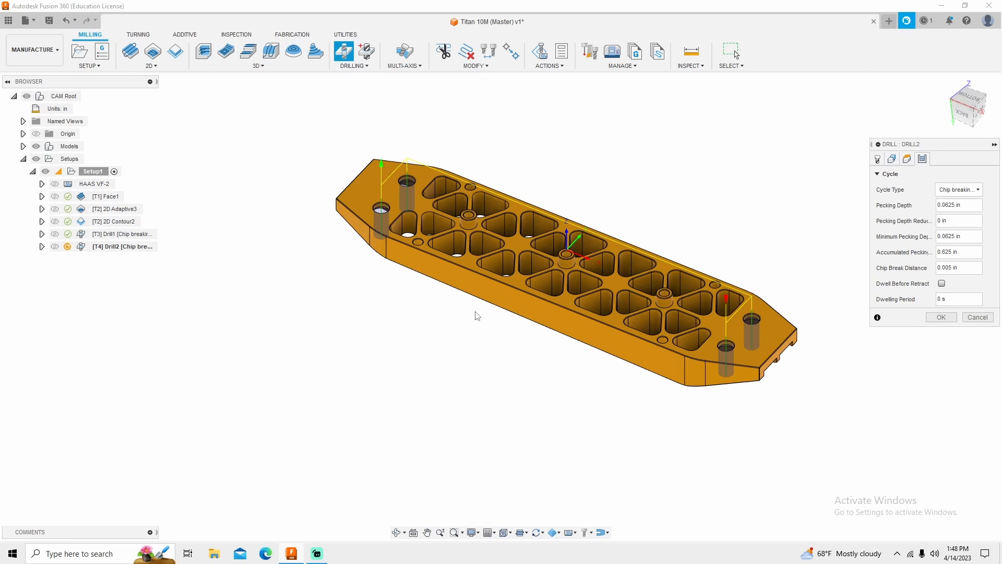
pyautogui.moveTo(502, 300)
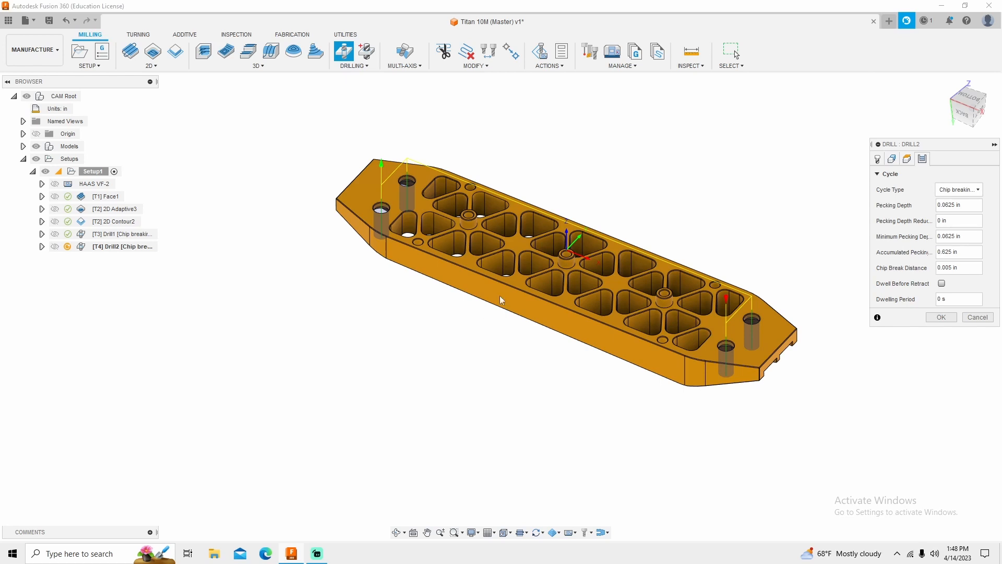
pyautogui.moveTo(552, 341)
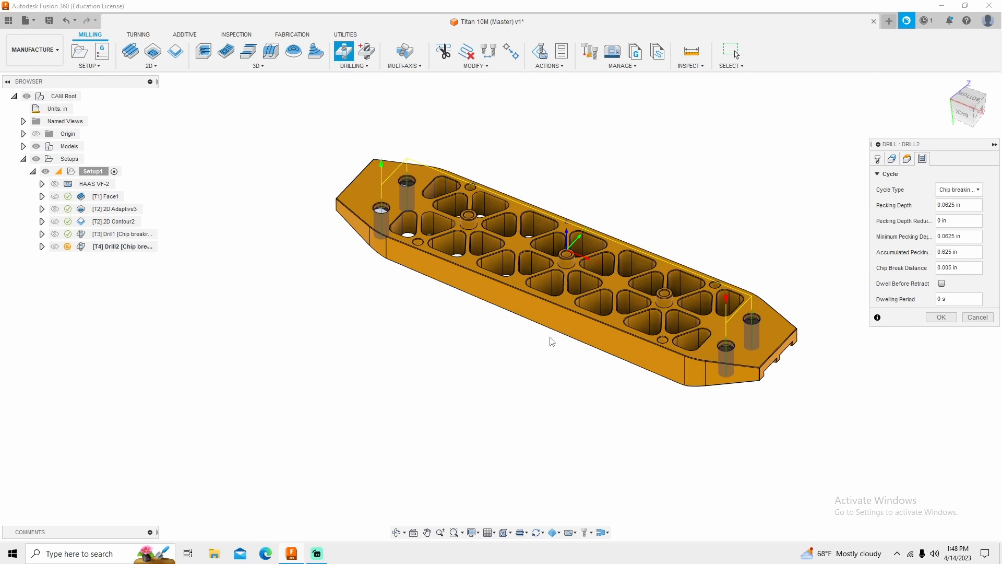
pyautogui.moveTo(549, 337)
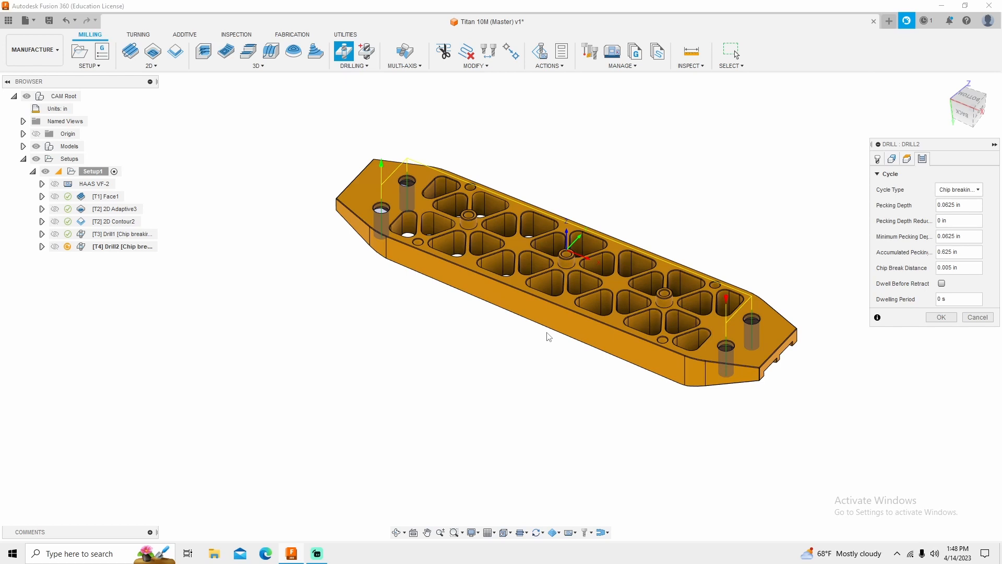
pyautogui.moveTo(908, 348)
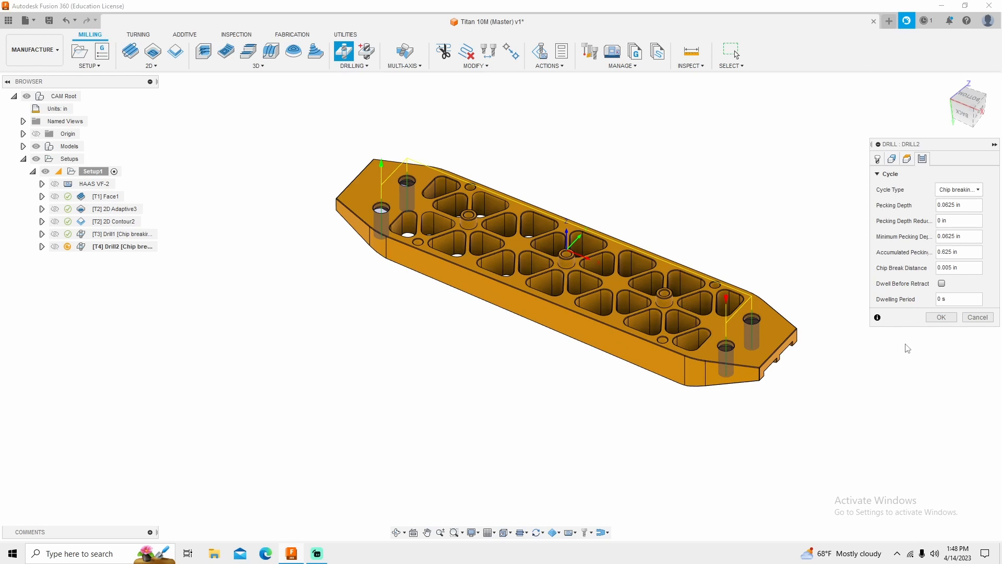
pyautogui.moveTo(945, 321)
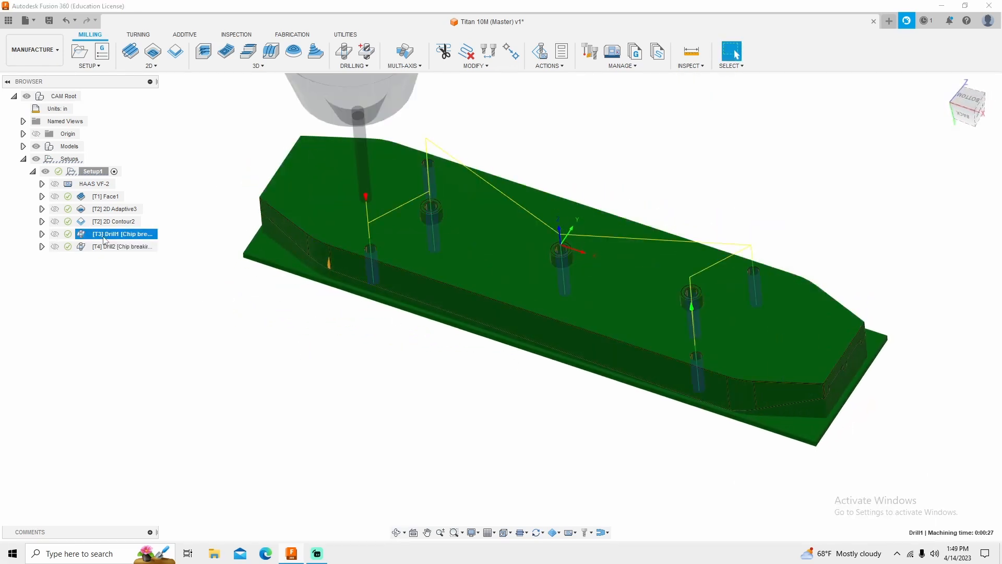
# Enable Drill tip through bottom on Drill1 with a .05 in break-through depth, and accept.
pyautogui.doubleClick(119, 233)
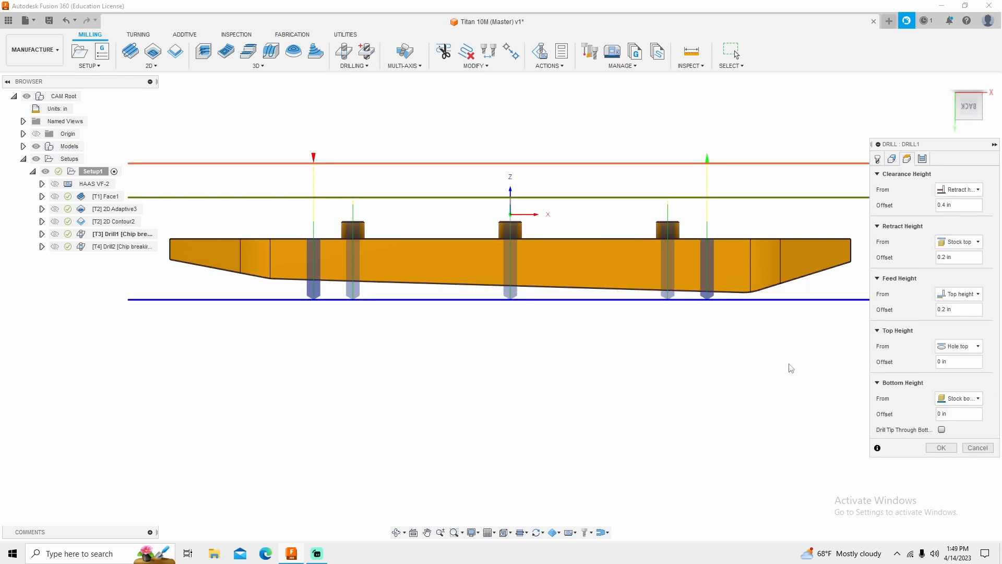
pyautogui.click(940, 429)
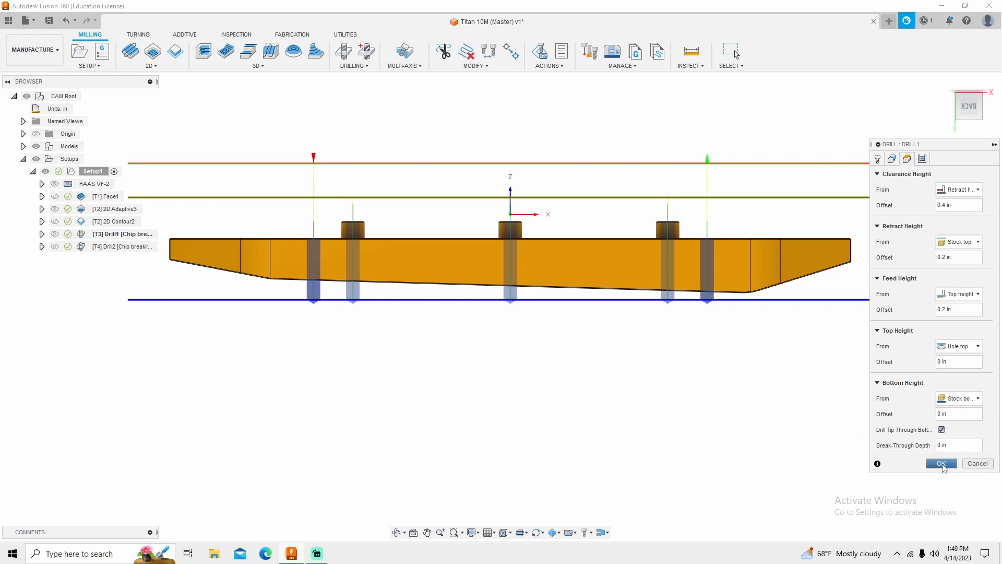
pyautogui.click(959, 445)
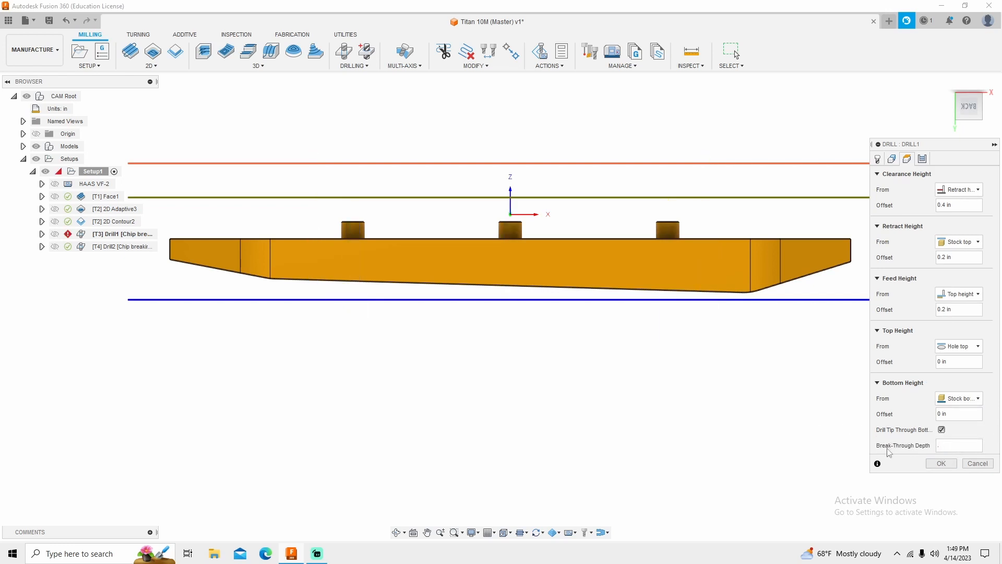
pyautogui.write('.05')
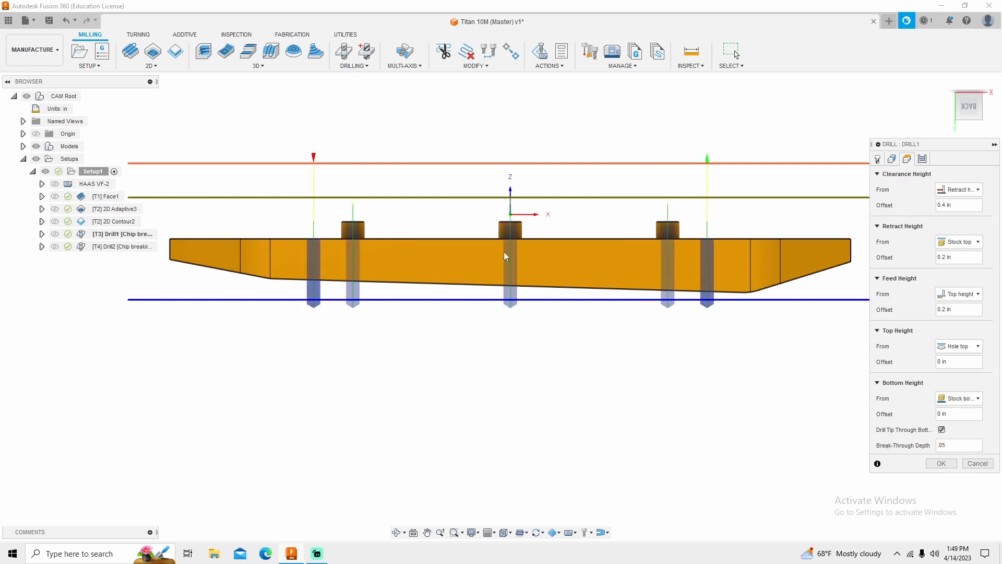
pyautogui.moveTo(524, 222)
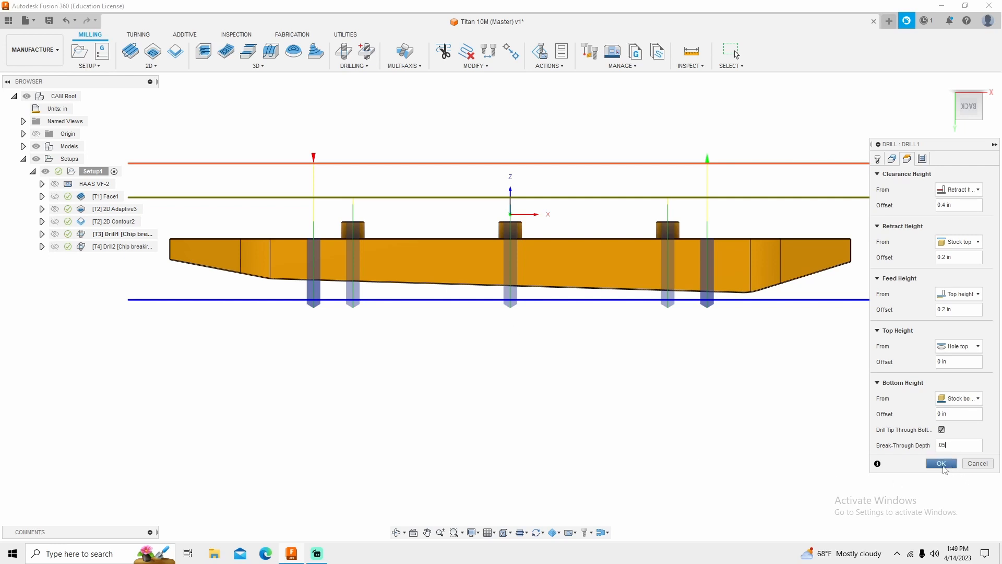
pyautogui.click(941, 463)
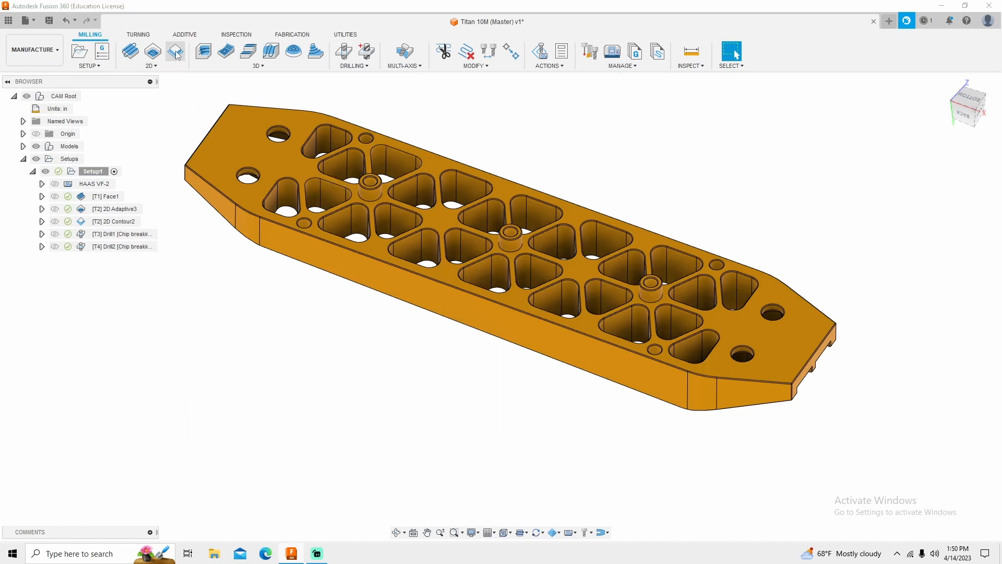
# Start a 2D Contour using the 1/2" 45° Engraving Tool from Milling Tools (Inch).
pyautogui.click(175, 51)
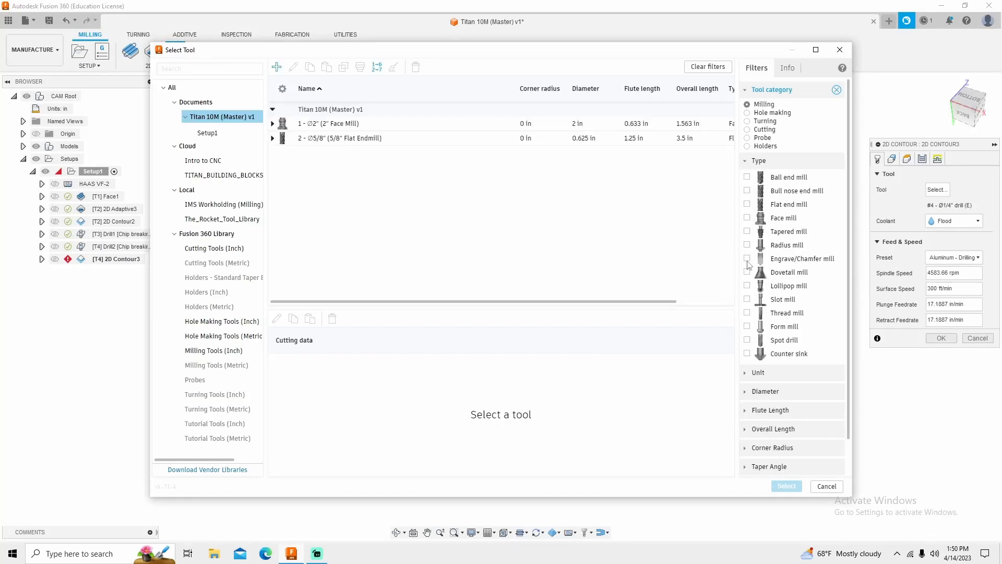
pyautogui.click(747, 258)
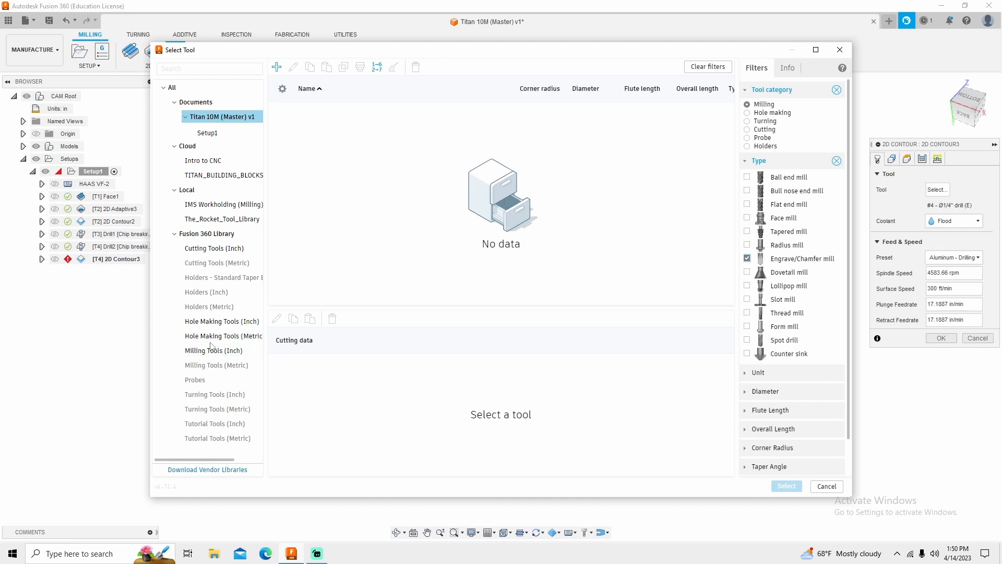
pyautogui.click(213, 350)
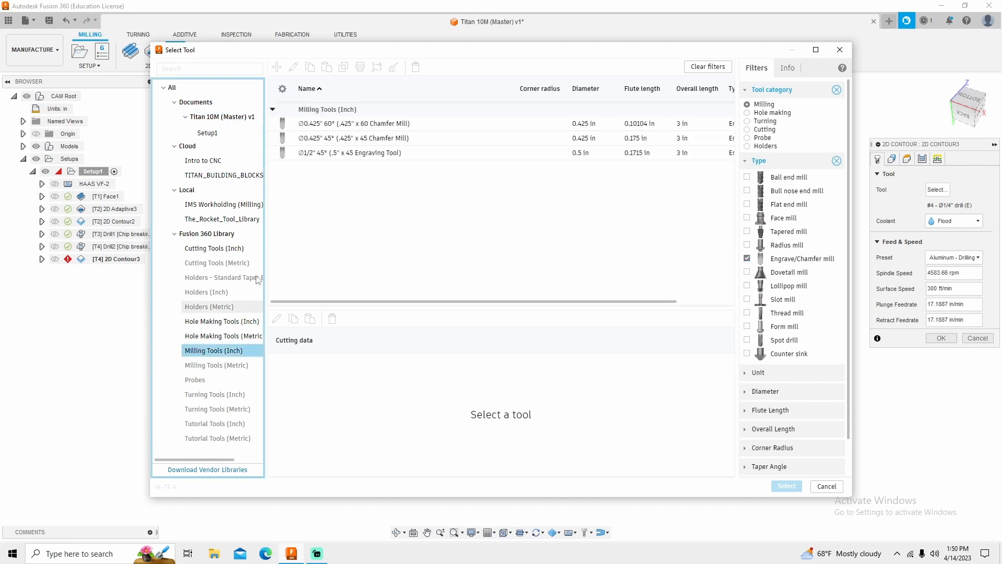
pyautogui.click(350, 152)
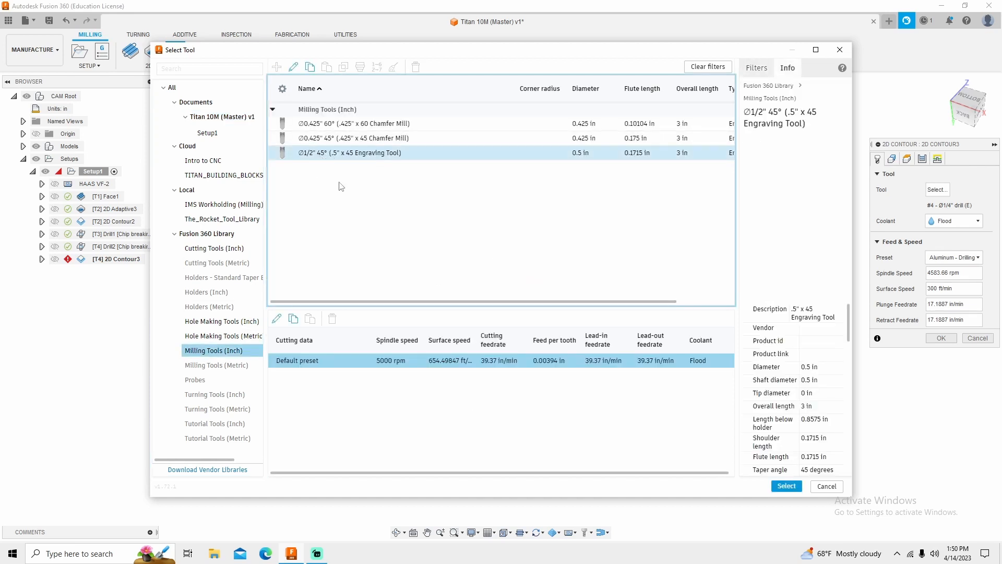
pyautogui.click(350, 152)
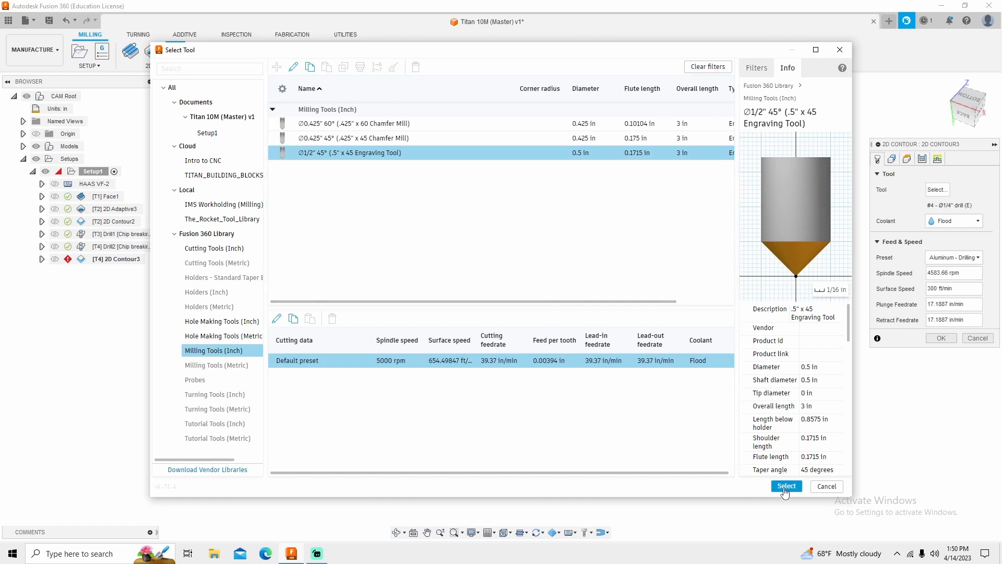
pyautogui.click(786, 486)
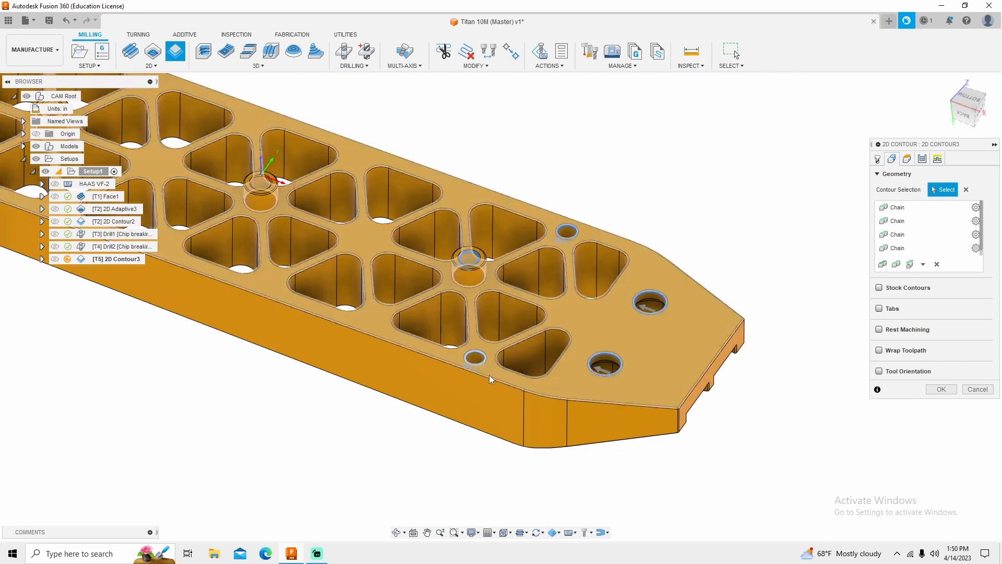
# Pick the plate's side face, review the selected edge chains, and adjust the ramp setting.
pyautogui.click(456, 427)
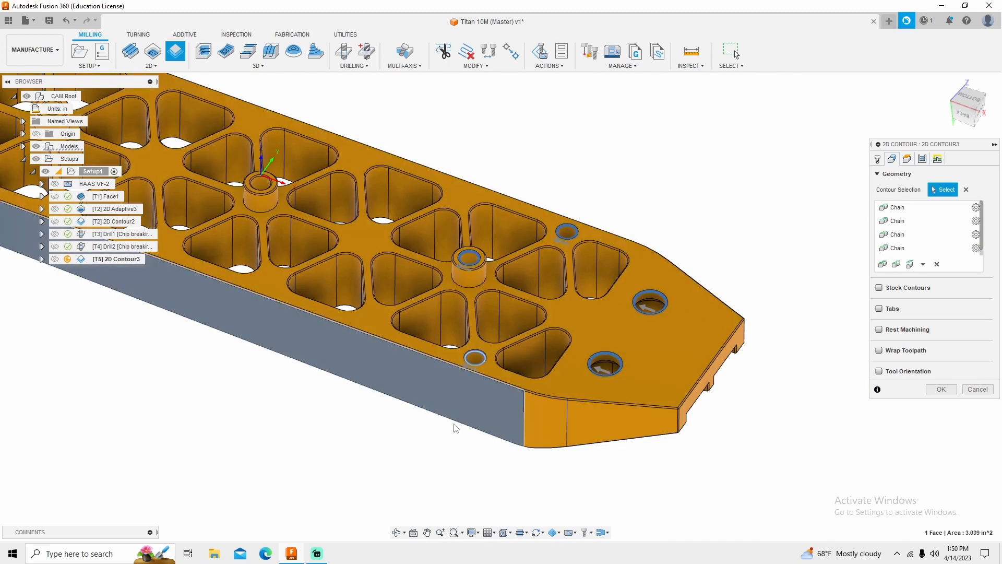
pyautogui.click(901, 248)
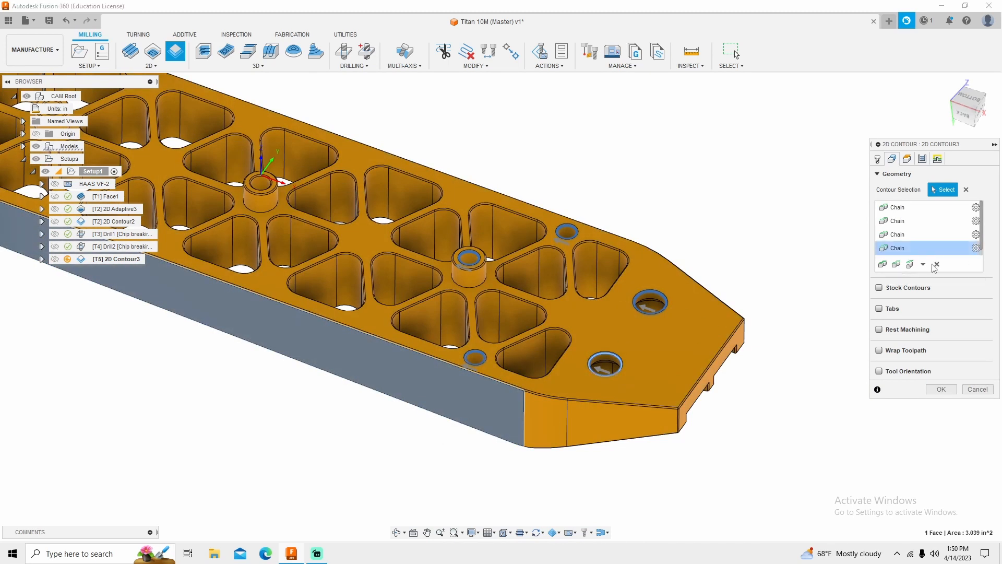
pyautogui.click(895, 234)
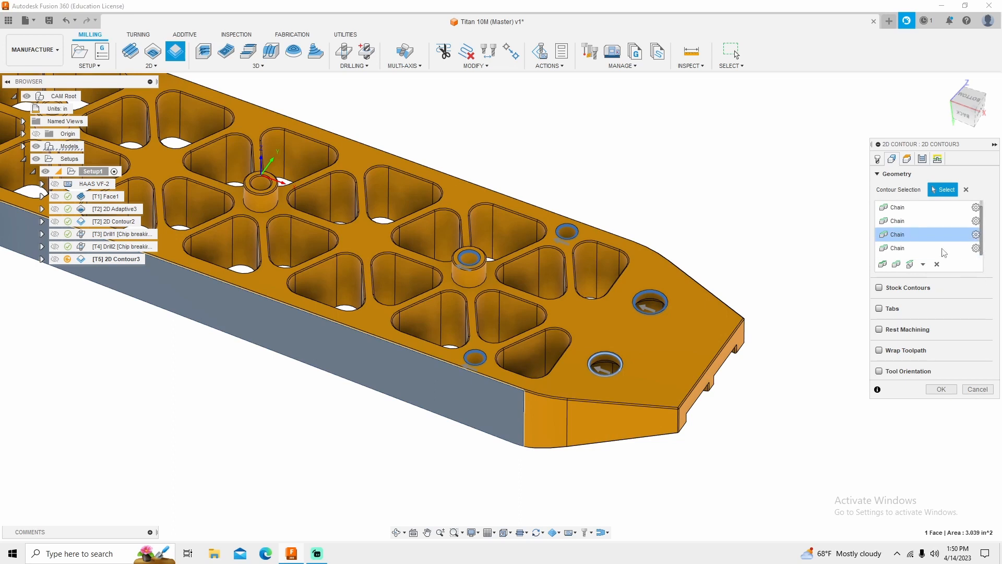
pyautogui.click(474, 356)
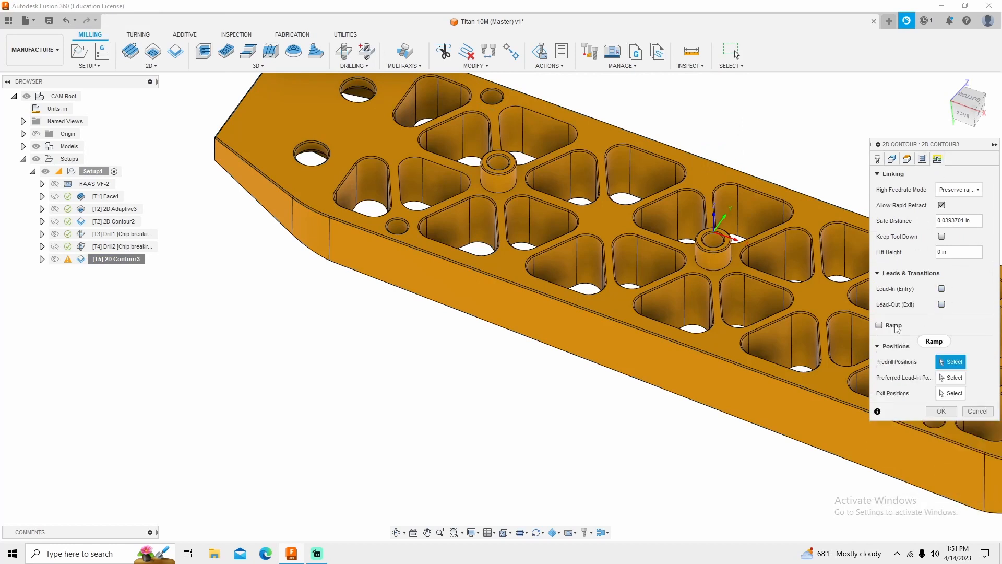
pyautogui.click(940, 411)
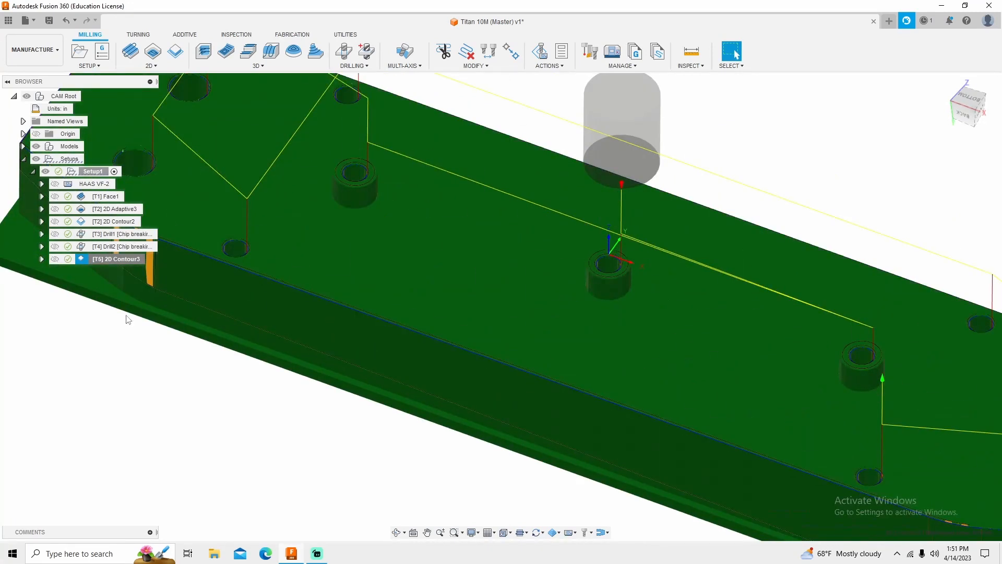
pyautogui.moveTo(345, 108)
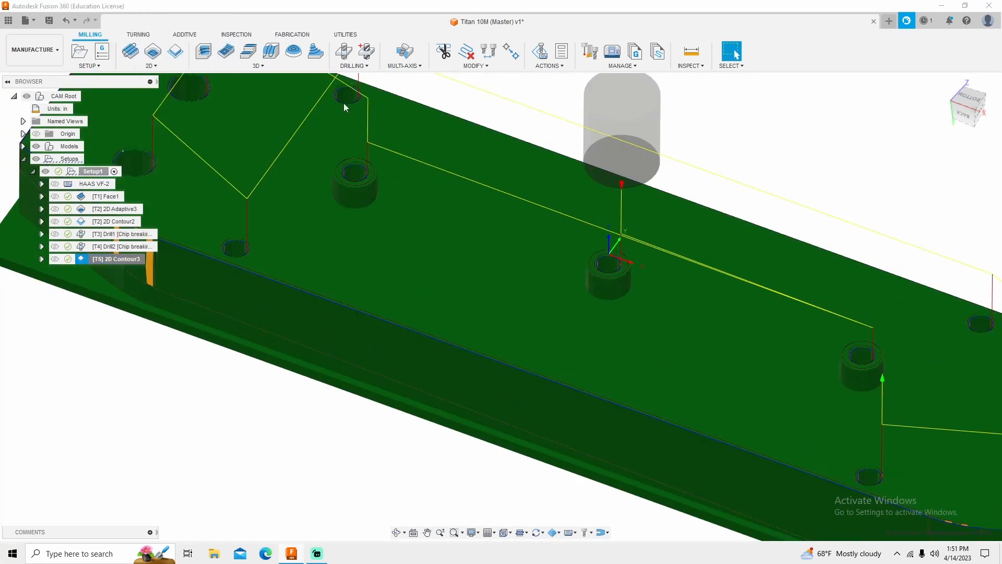
# View the whole 2D Contour3 toolpath with its 1:12 machining time.
pyautogui.doubleClick(116, 259)
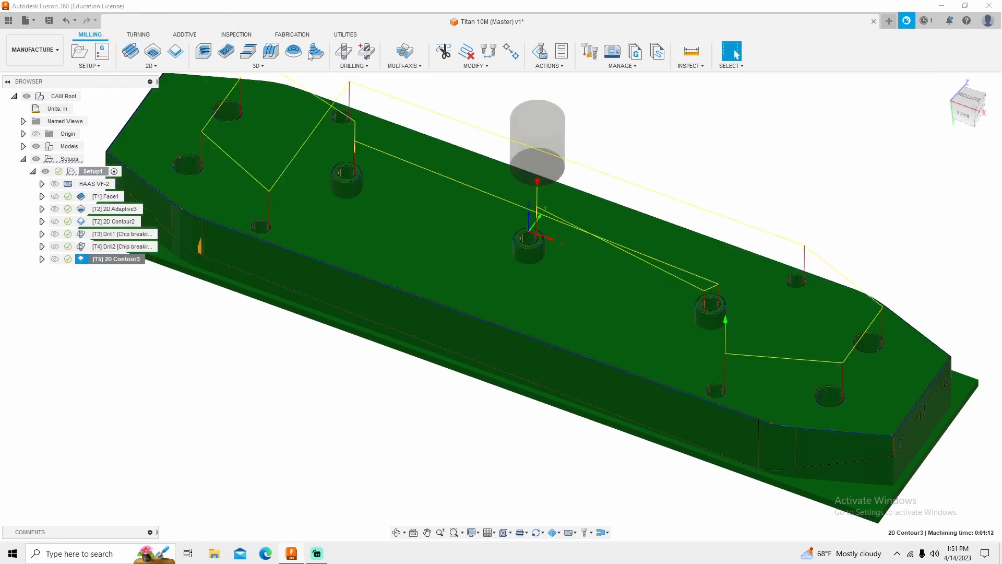
# Set 2D Contour3's Chamfer Tip Offset to .05 in and close the edit.
pyautogui.doubleClick(117, 259)
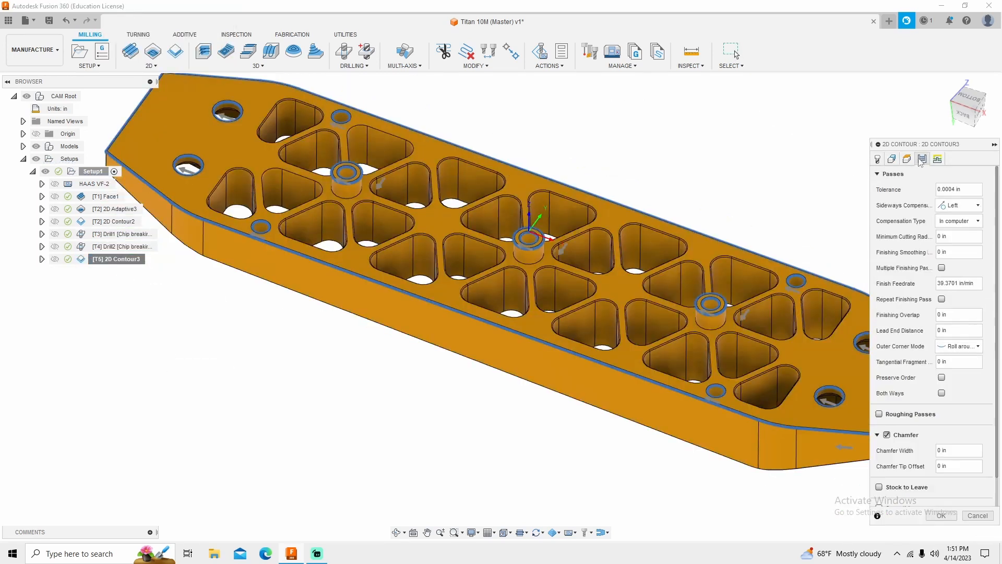
pyautogui.moveTo(916, 237)
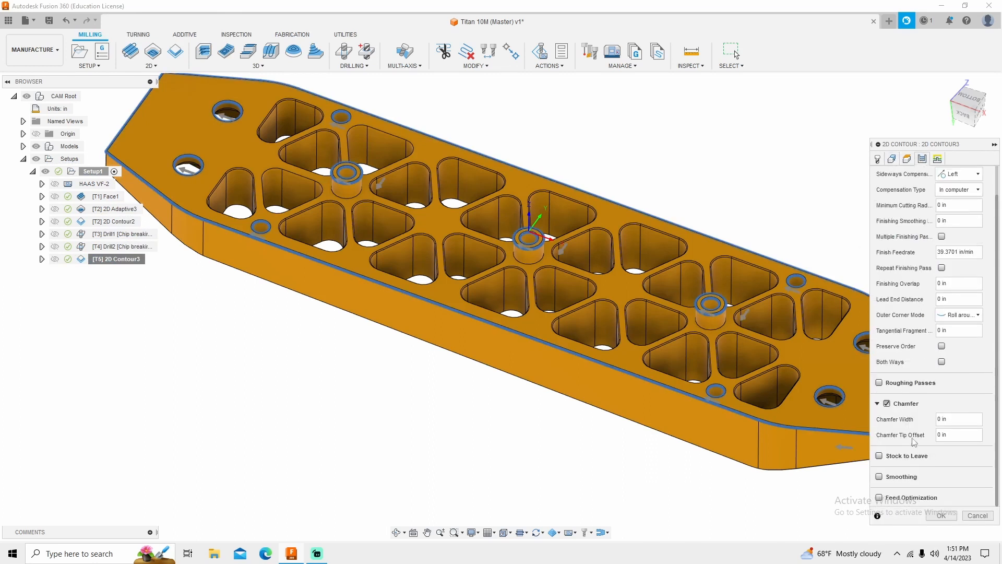
pyautogui.click(958, 435)
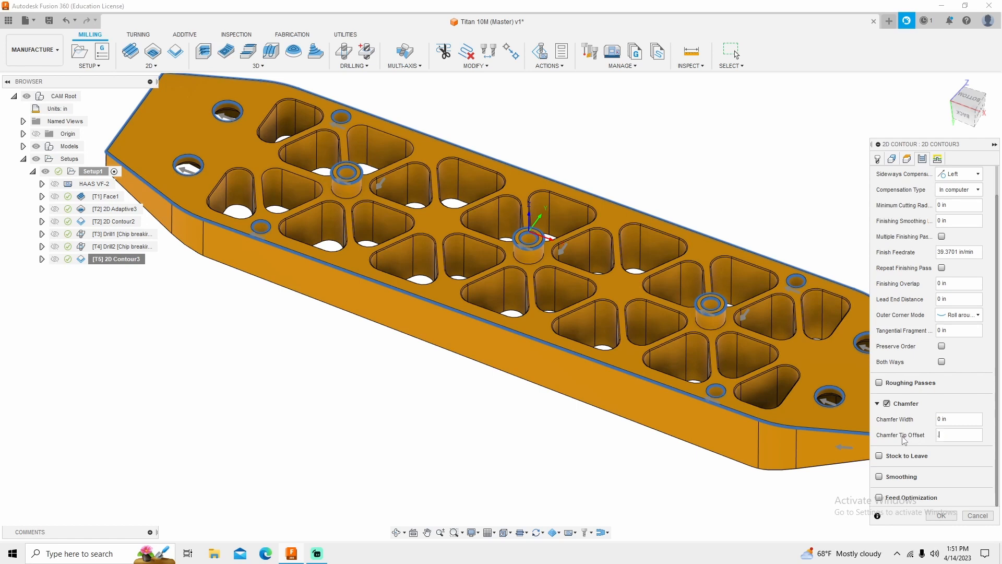
pyautogui.write('.05')
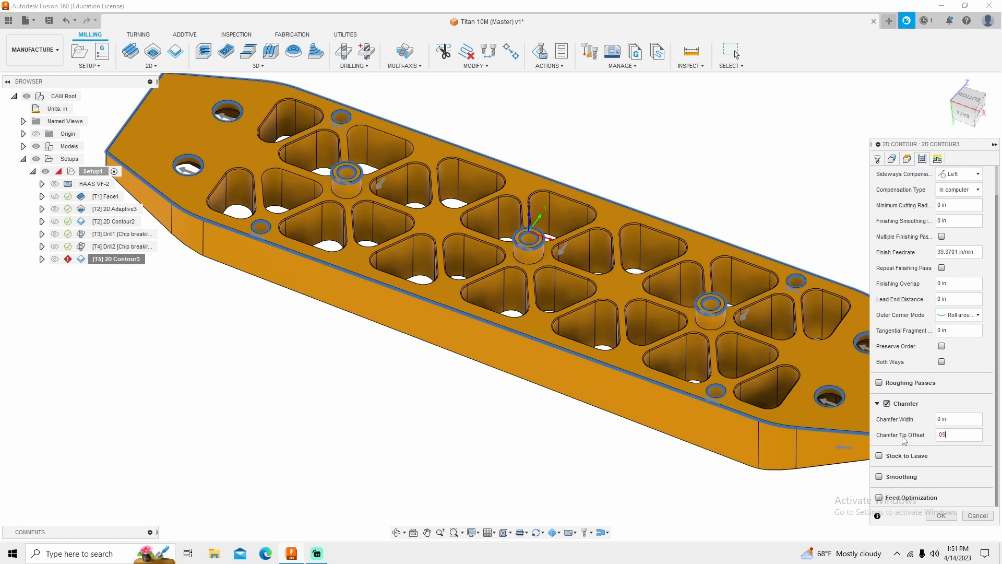
pyautogui.click(940, 515)
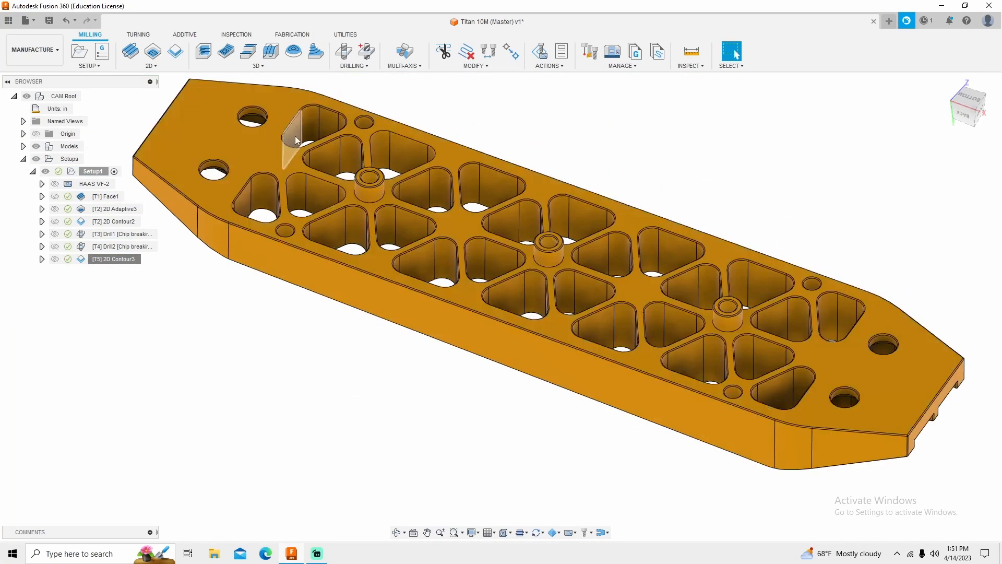
pyautogui.click(238, 401)
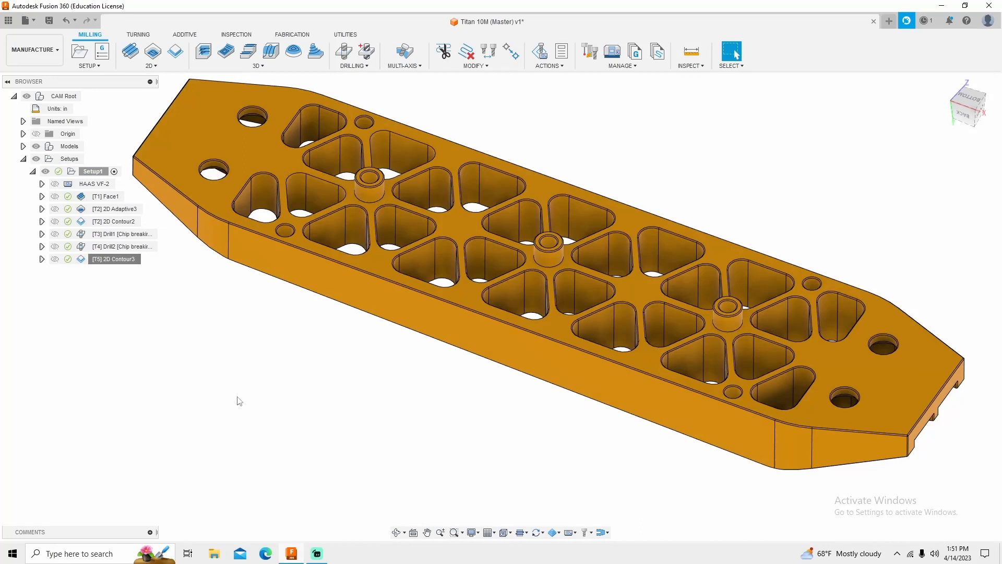
pyautogui.moveTo(110, 330)
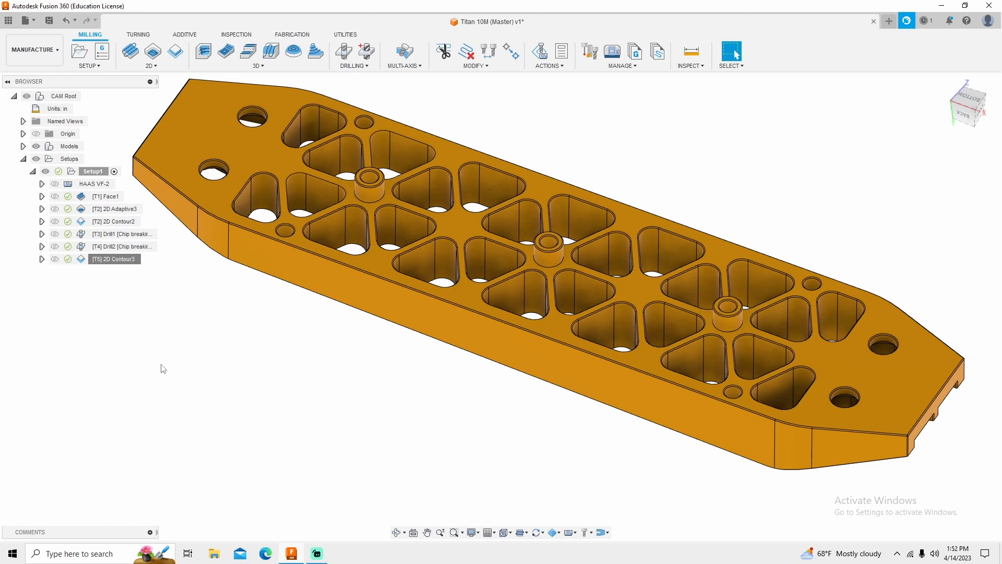
pyautogui.rightClick(114, 258)
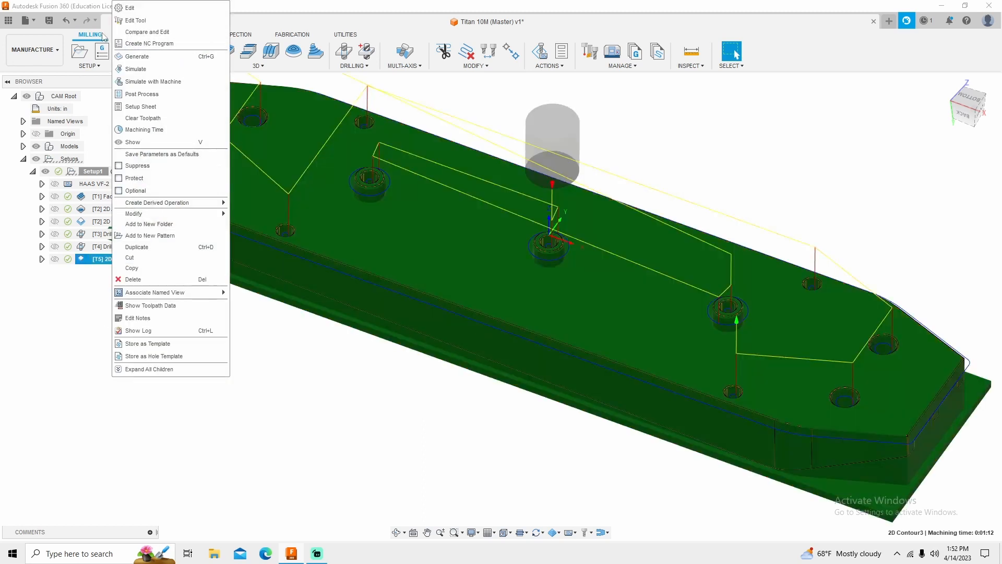
pyautogui.click(129, 7)
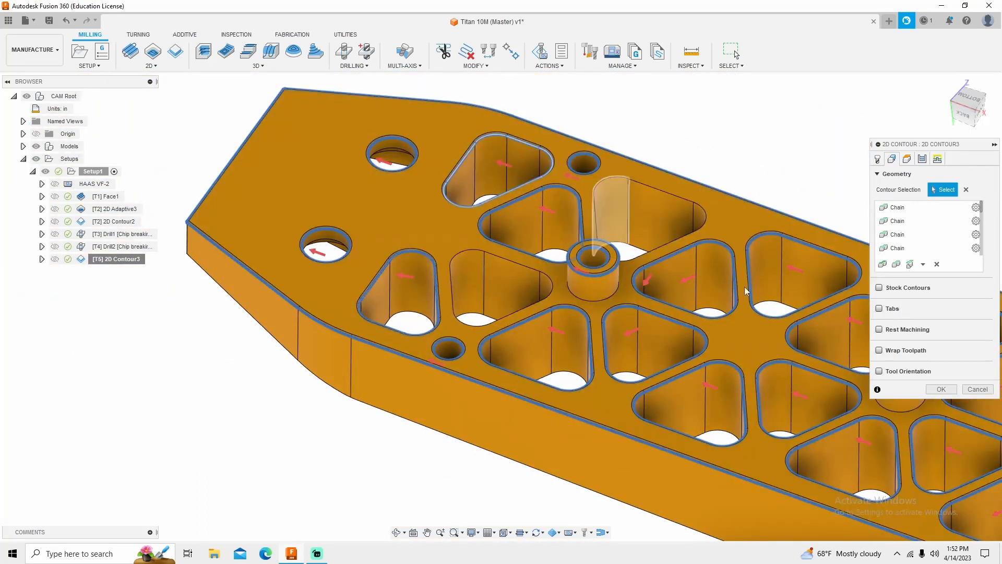
pyautogui.click(940, 388)
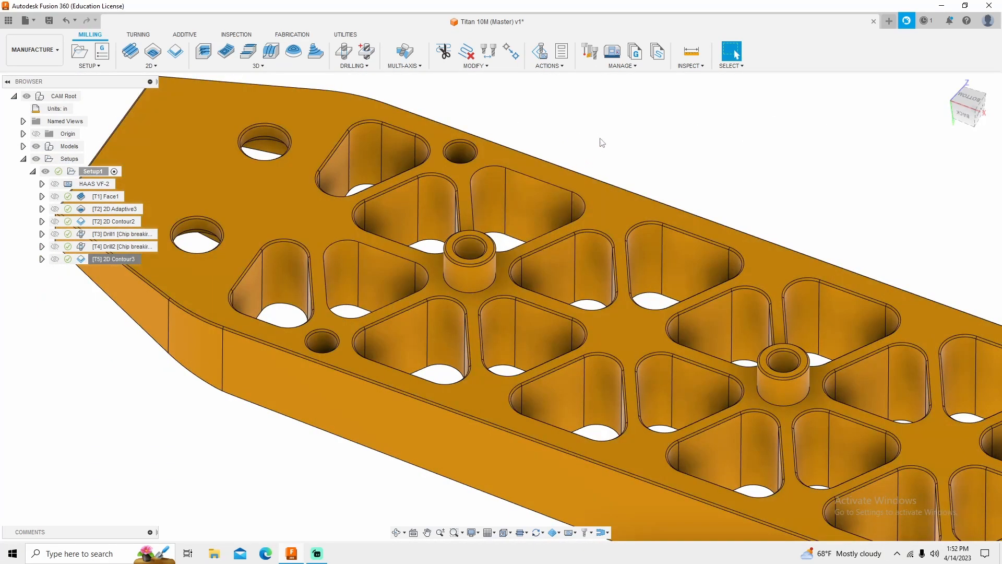
# Return to the Design workspace and cancel the pending fillet.
pyautogui.click(32, 50)
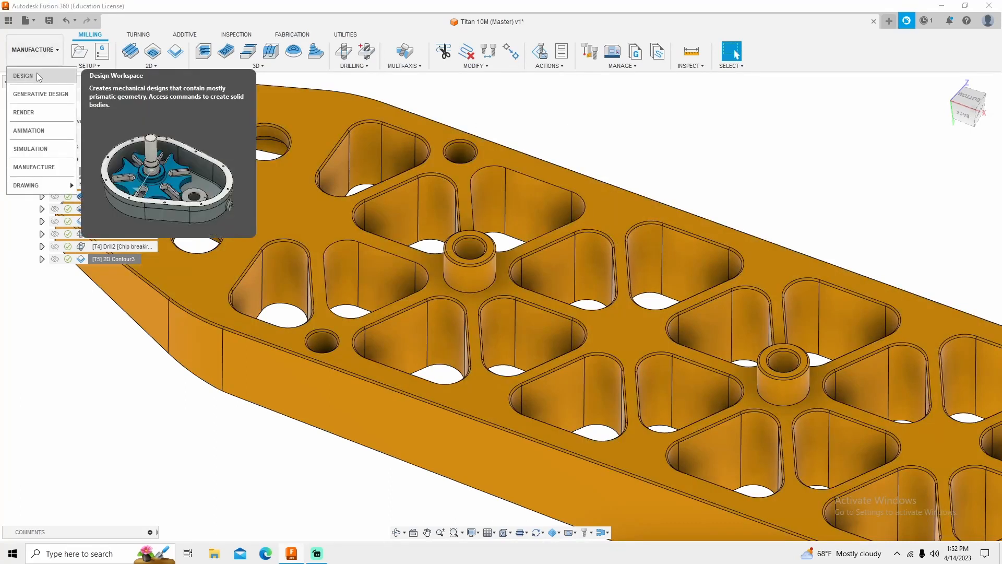
pyautogui.click(23, 75)
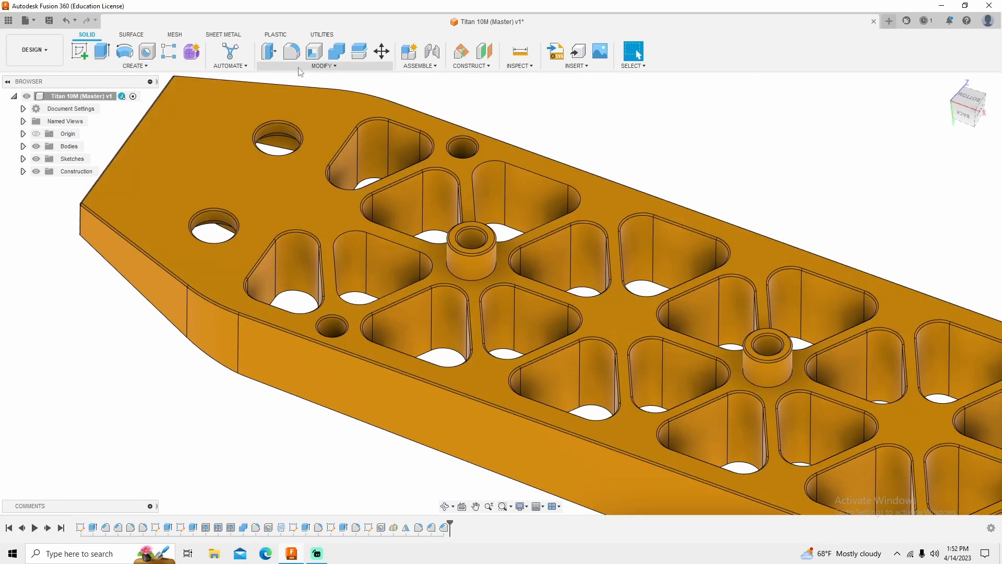
pyautogui.click(324, 54)
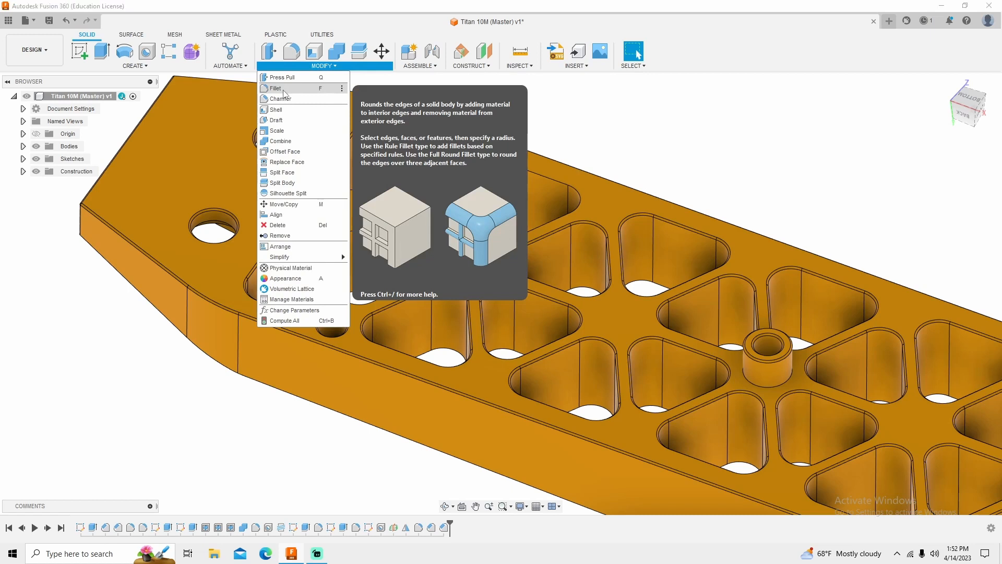
pyautogui.click(275, 88)
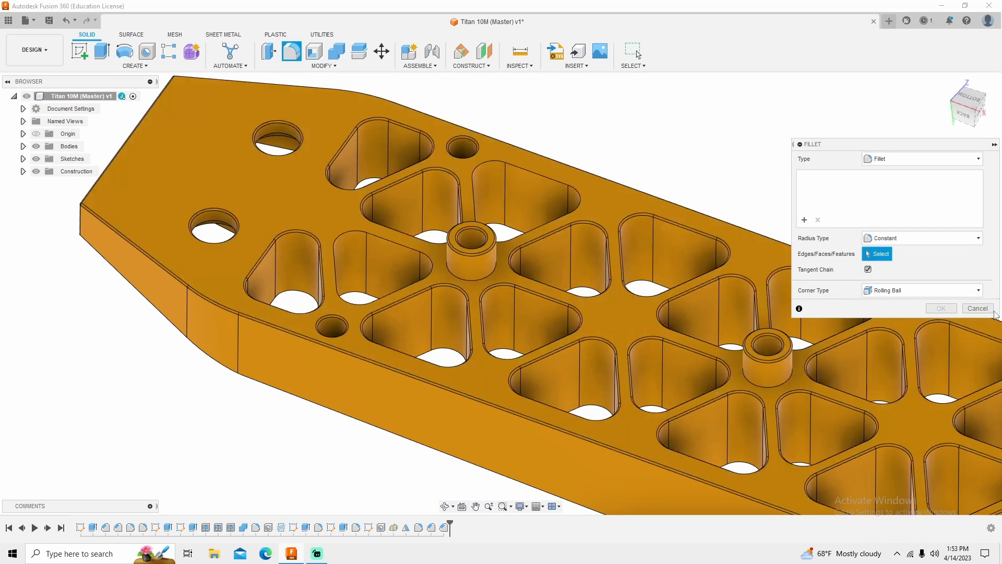
# Chamfer the top edges of the triangular pockets by 0.01 in.
pyautogui.click(324, 57)
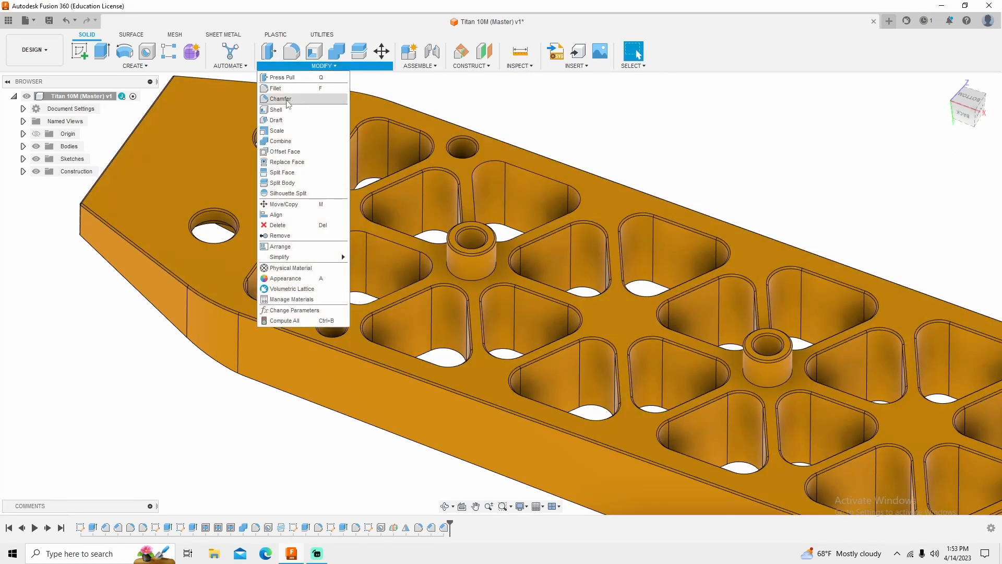
pyautogui.click(280, 99)
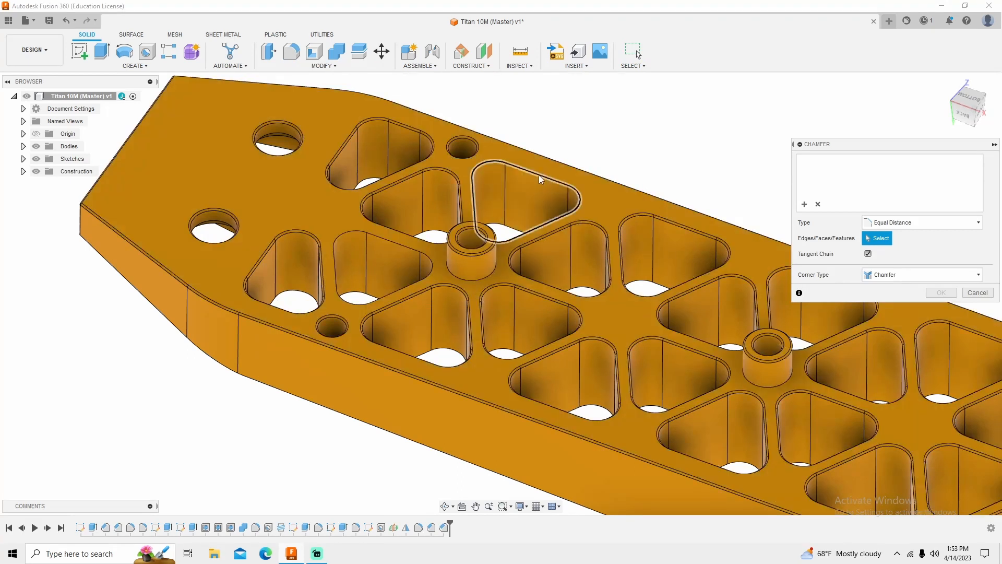
pyautogui.click(671, 268)
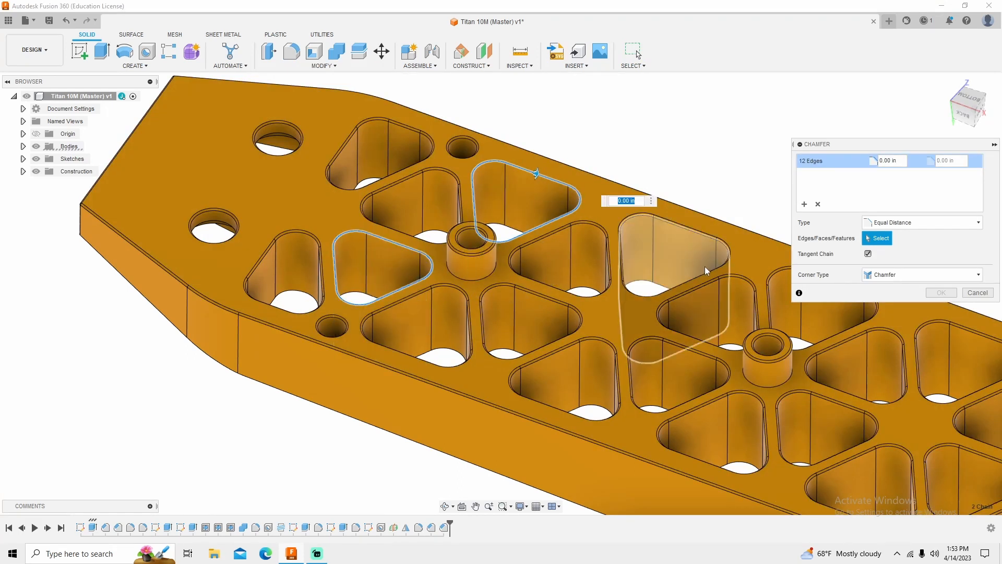
pyautogui.write('0.01')
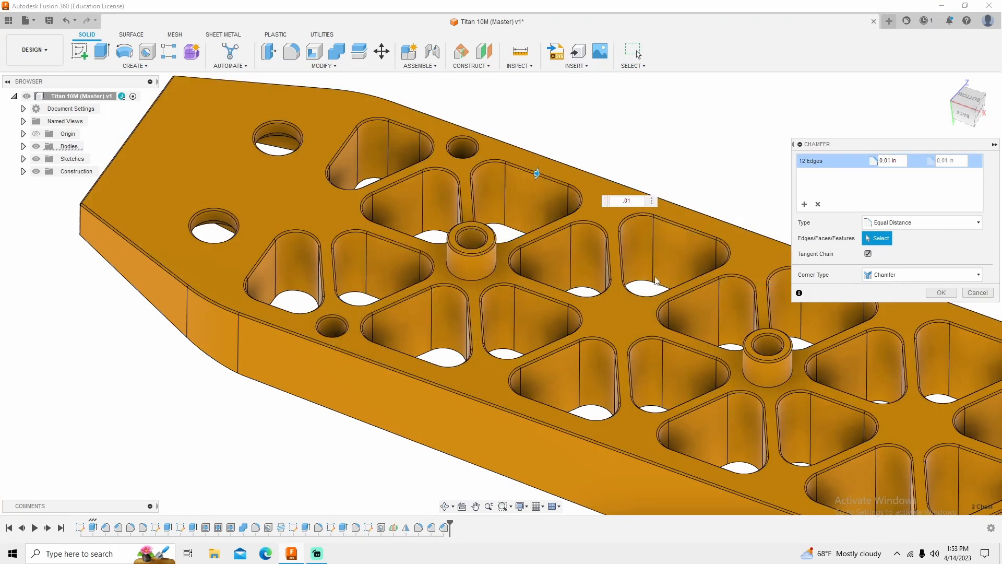
pyautogui.click(940, 293)
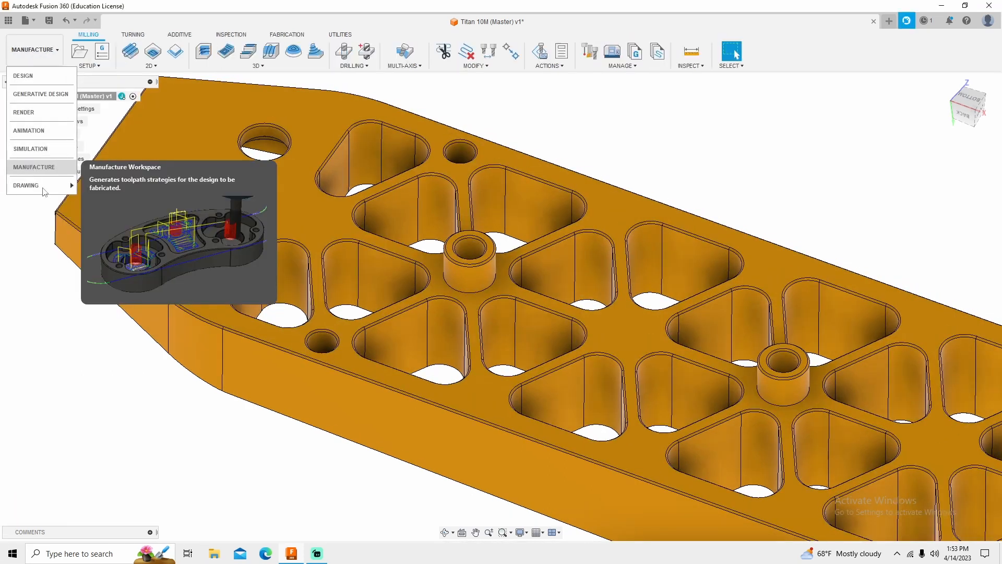
# Generate Setup1, regenerating only outdated operations, then preview the 2D Adaptive3 toolpath.
pyautogui.rightClick(93, 259)
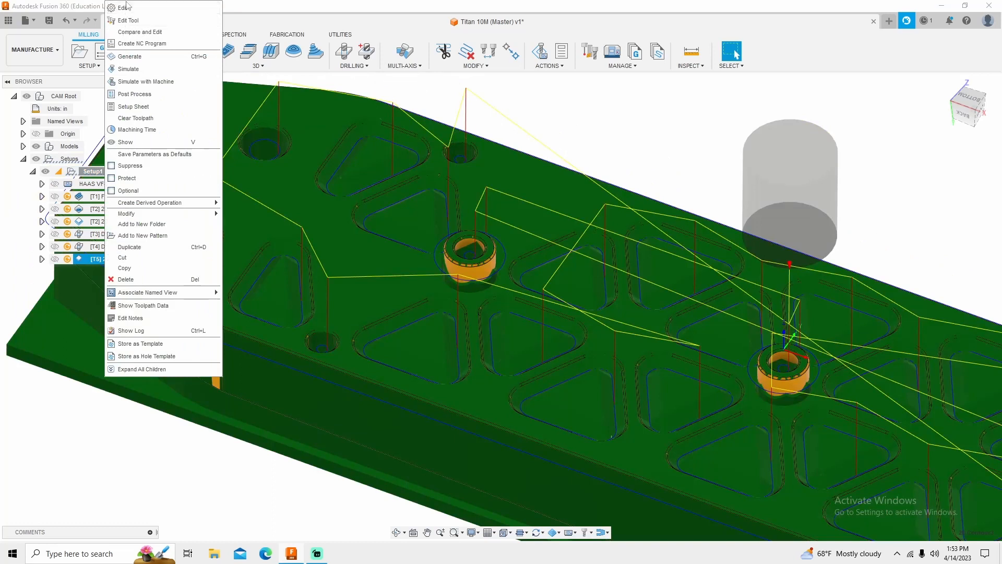
pyautogui.click(120, 7)
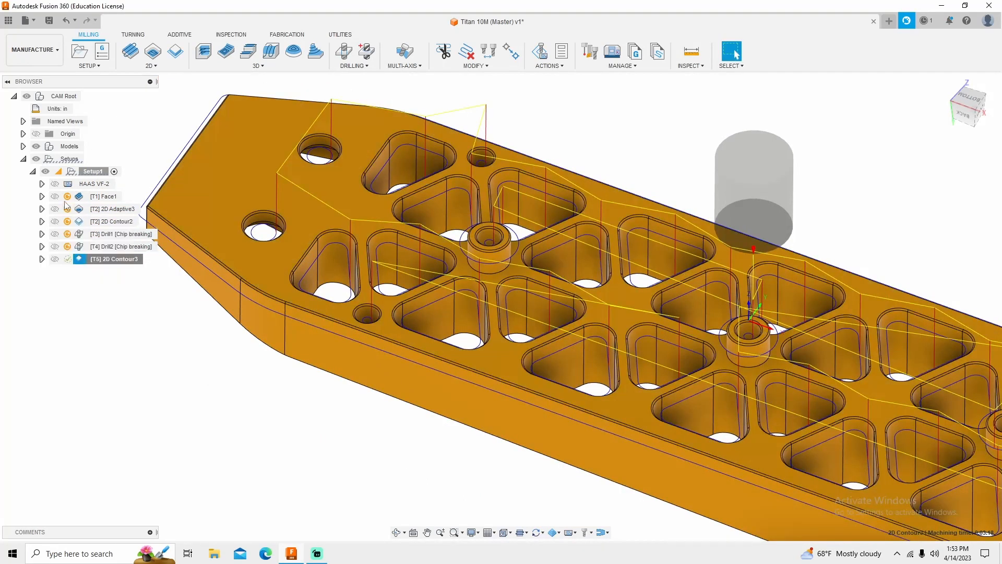
pyautogui.click(94, 171)
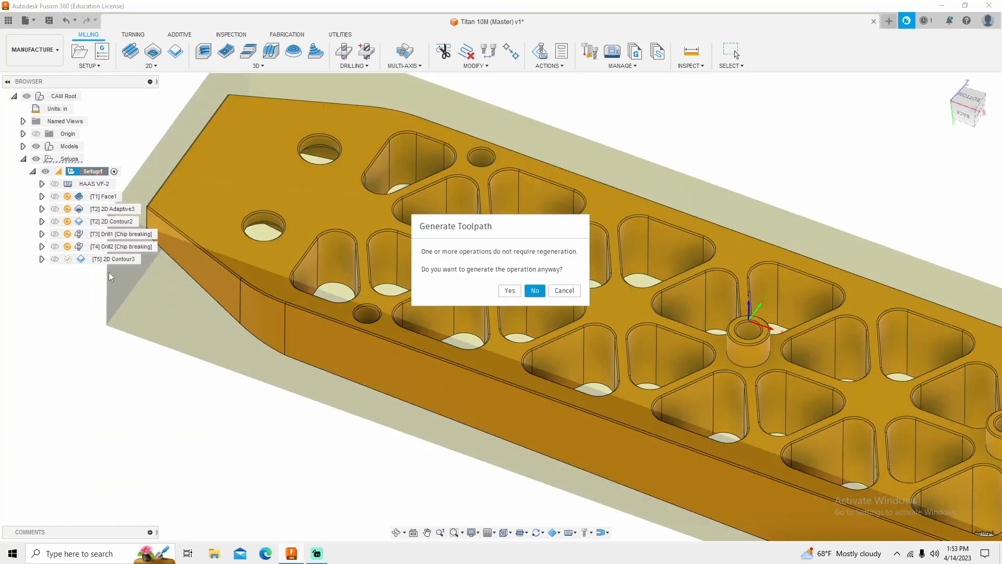
pyautogui.click(535, 290)
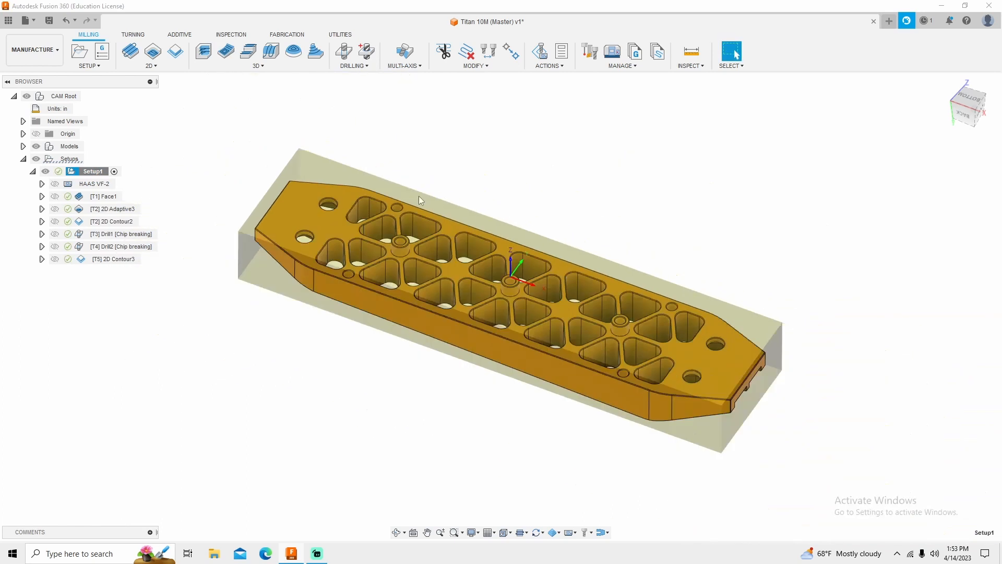
pyautogui.click(115, 208)
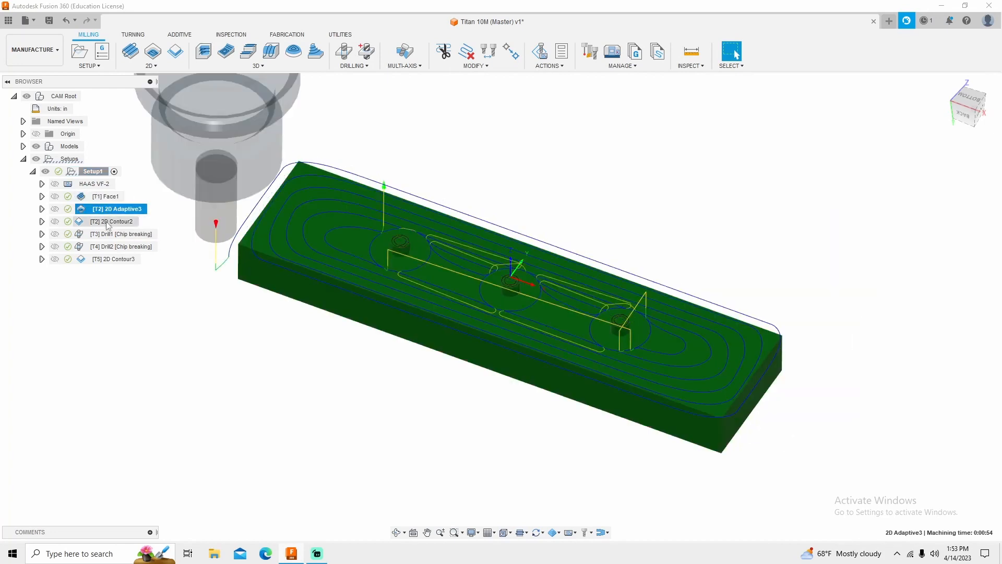
pyautogui.click(114, 259)
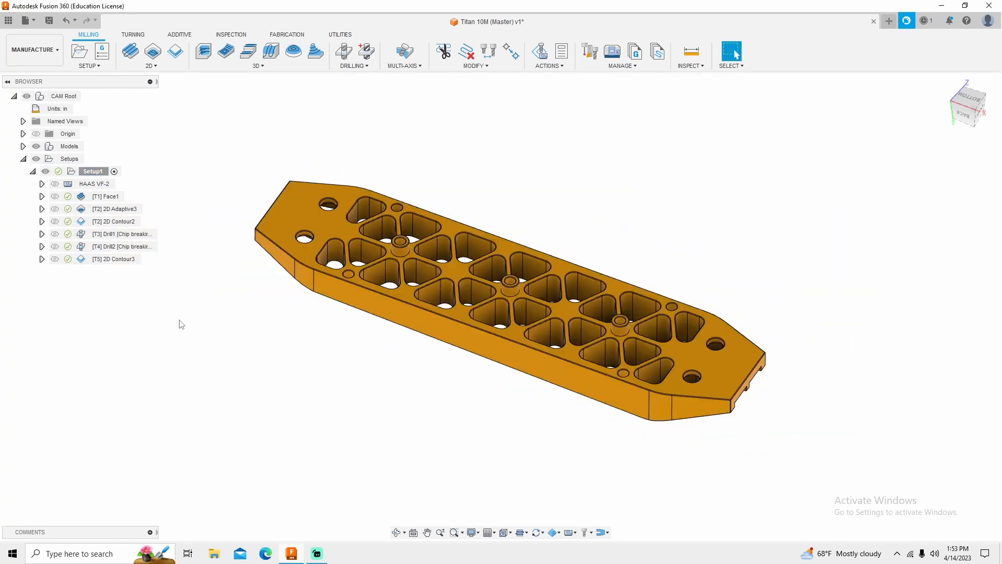
# Simulate all Setup1 operations and play the machining simulation.
pyautogui.rightClick(93, 171)
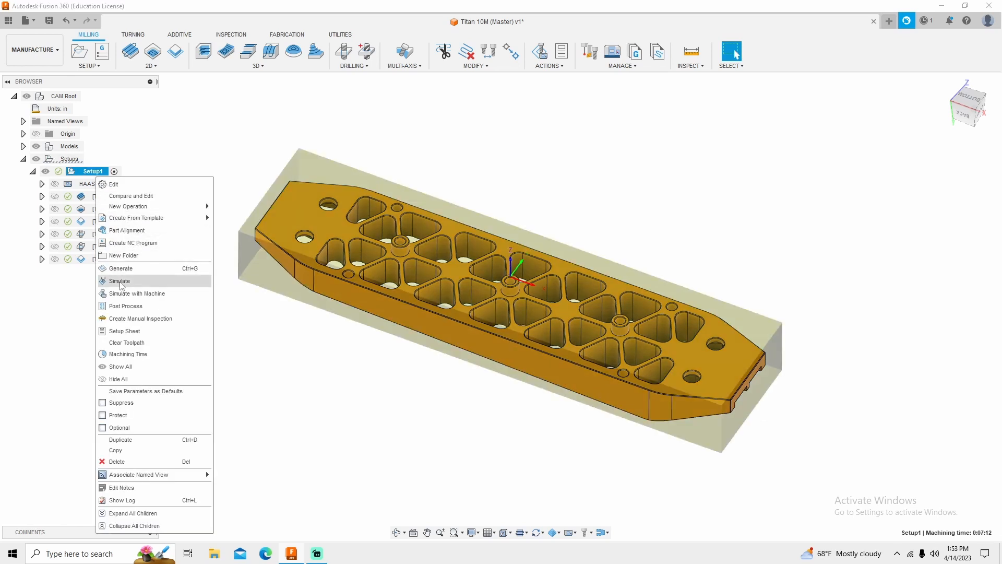
pyautogui.click(120, 280)
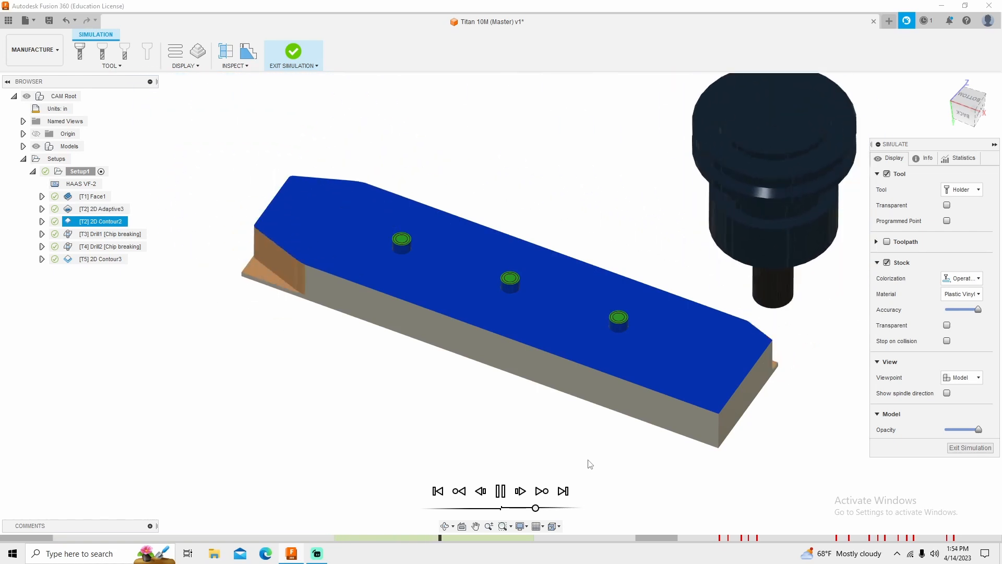
pyautogui.click(520, 490)
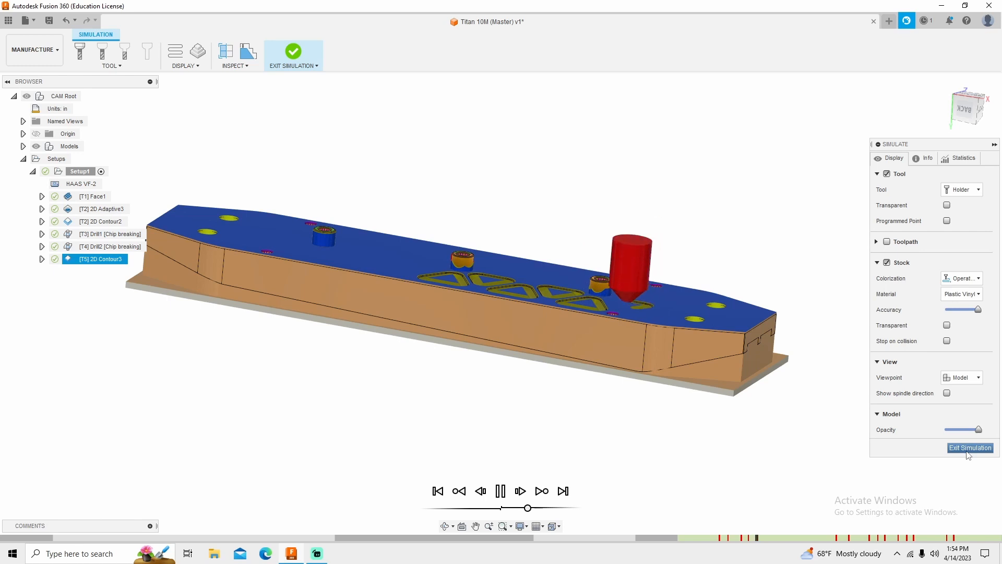
# Exit simulation and set the 2D Contour3 tool's diameter and shaft diameter to 0.25 in.
pyautogui.click(970, 448)
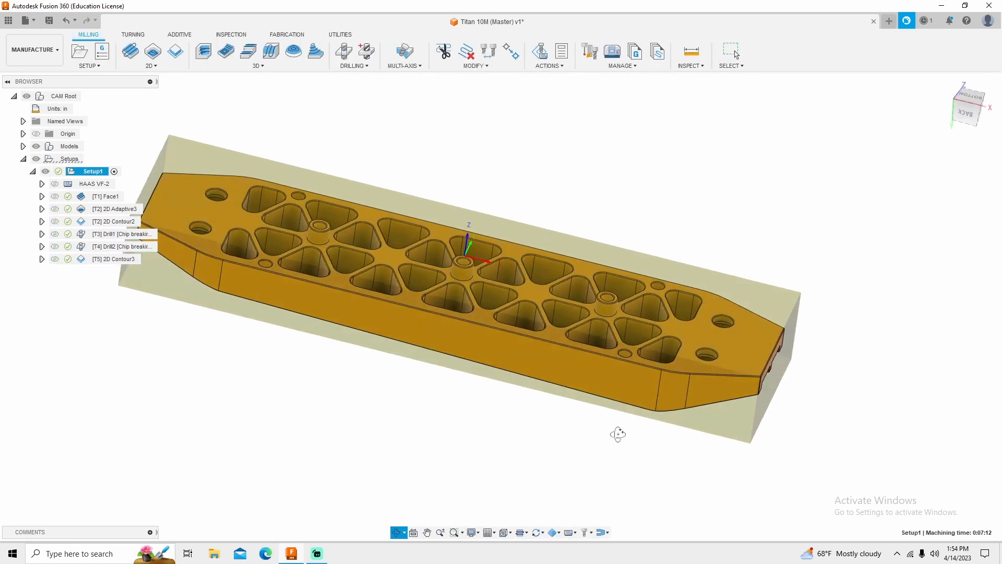
pyautogui.rightClick(113, 259)
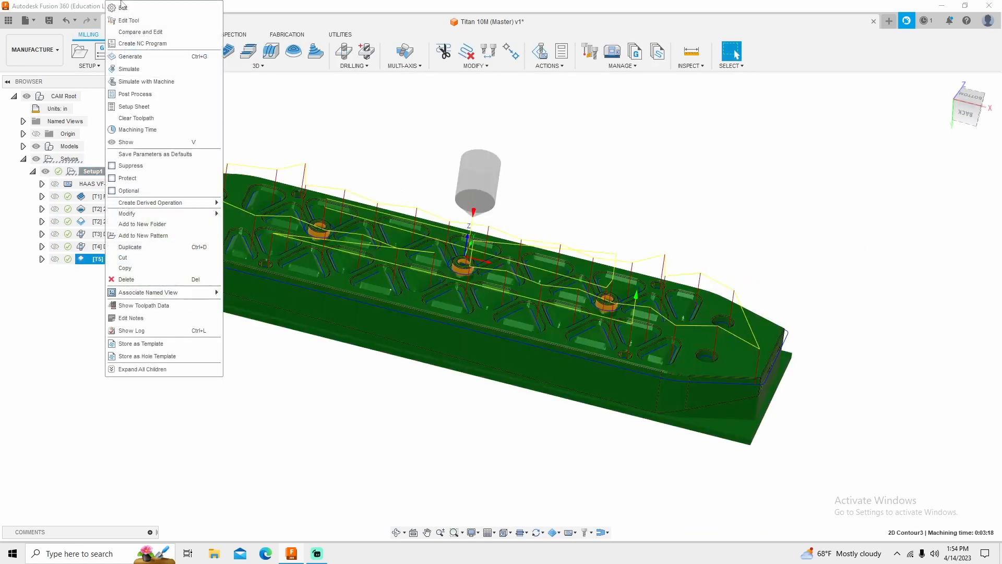
pyautogui.click(128, 20)
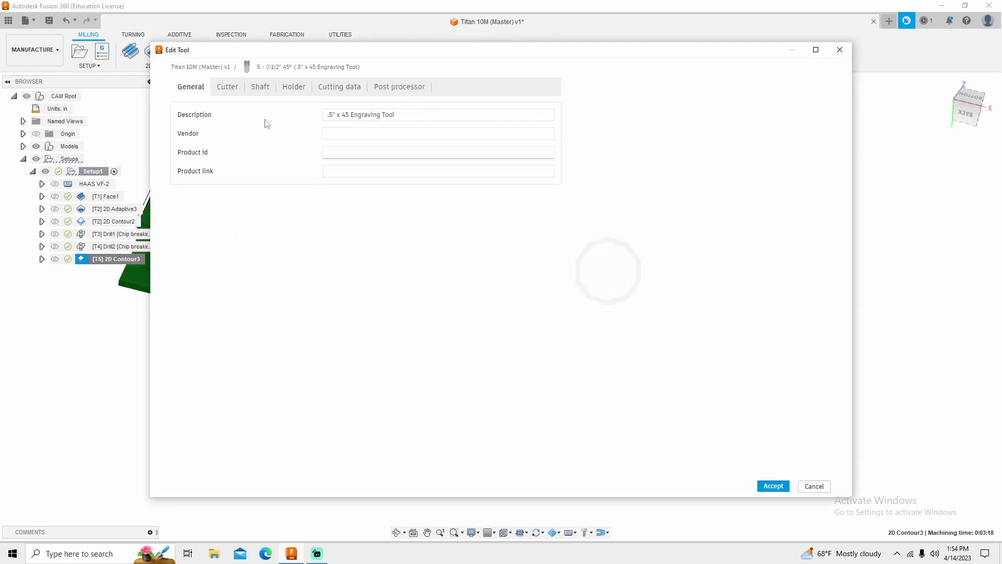
pyautogui.click(227, 87)
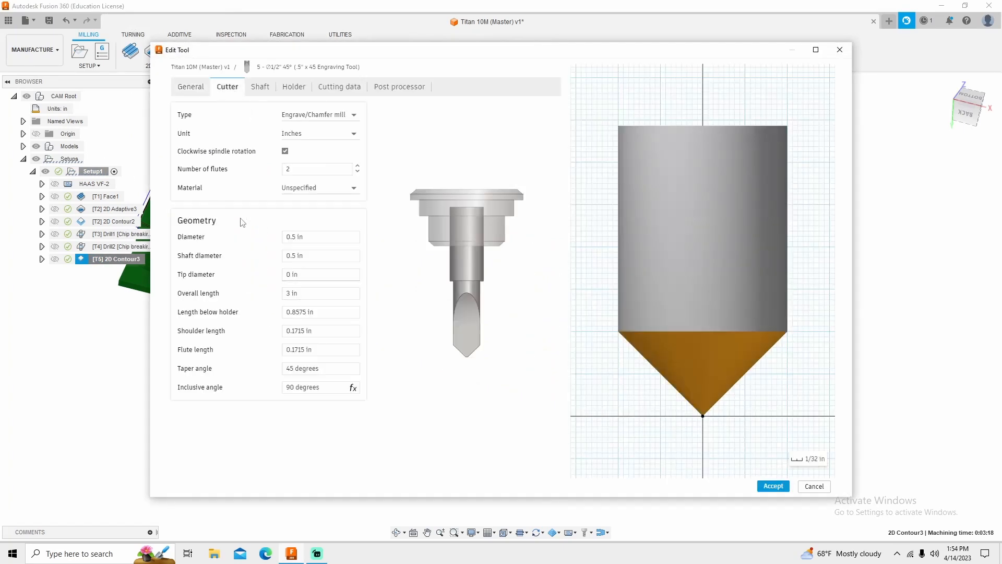
pyautogui.click(320, 237)
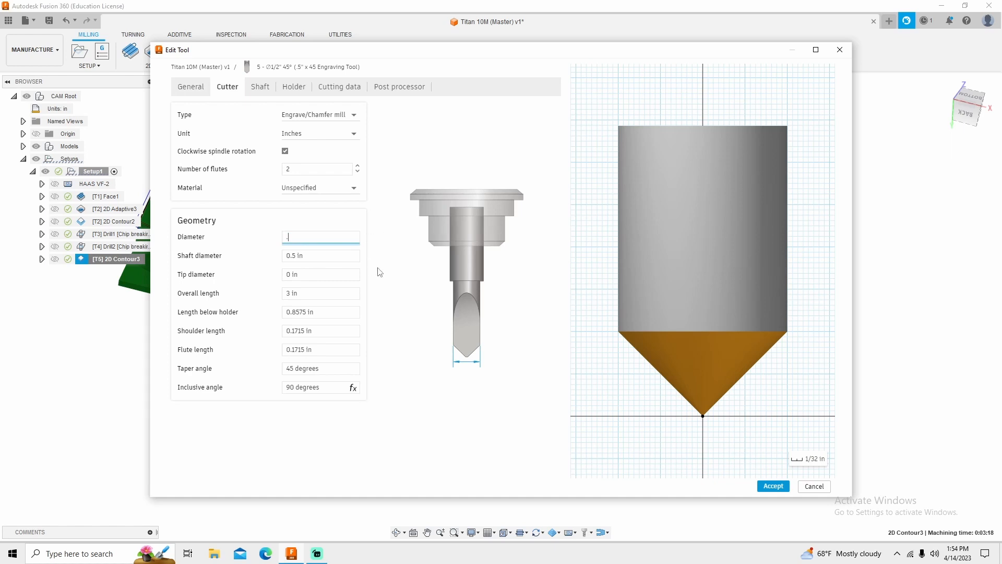
pyautogui.write('.25 in')
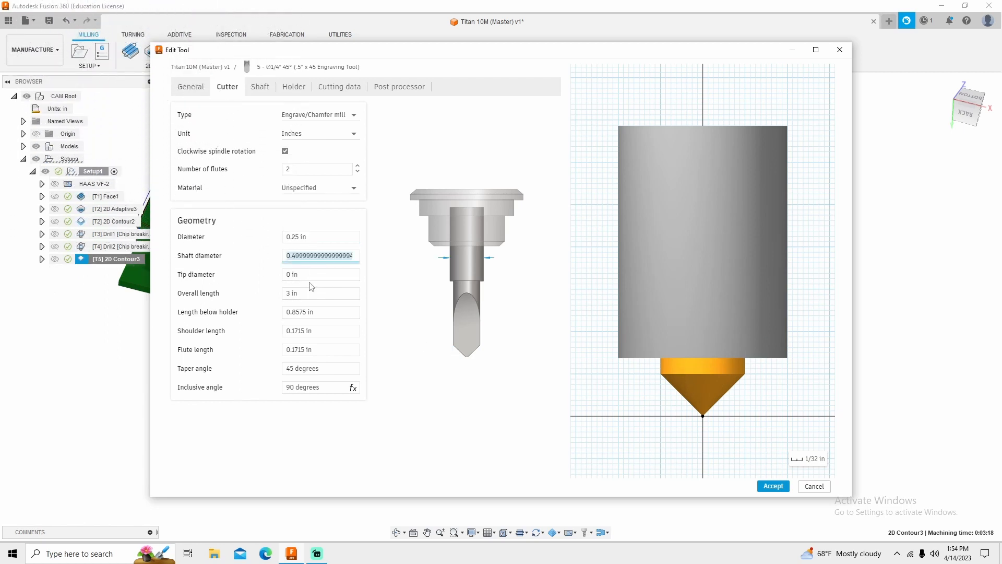
pyautogui.write('.25')
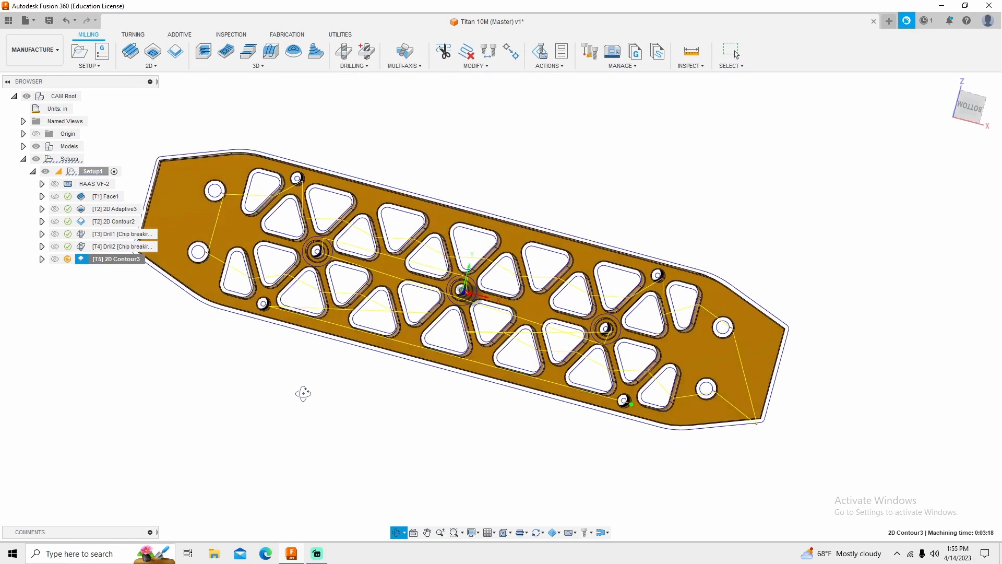
# Regenerate 2D Contour3 for the smaller engraving tool and review its contour chains around a boss.
pyautogui.rightClick(116, 259)
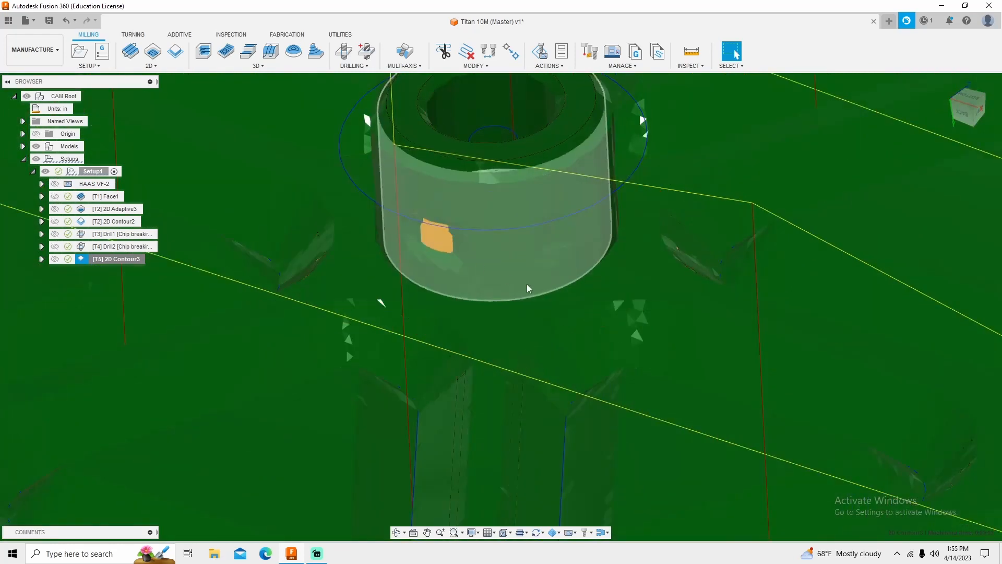
pyautogui.moveTo(528, 289); pyautogui.dragTo(542, 321)
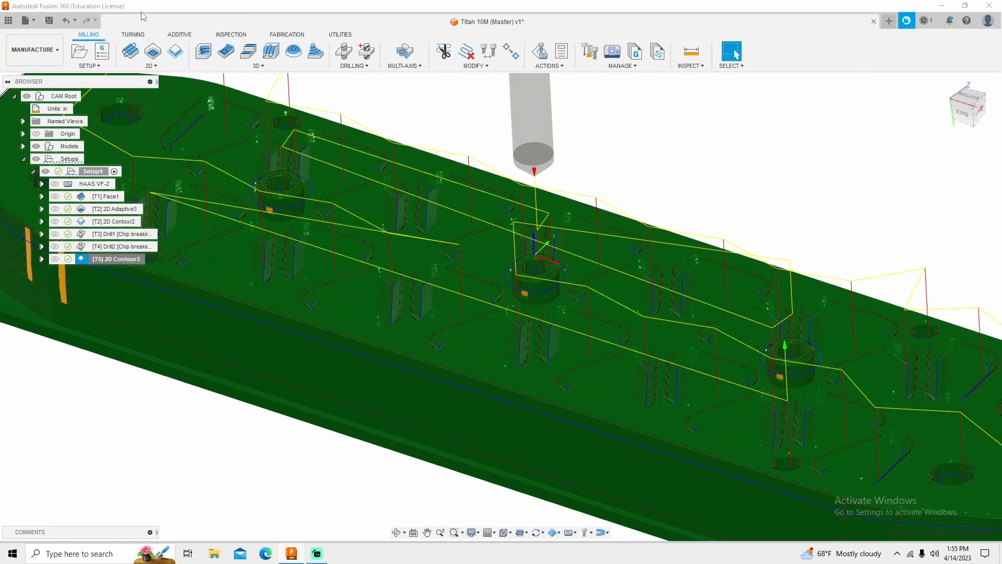
pyautogui.doubleClick(116, 259)
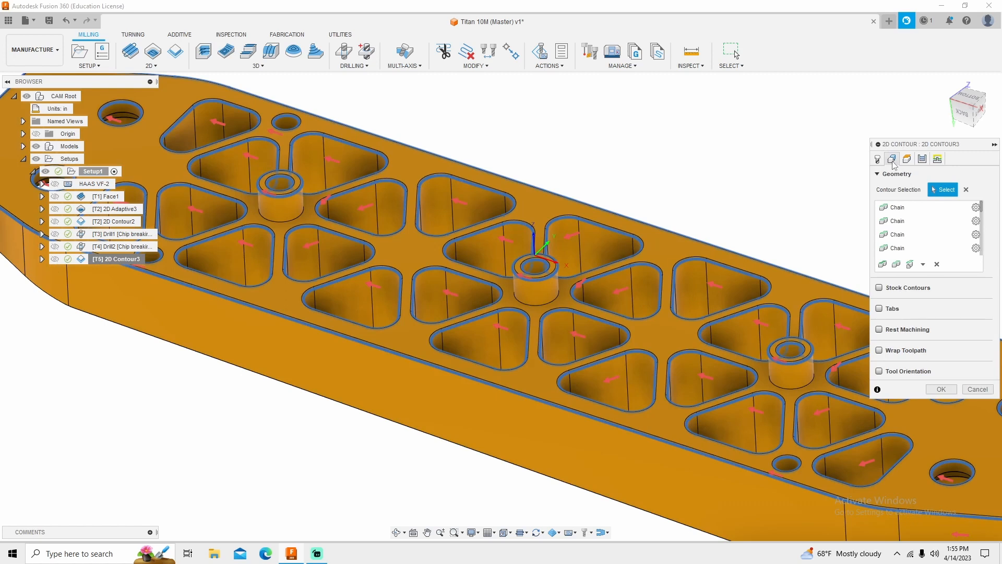
pyautogui.click(922, 159)
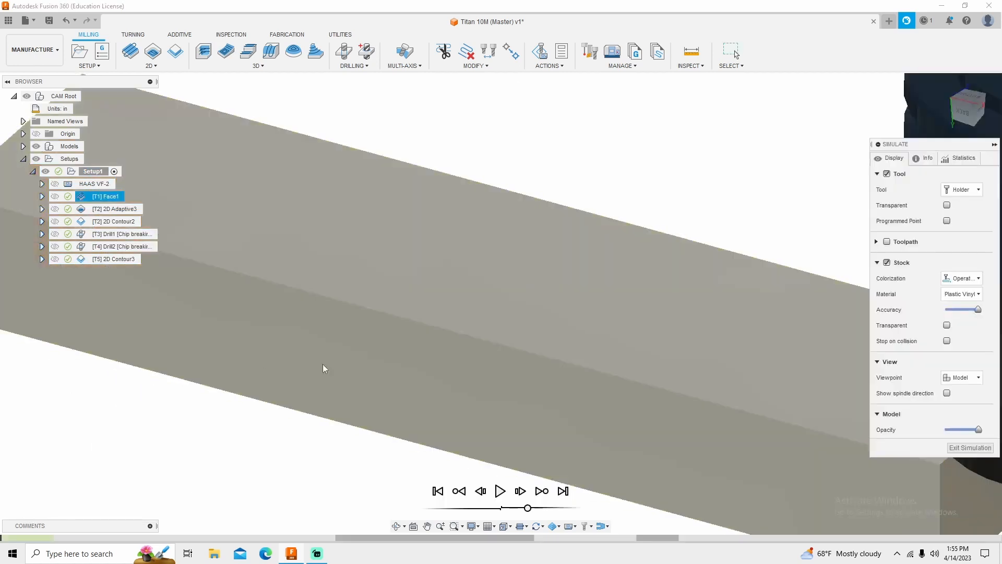
# Play the Setup1 simulation through the pockets, holes and outline for collisions.
pyautogui.click(500, 490)
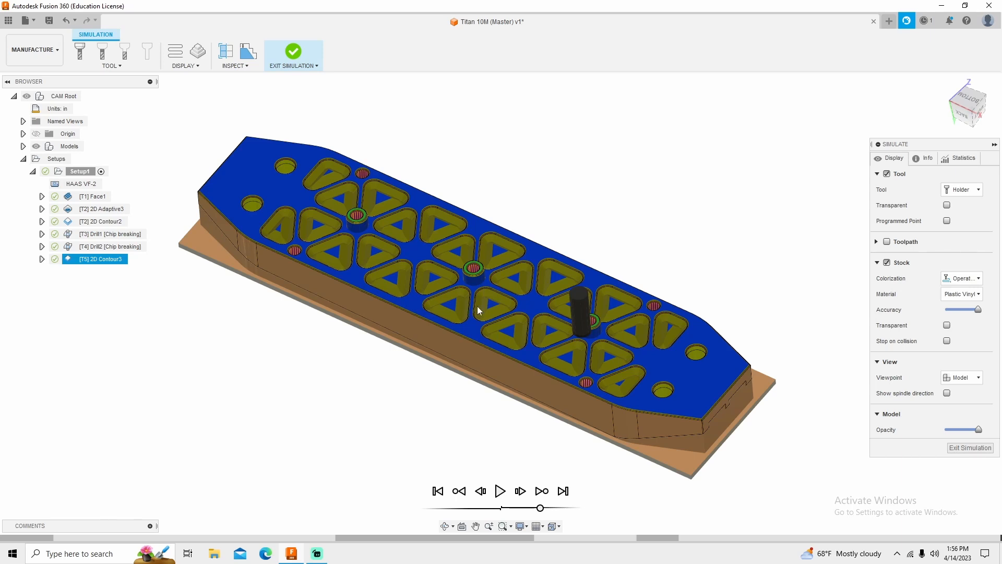
pyautogui.moveTo(533, 408)
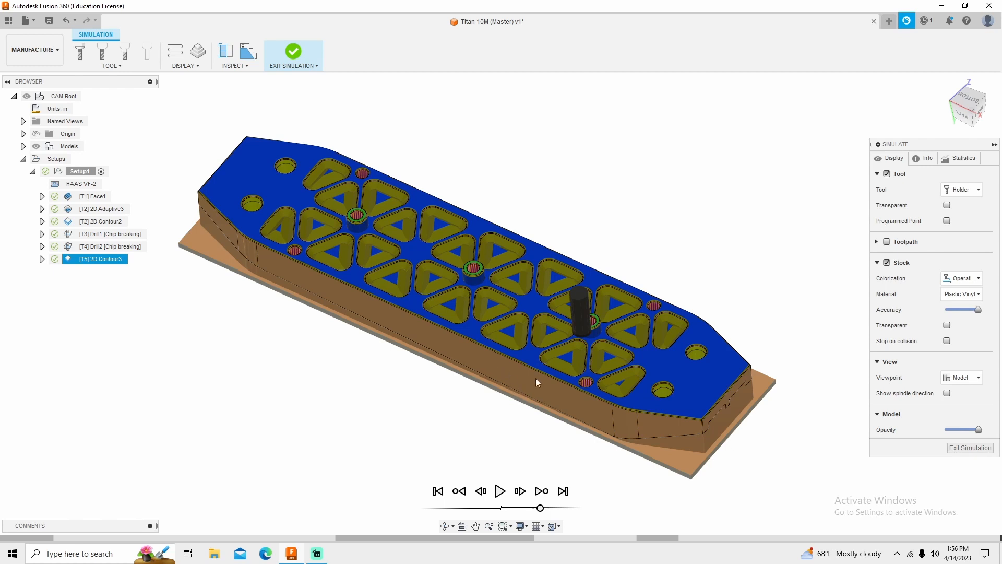
pyautogui.moveTo(497, 285)
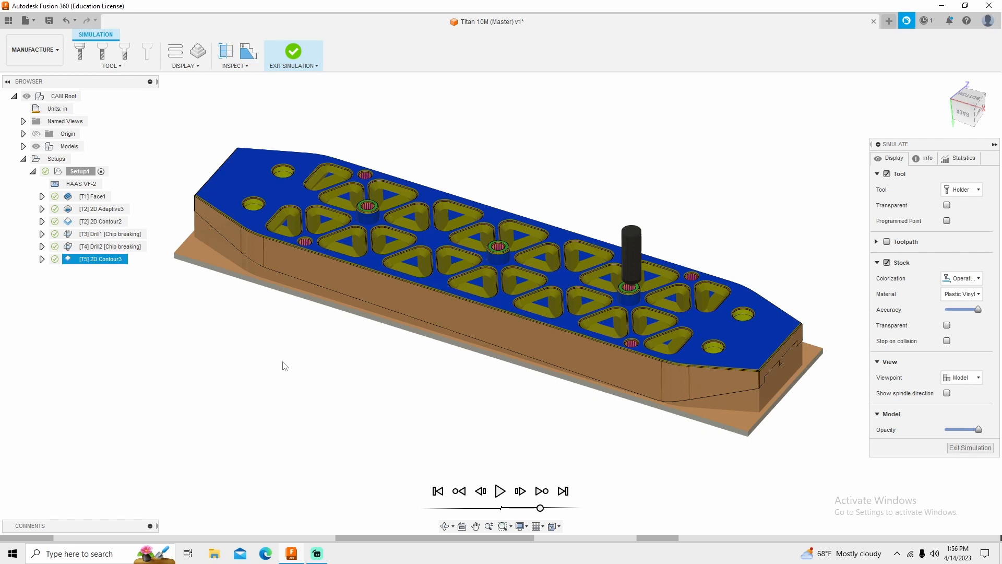
pyautogui.moveTo(219, 351)
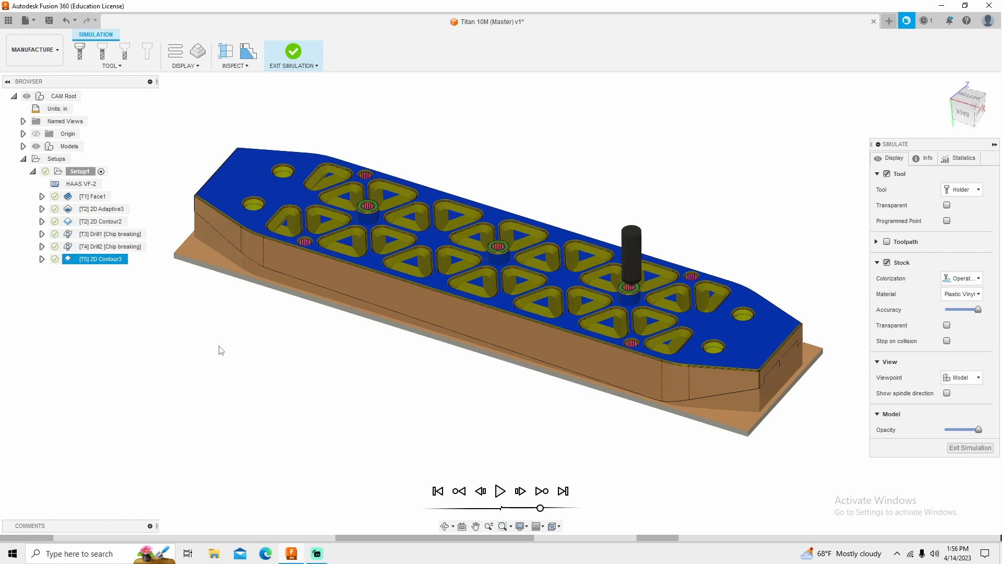